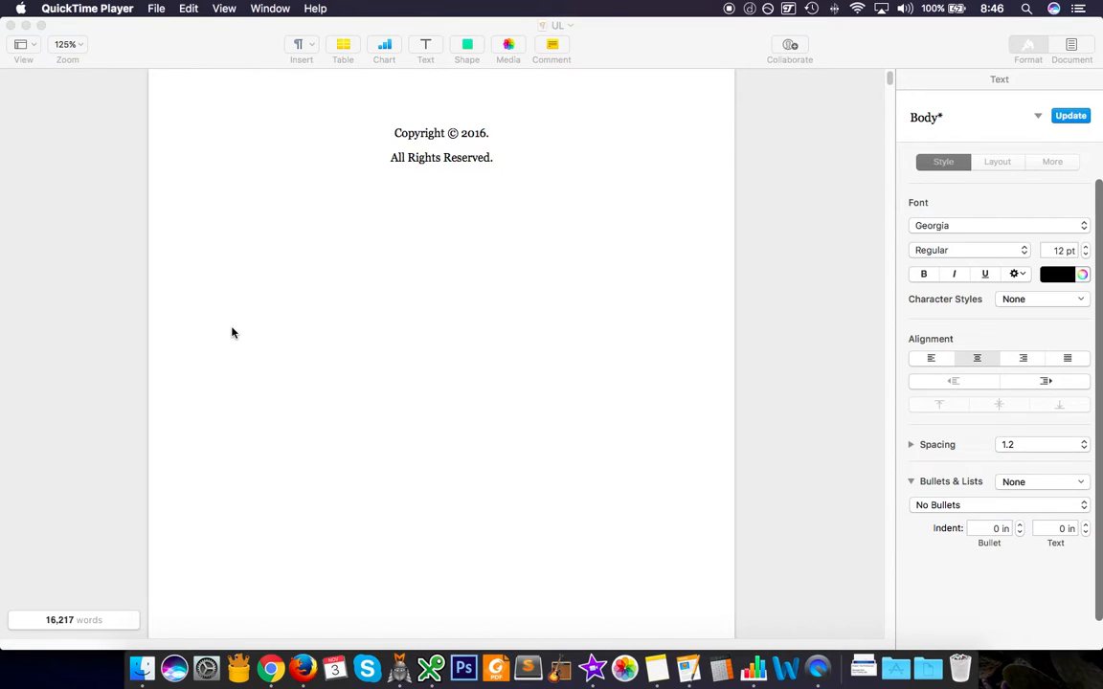
# Bring up the Kindle previewer in Chrome and switch the preview device to Kindle E-reader
pyautogui.click(440, 157)
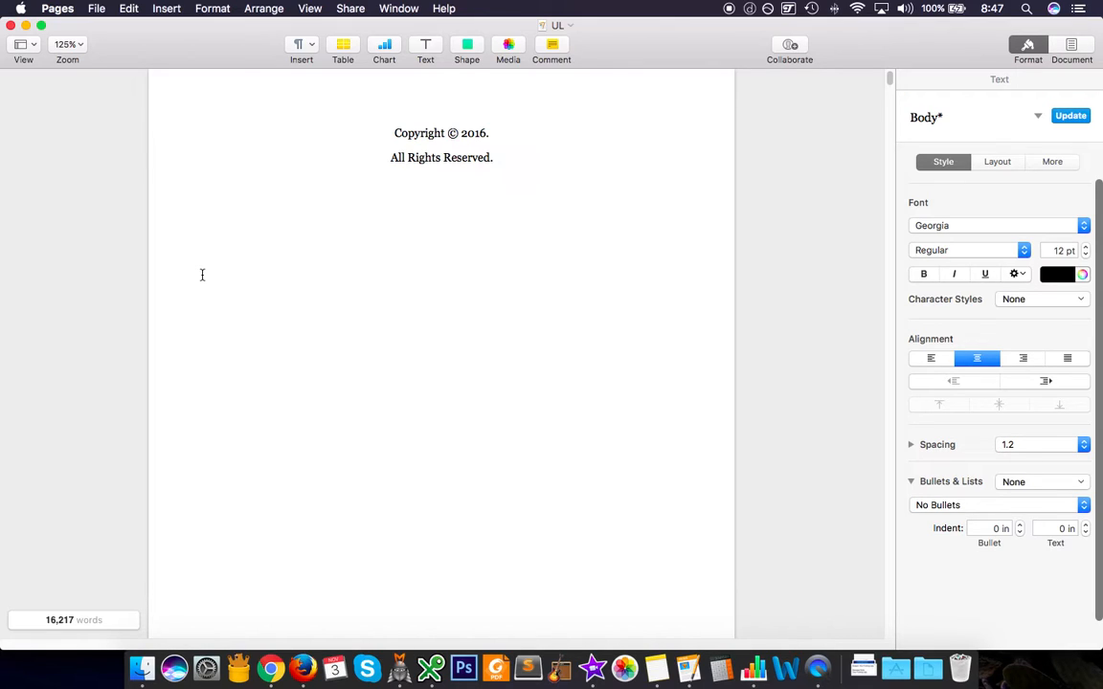
pyautogui.click(493, 157)
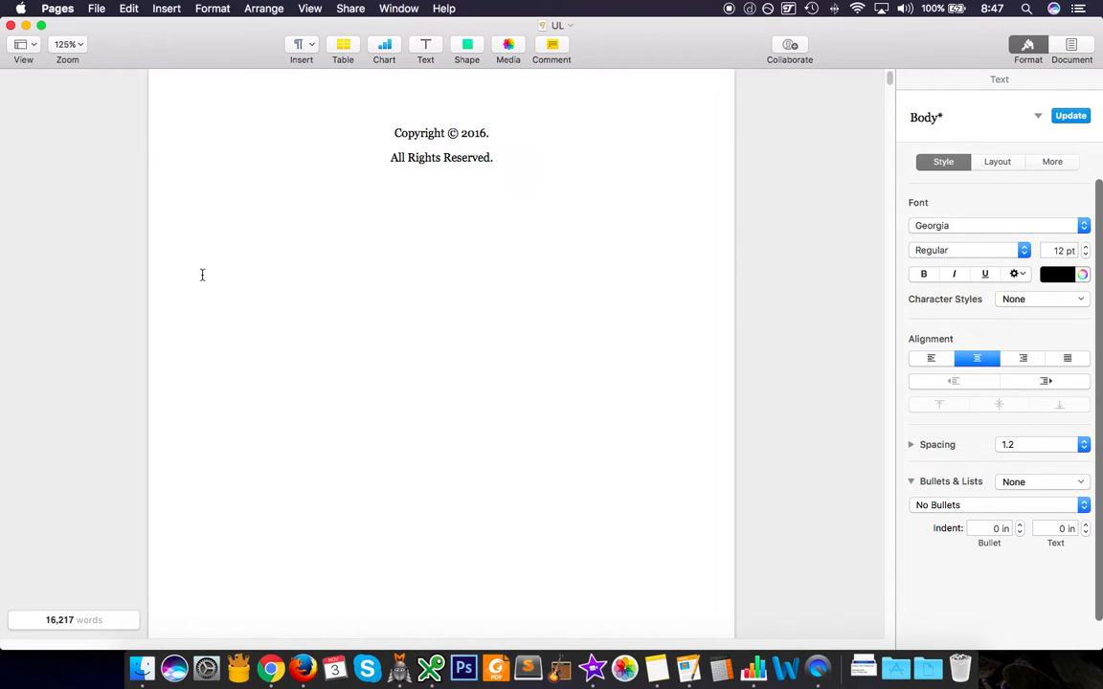
pyautogui.click(494, 157)
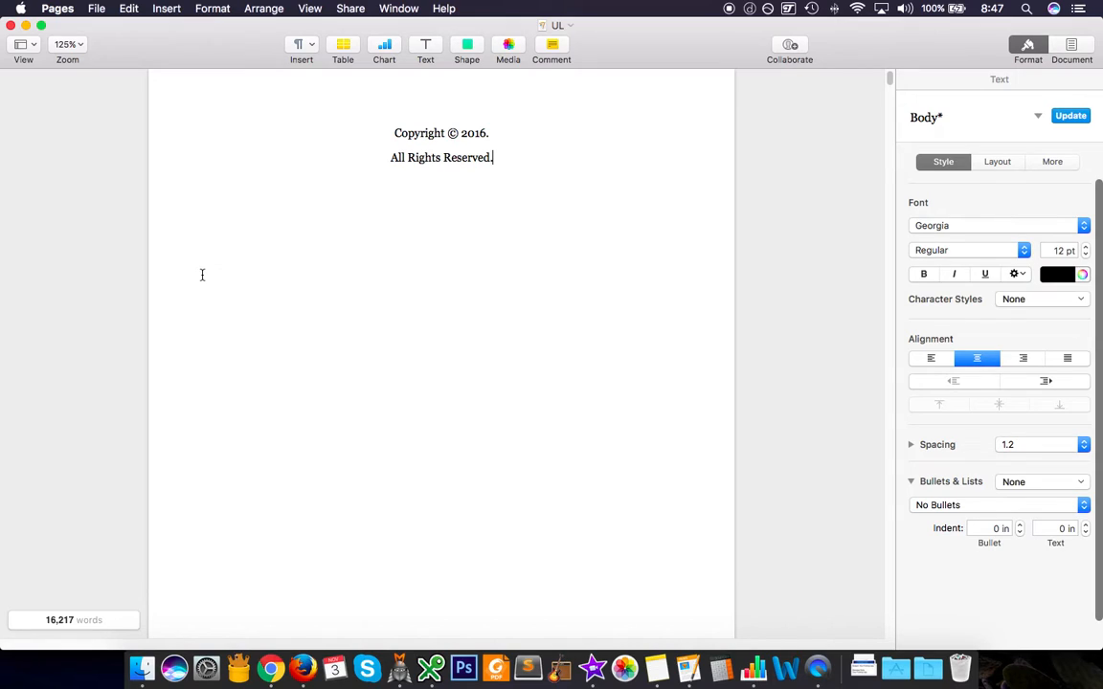
pyautogui.moveTo(203, 286)
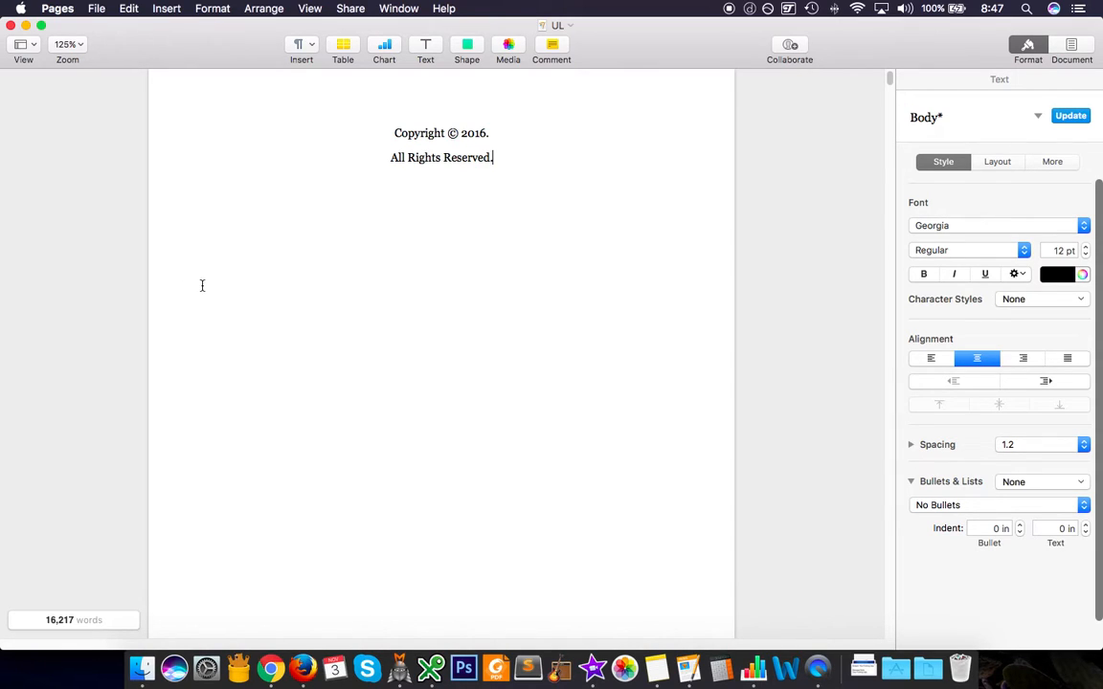
pyautogui.moveTo(115, 509)
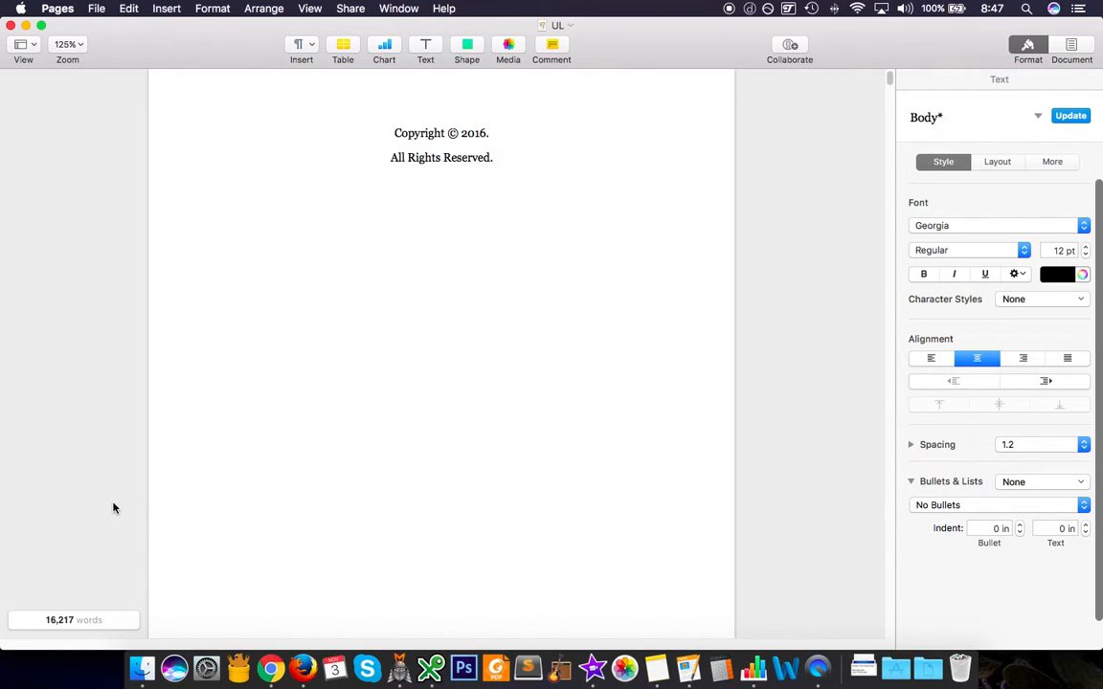
pyautogui.moveTo(123, 532)
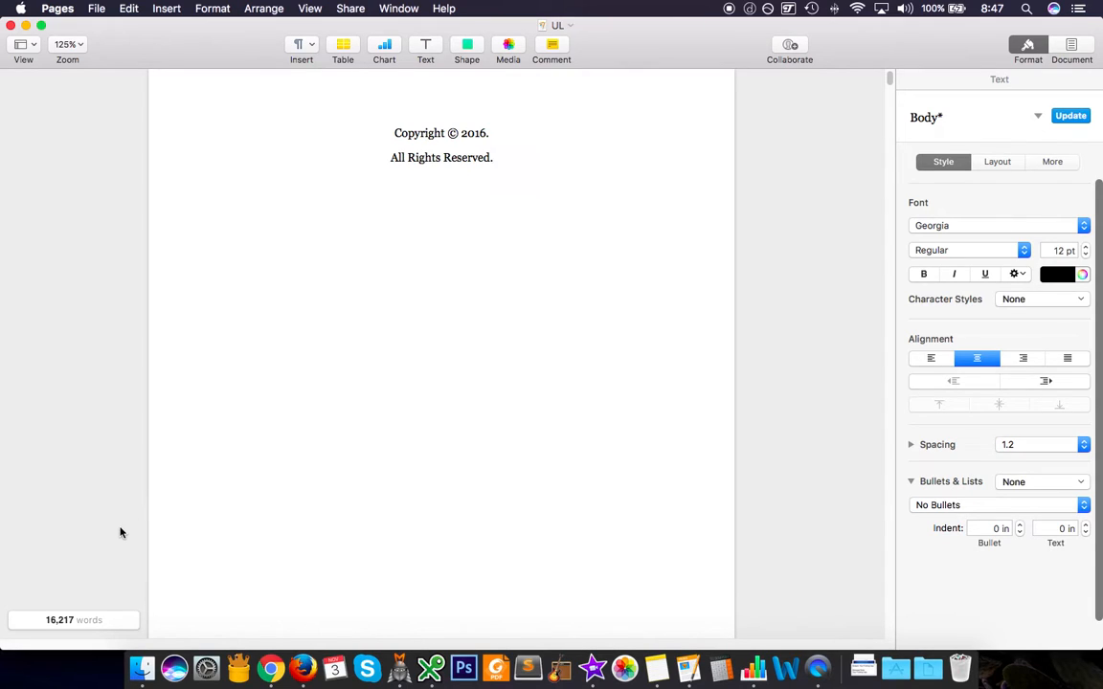
pyautogui.click(494, 157)
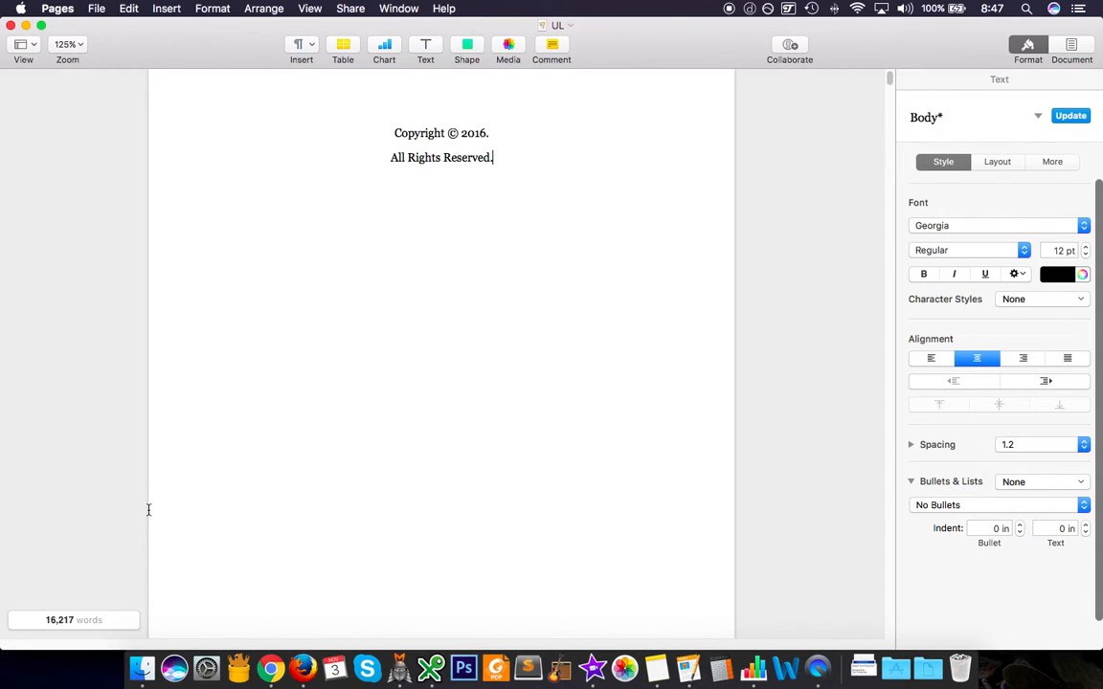
pyautogui.moveTo(490, 187)
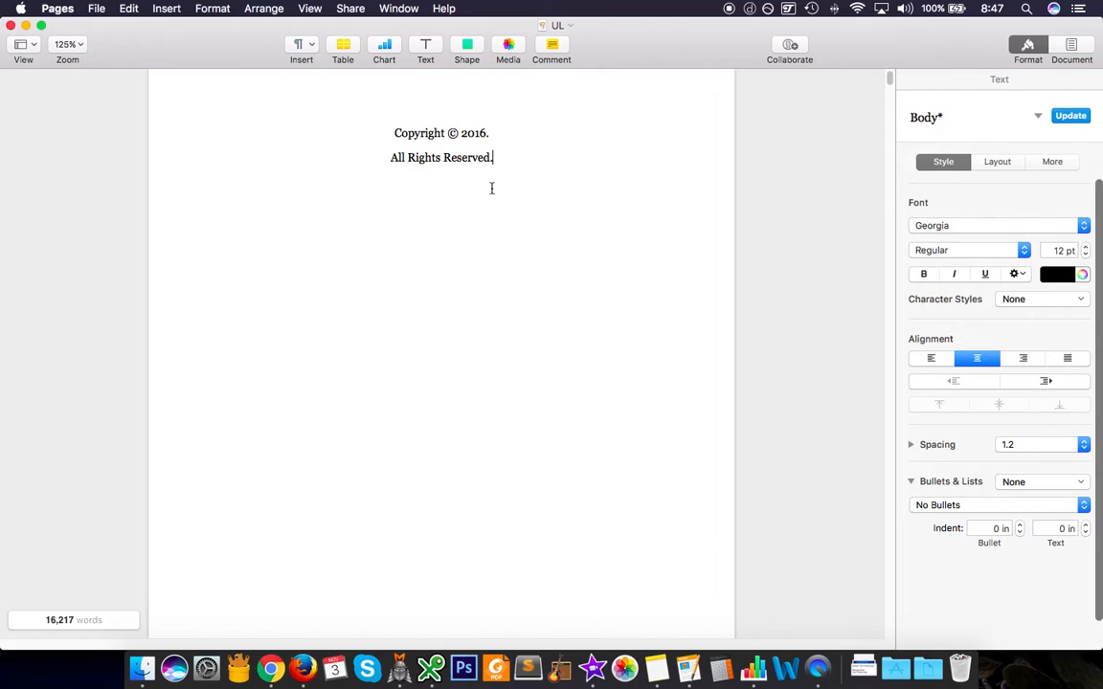
pyautogui.moveTo(464, 176)
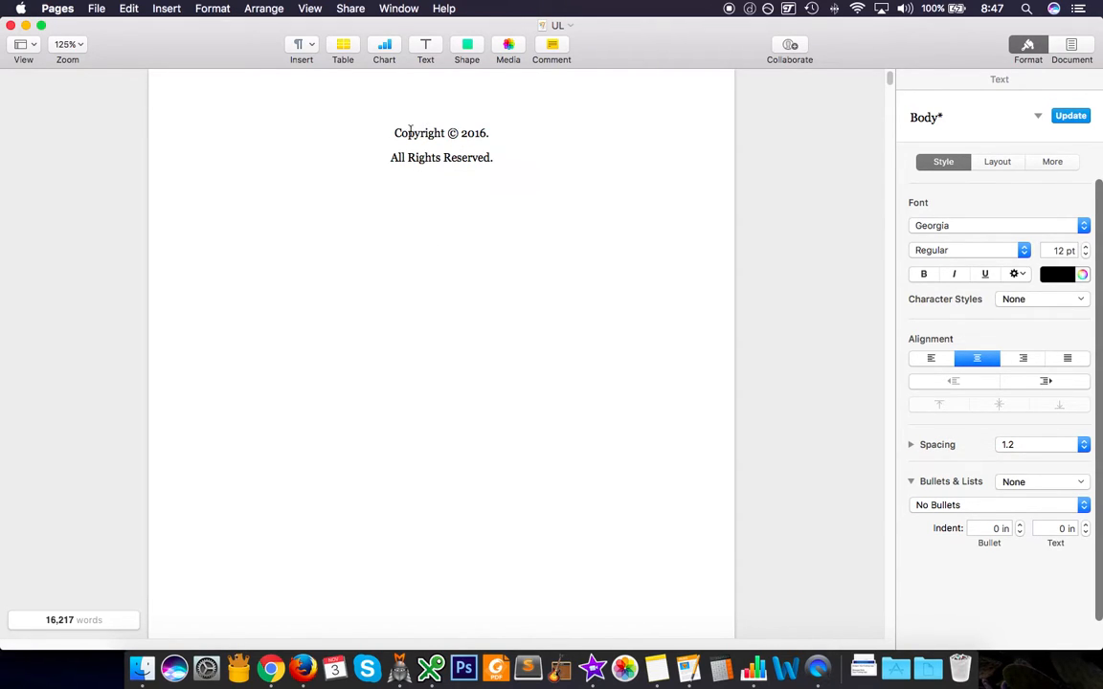
pyautogui.moveTo(326, 134)
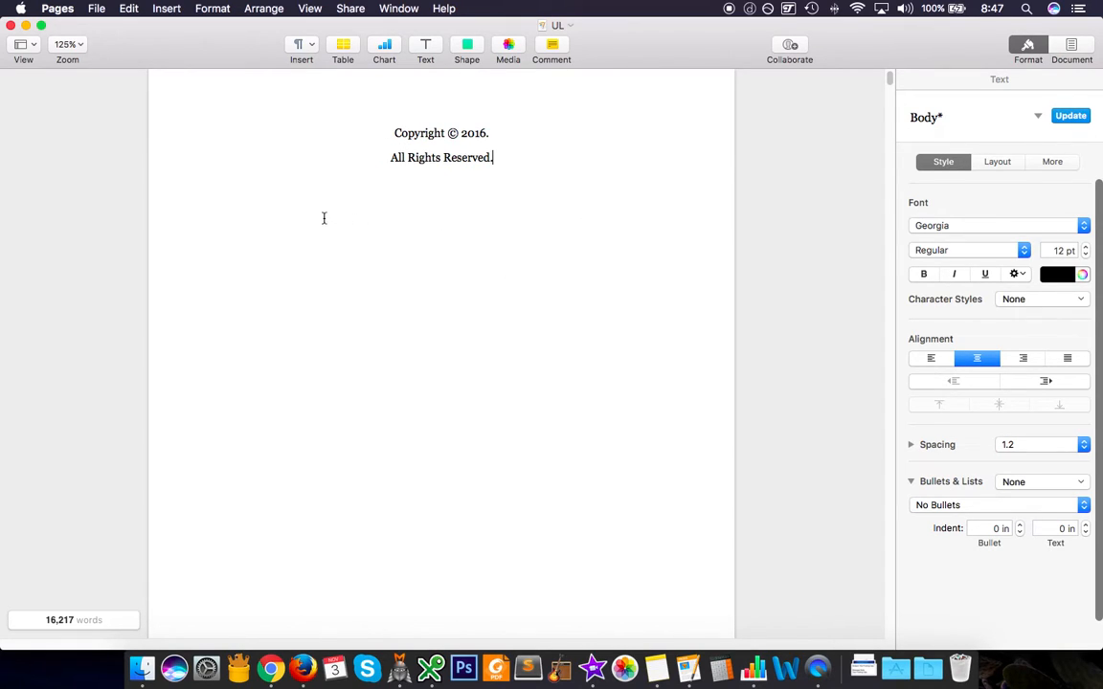
pyautogui.moveTo(168, 521)
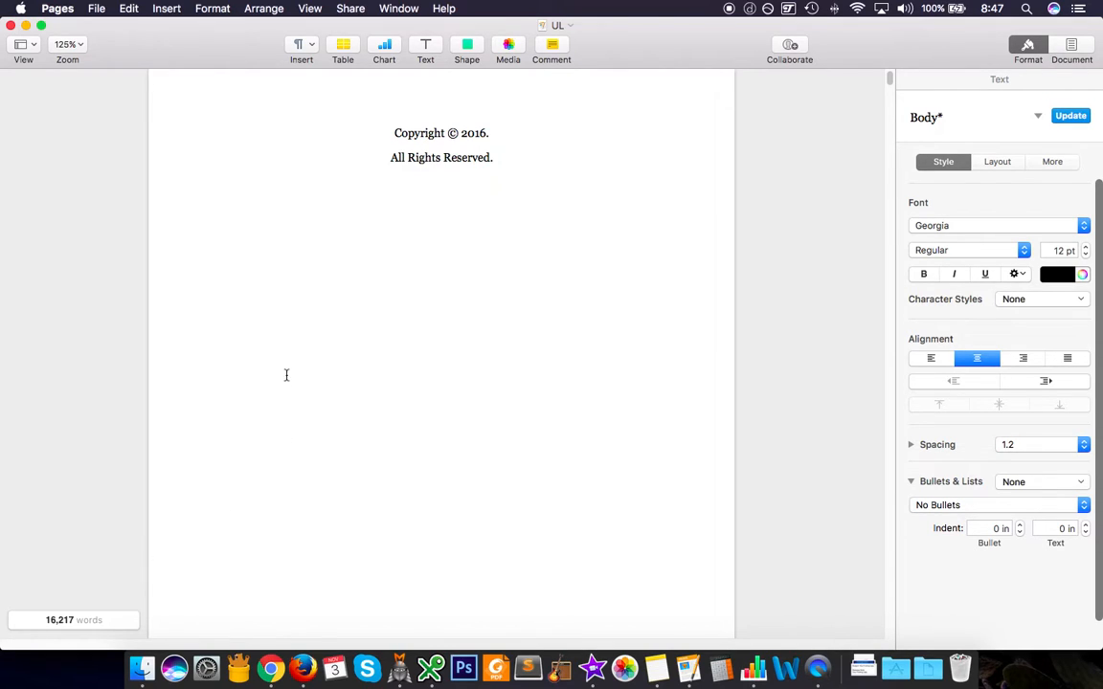
pyautogui.moveTo(337, 341)
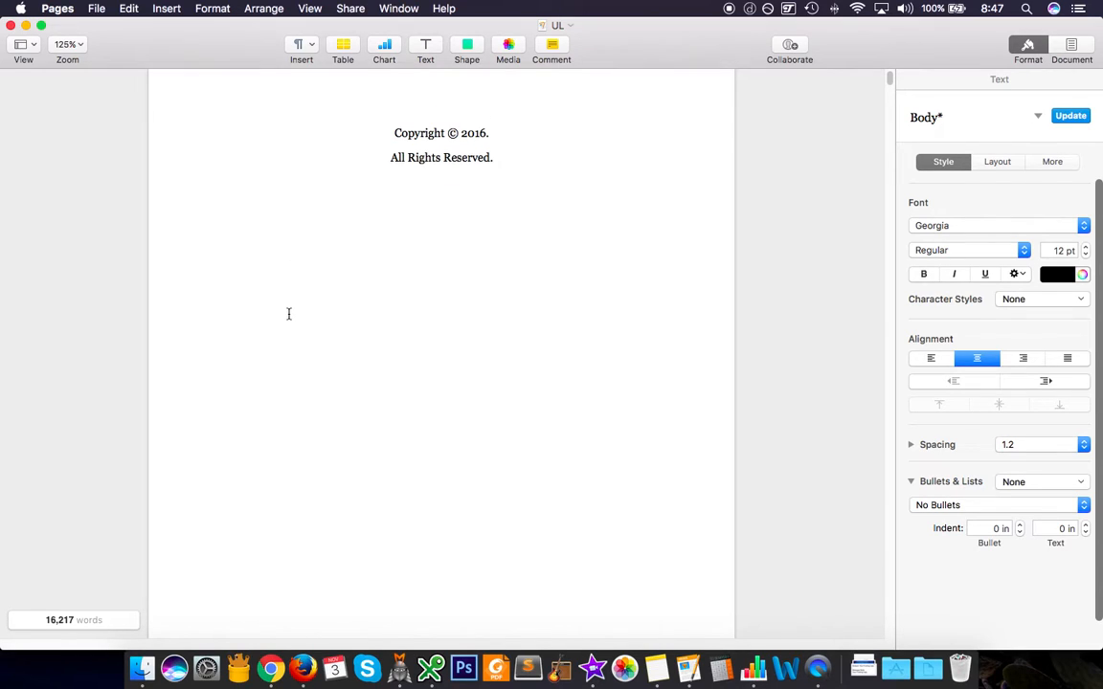
pyautogui.click(494, 157)
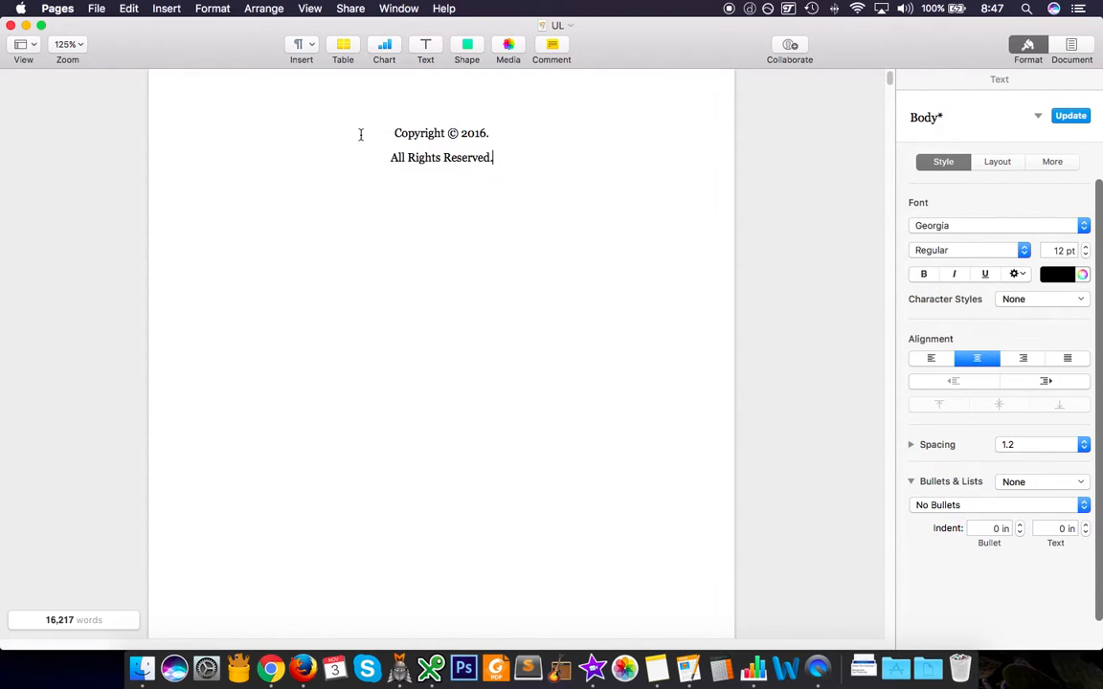
pyautogui.moveTo(302, 666)
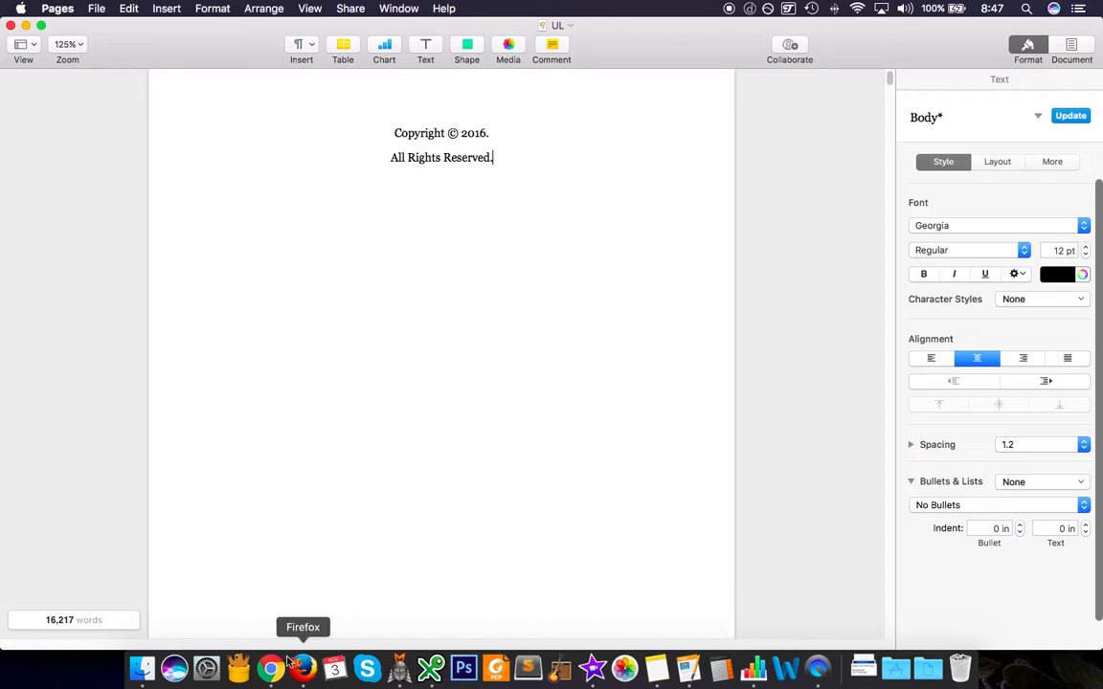
pyautogui.click(272, 666)
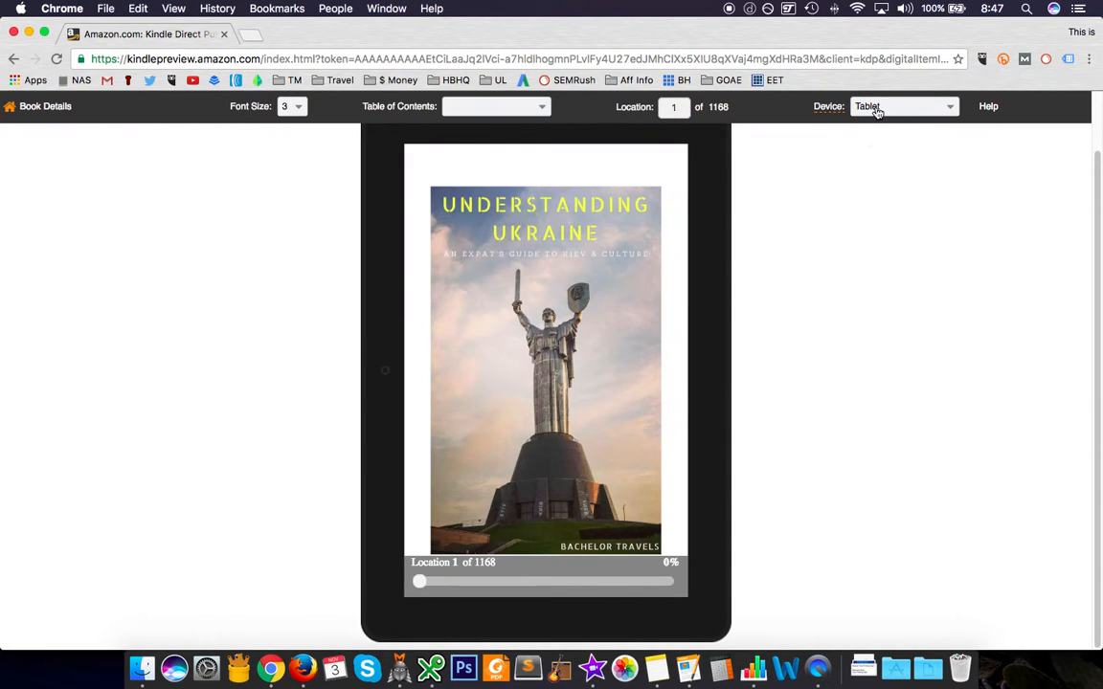
pyautogui.click(900, 108)
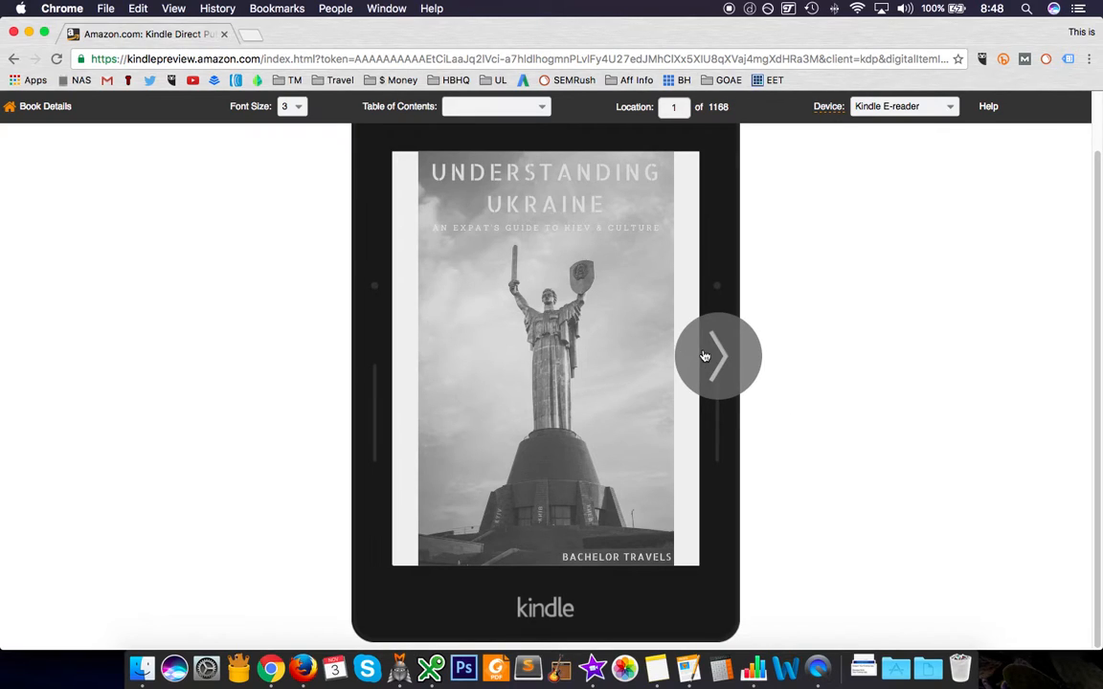
# Page forward from the cover through the contents until Chapter 1 appears
pyautogui.click(718, 356)
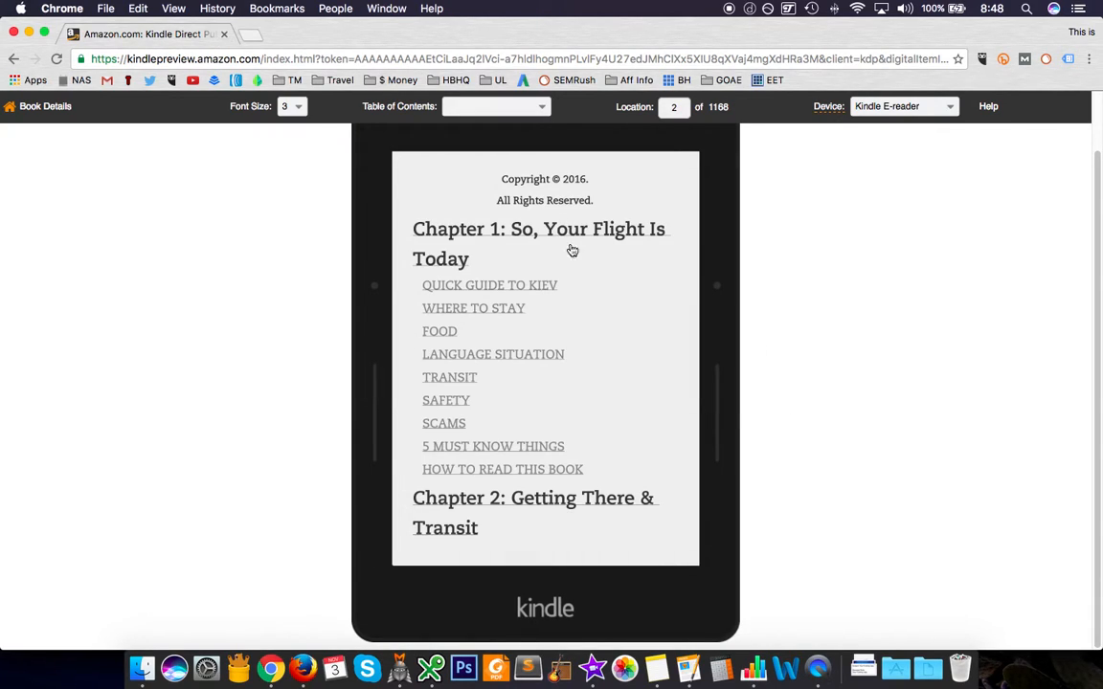
pyautogui.click(718, 356)
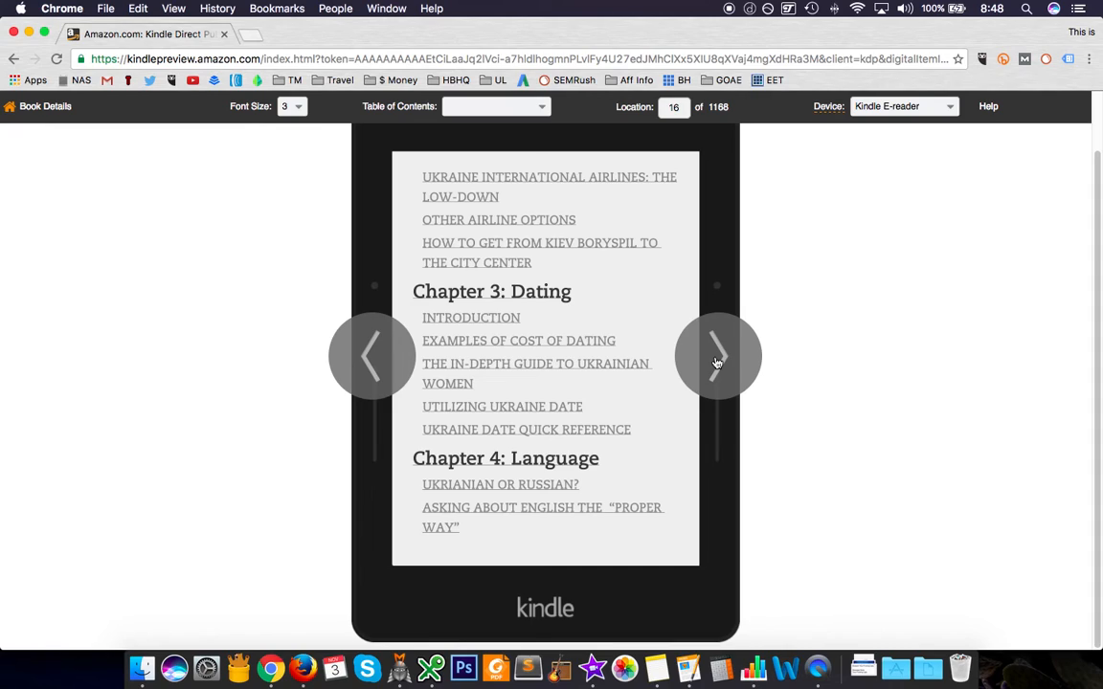
pyautogui.click(718, 356)
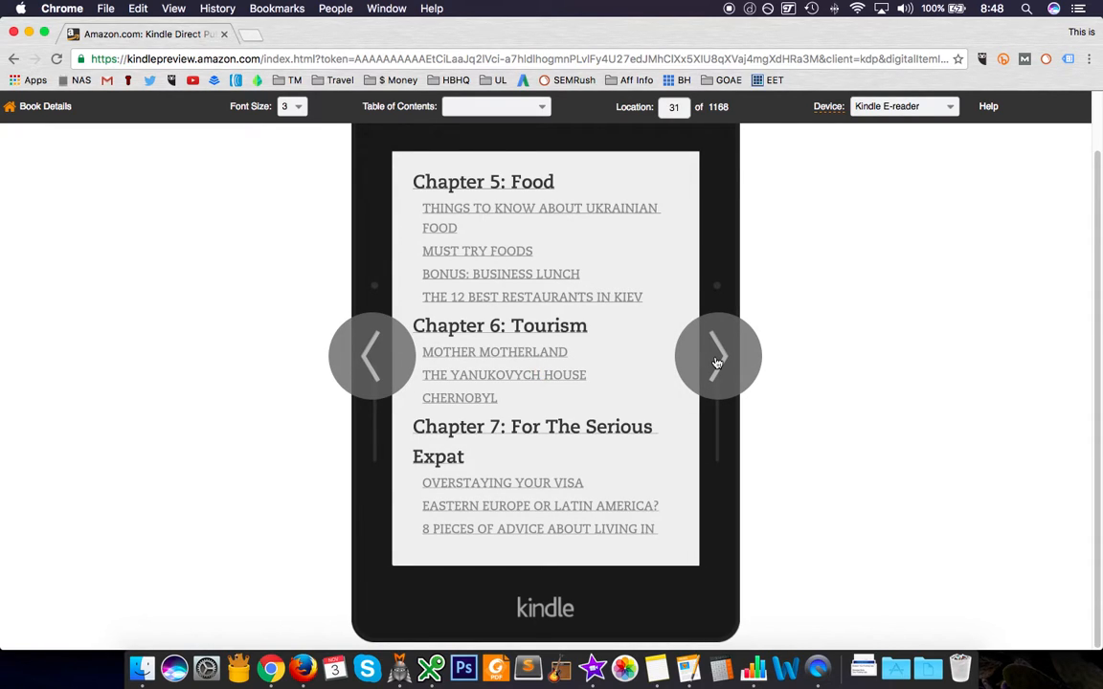
pyautogui.click(718, 356)
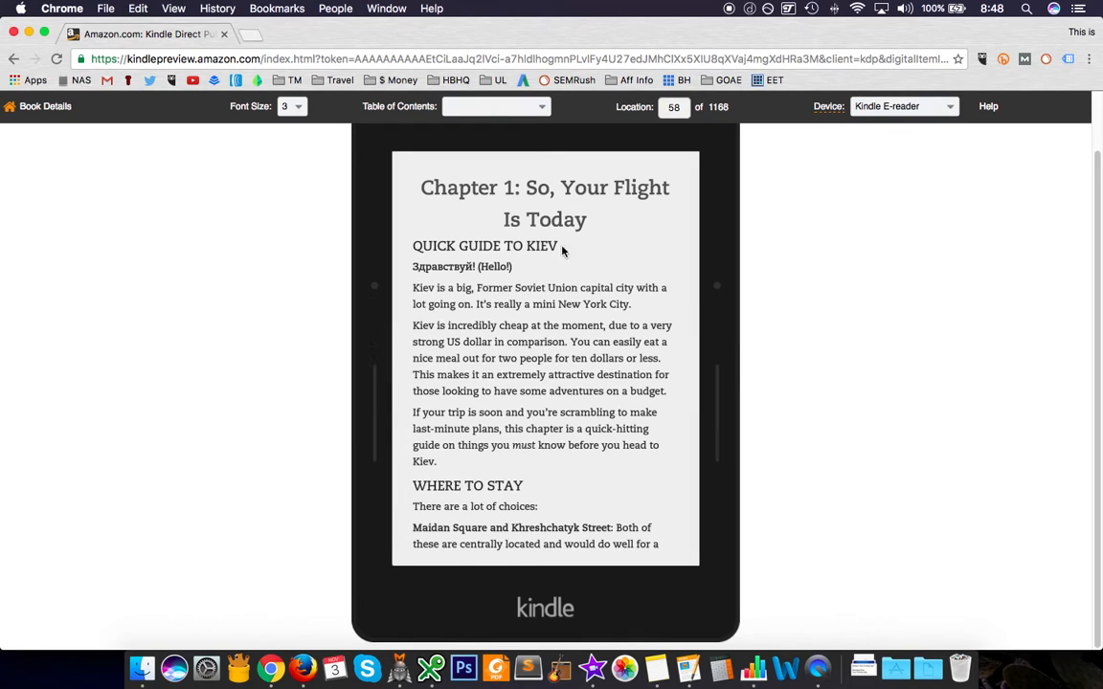
pyautogui.moveTo(523, 343)
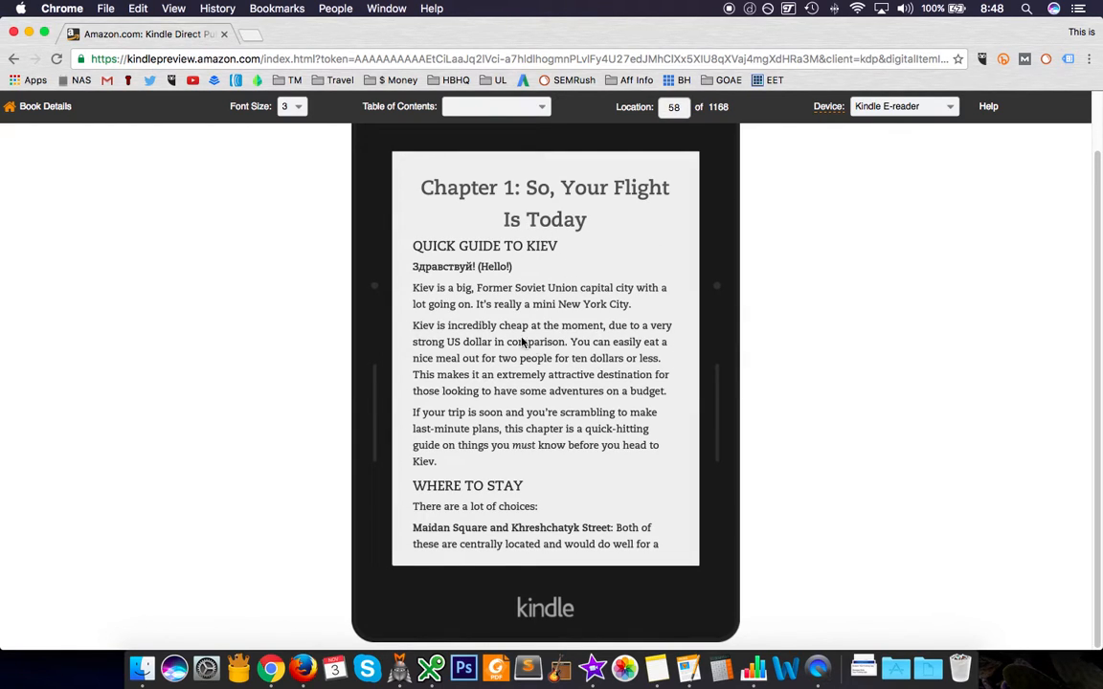
pyautogui.moveTo(700, 667)
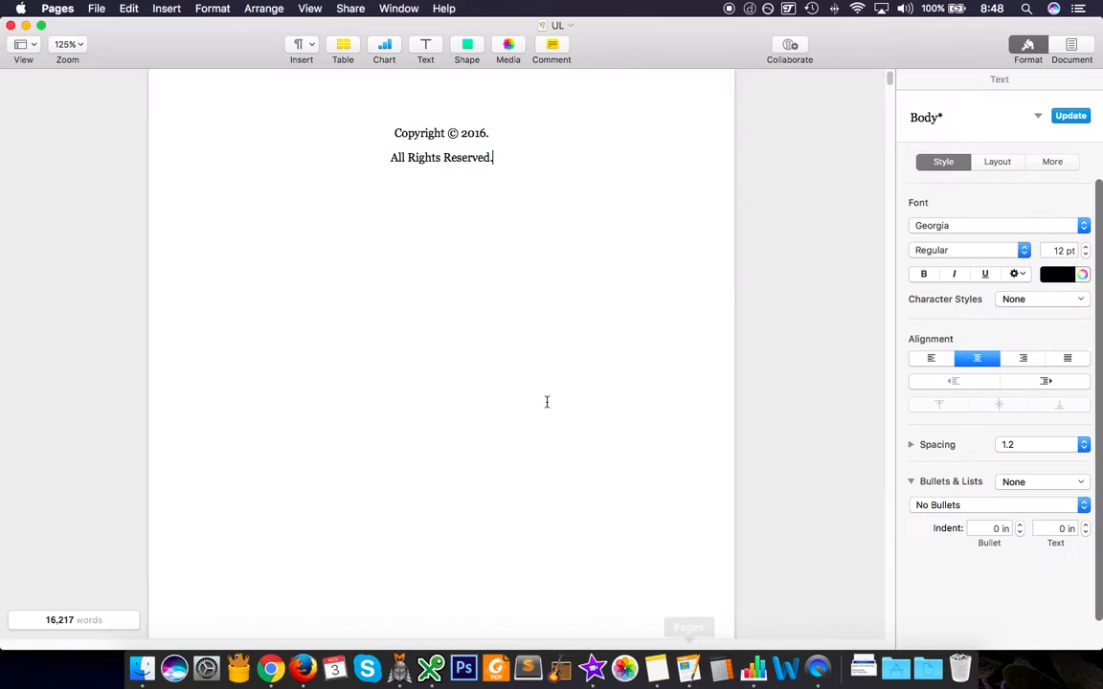
pyautogui.moveTo(427, 291)
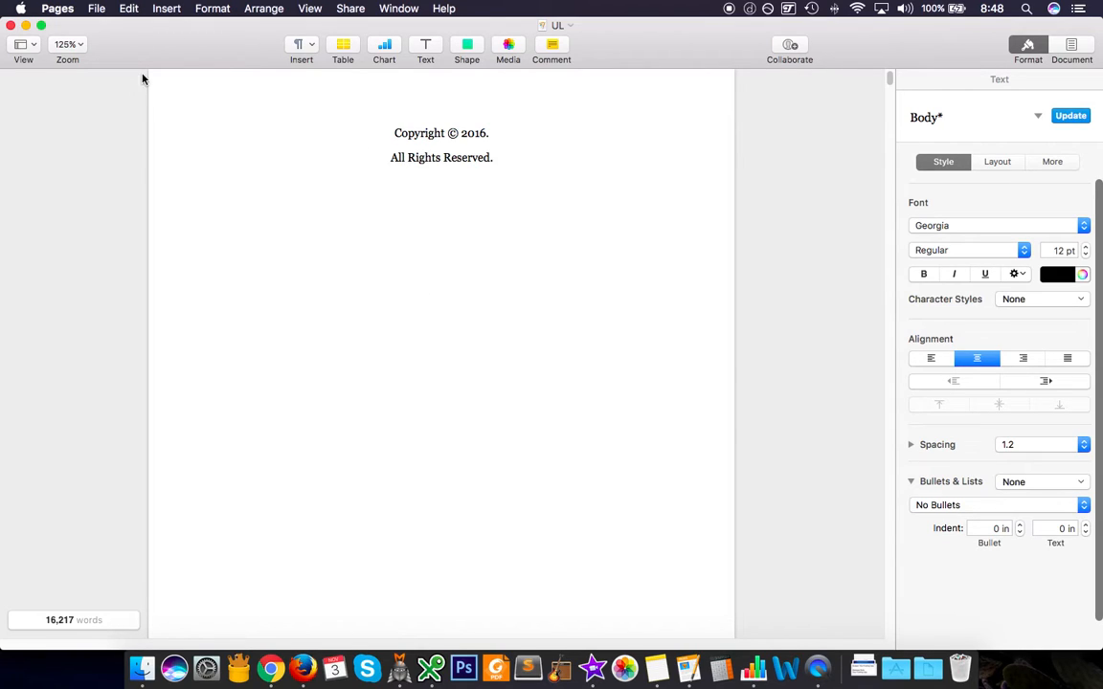
# Start a new document from File > New and show the Miscellaneous templates with the Digital Book layout
pyautogui.click(96, 7)
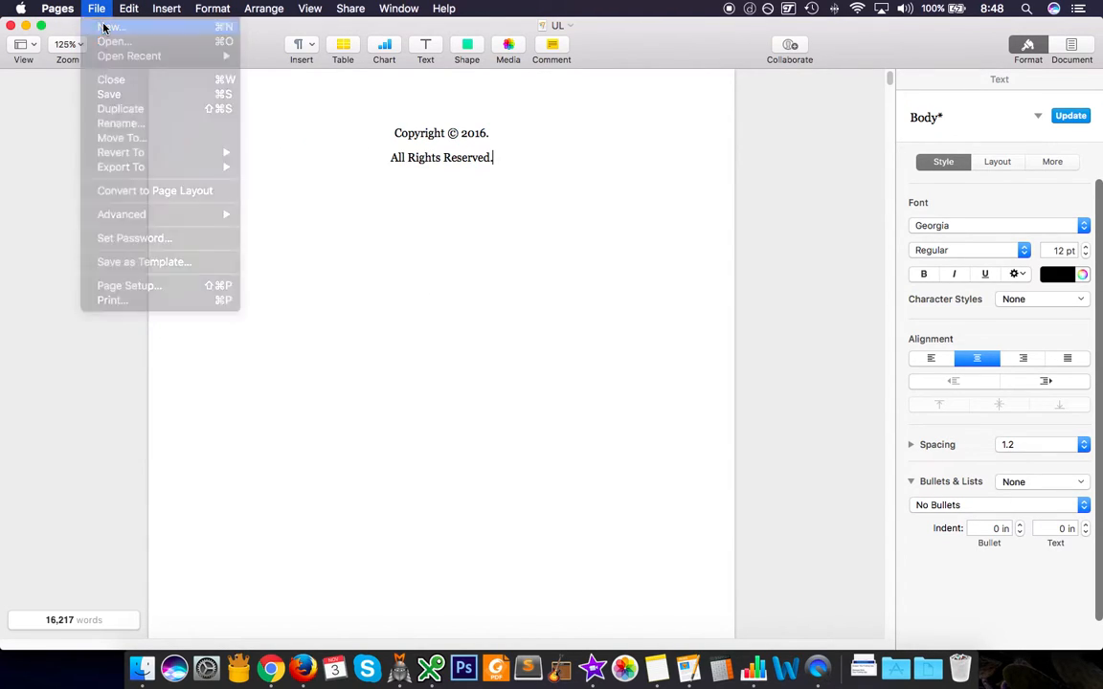
pyautogui.click(111, 26)
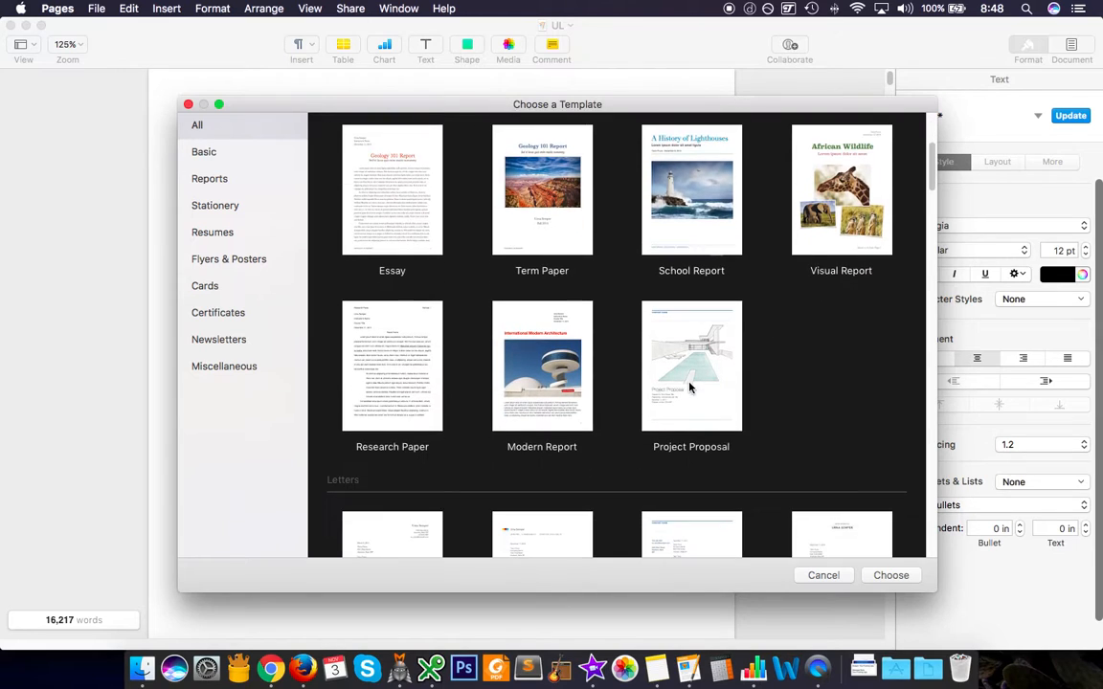
pyautogui.scroll(-3)
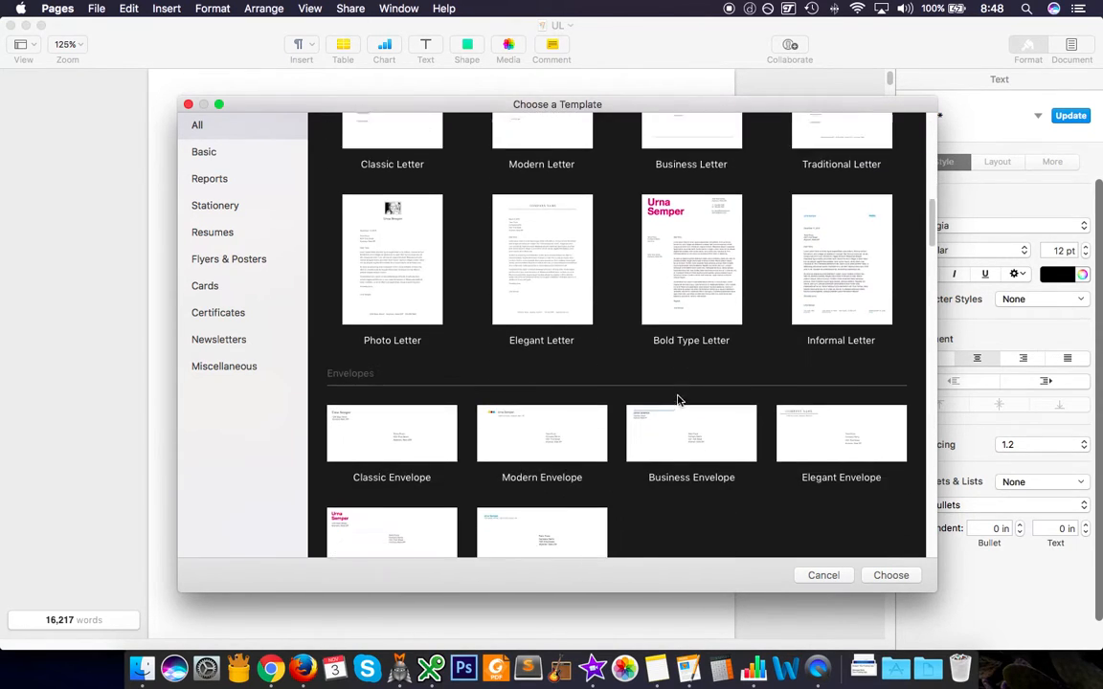
pyautogui.click(212, 232)
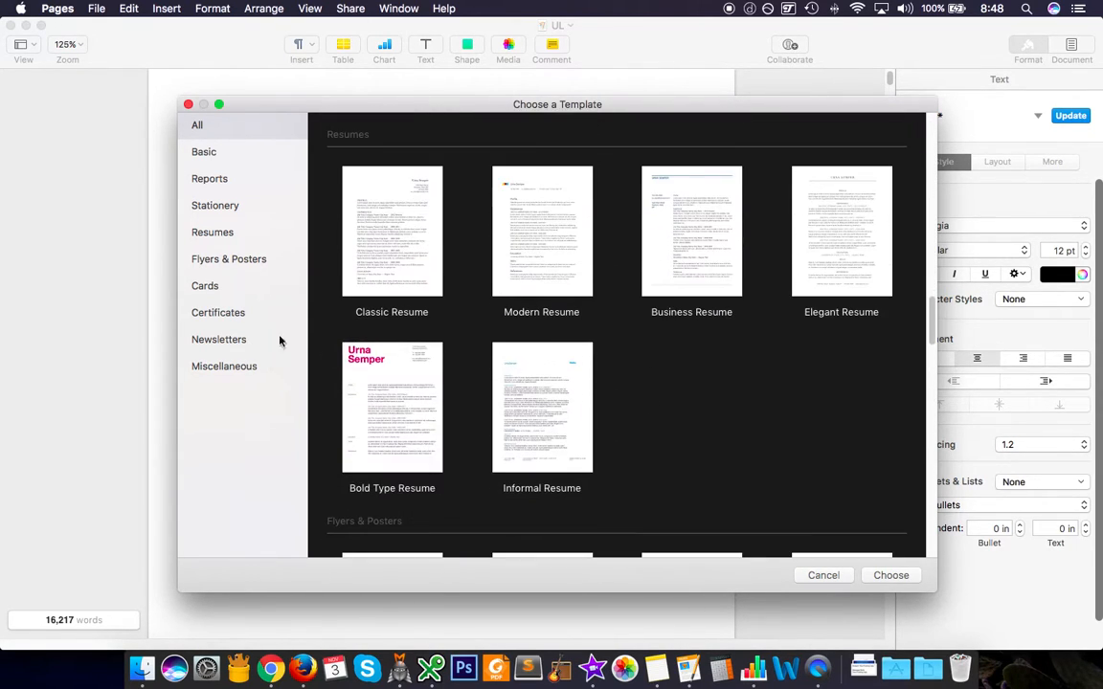
pyautogui.moveTo(237, 379)
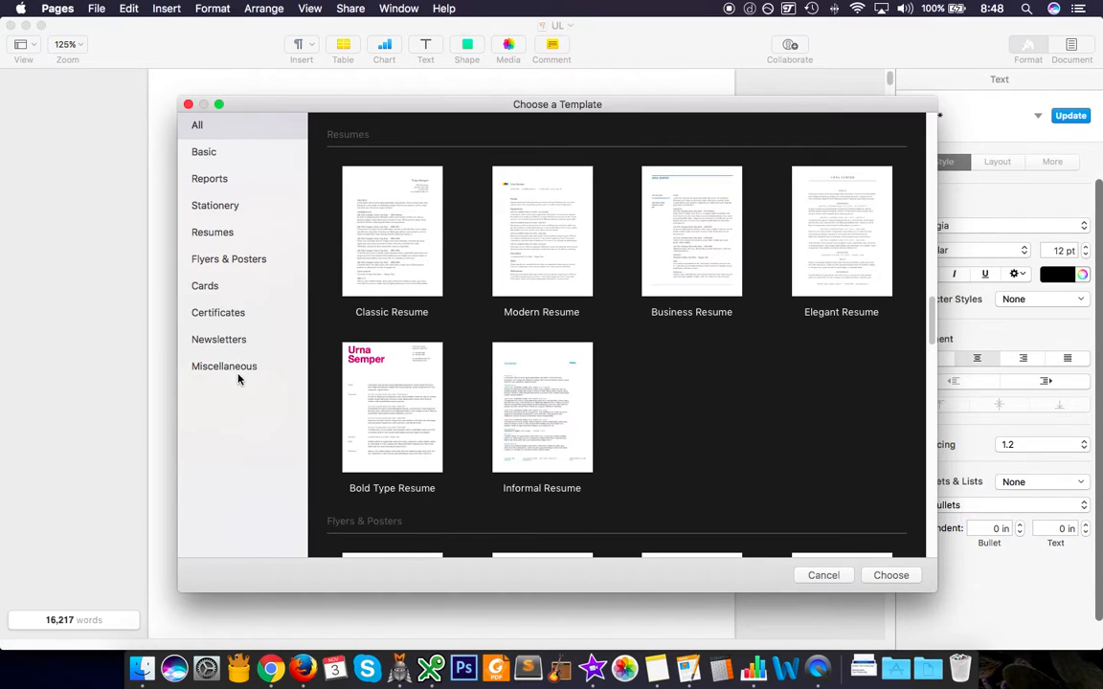
pyautogui.click(224, 366)
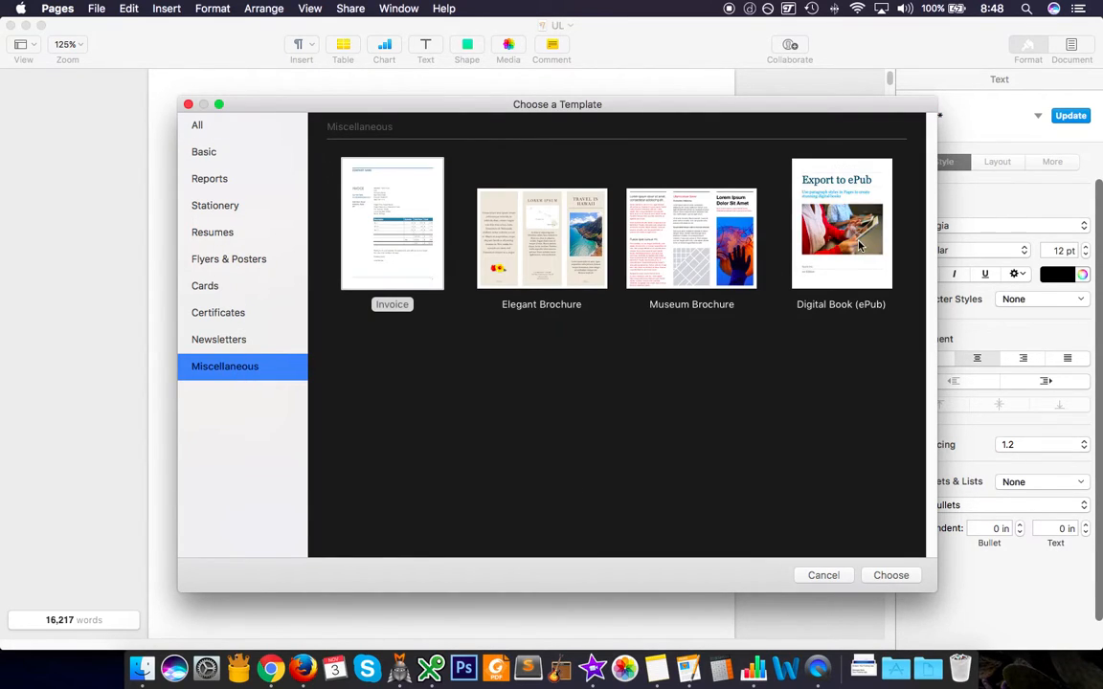
pyautogui.moveTo(865, 475)
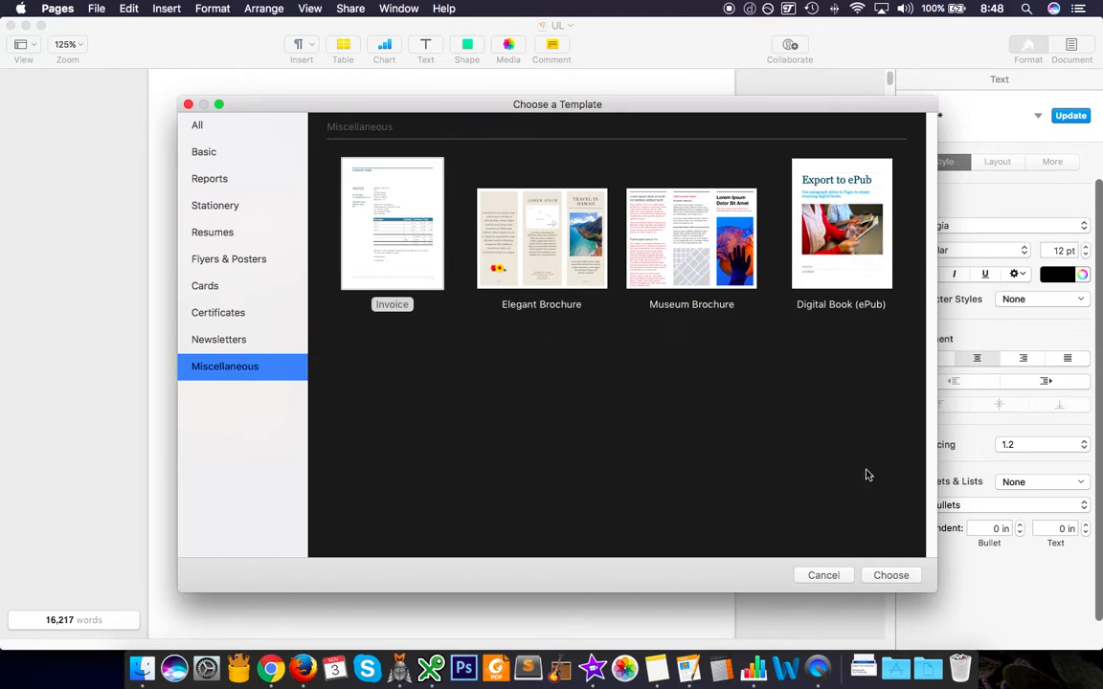
pyautogui.click(823, 575)
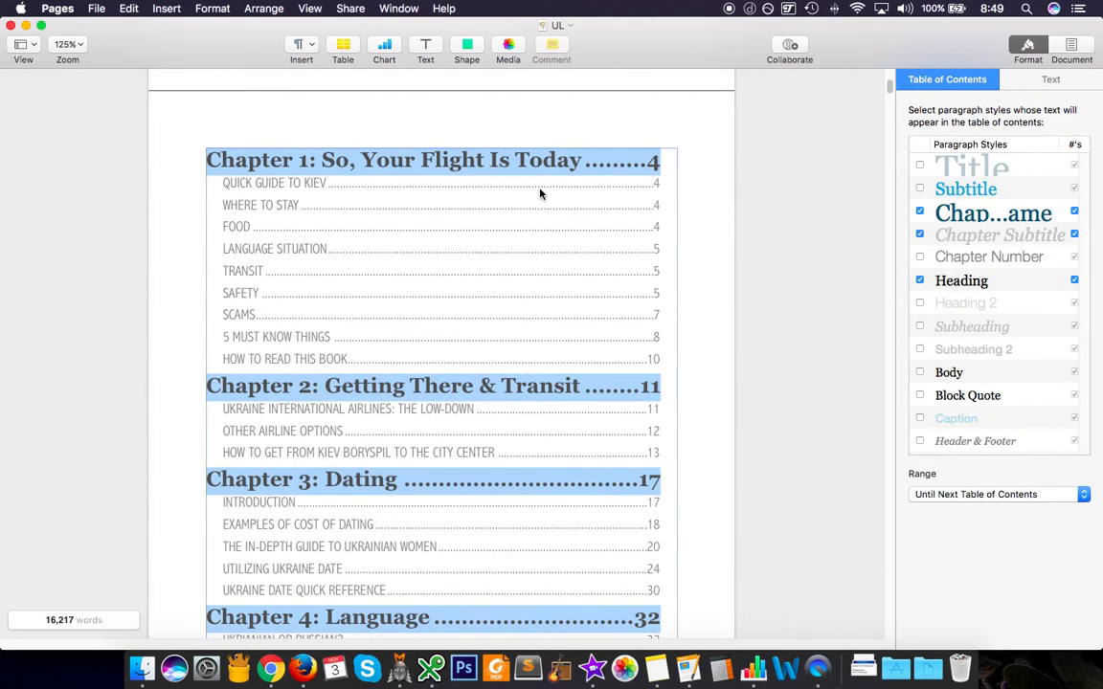
pyautogui.moveTo(559, 197)
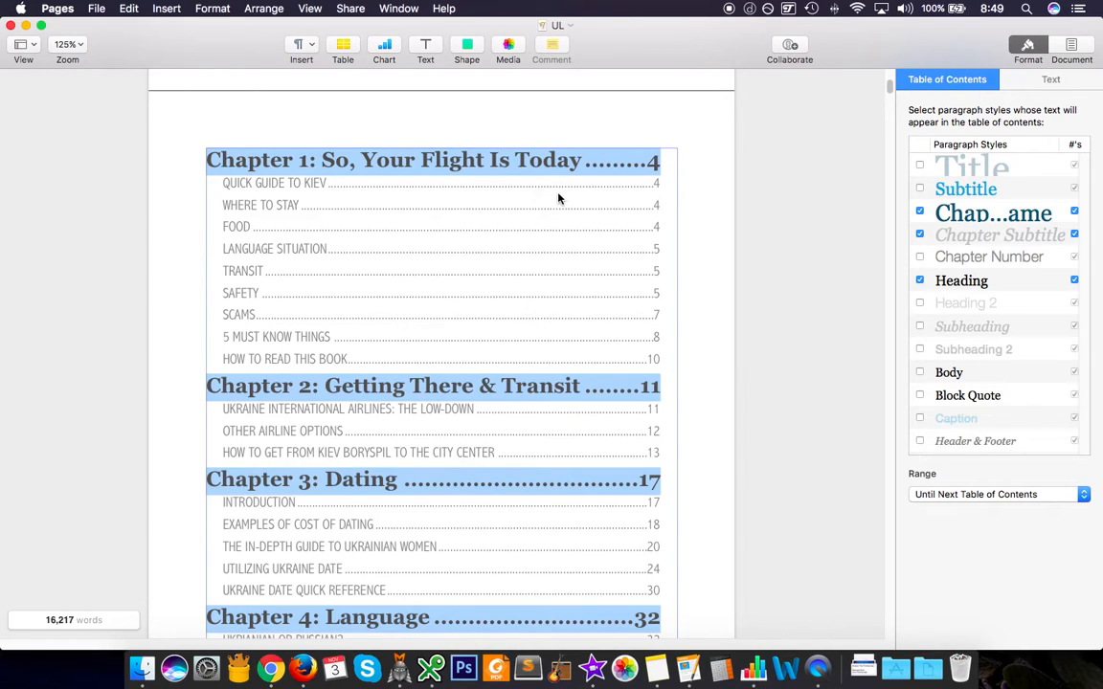
pyautogui.moveTo(241, 157)
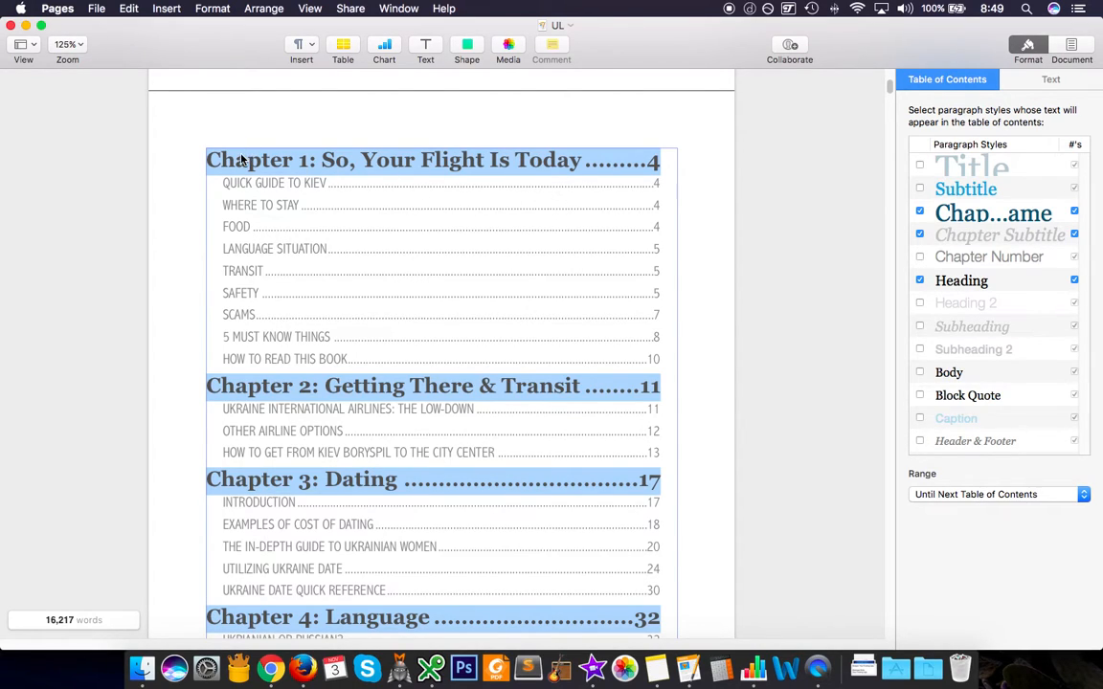
pyautogui.moveTo(888, 126)
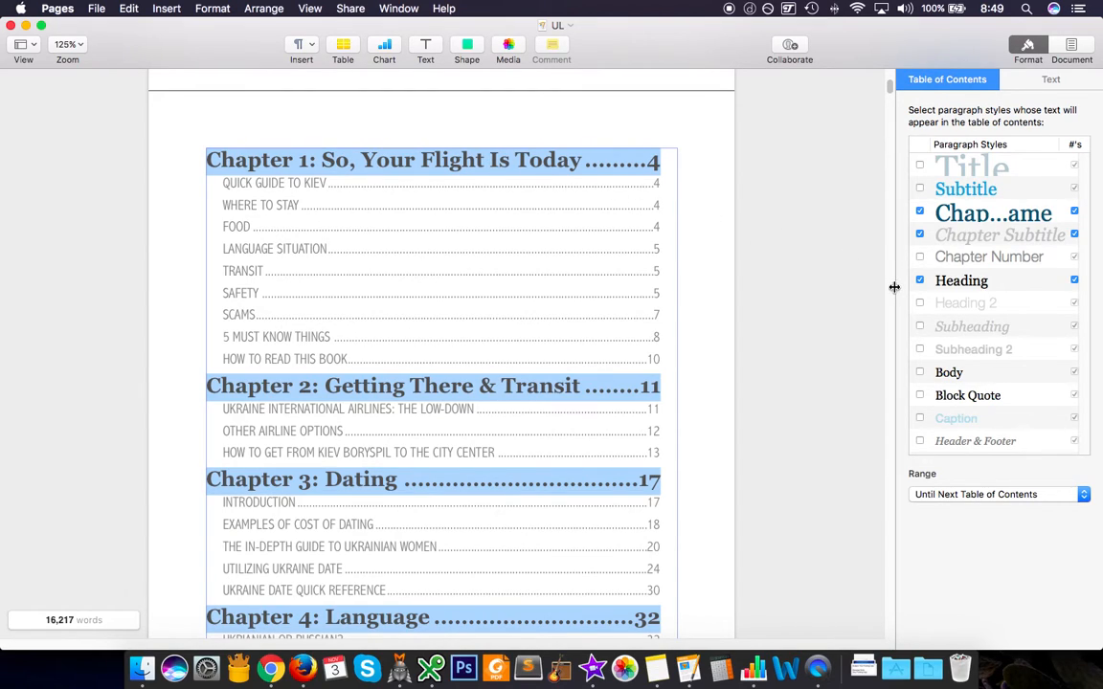
pyautogui.moveTo(873, 287)
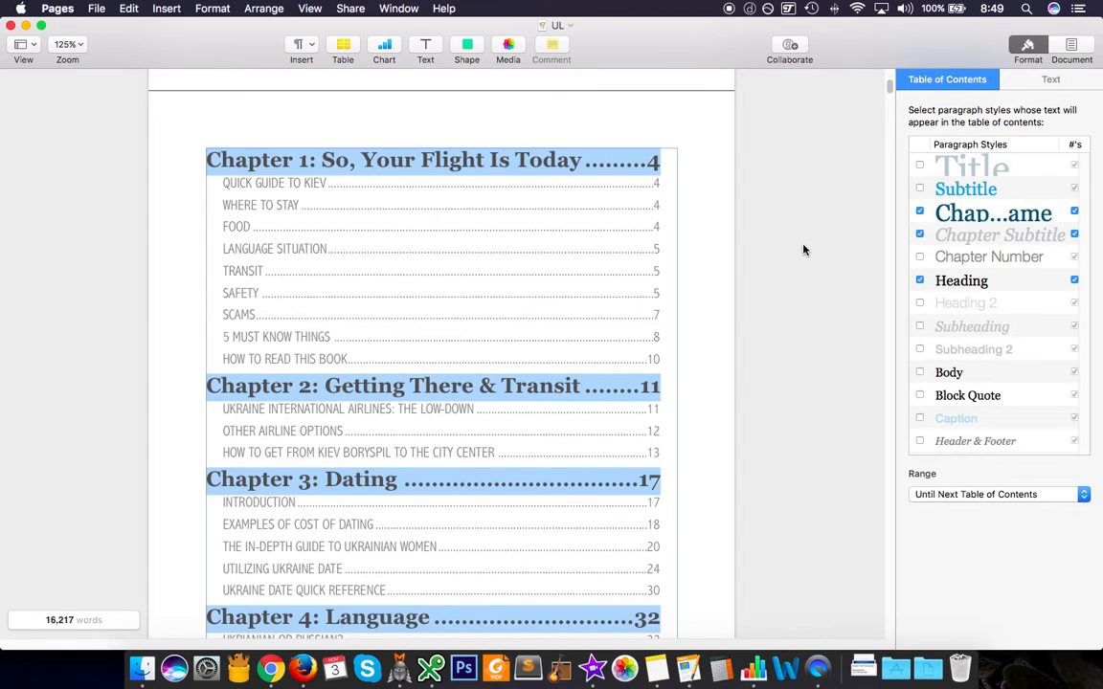
pyautogui.moveTo(854, 235)
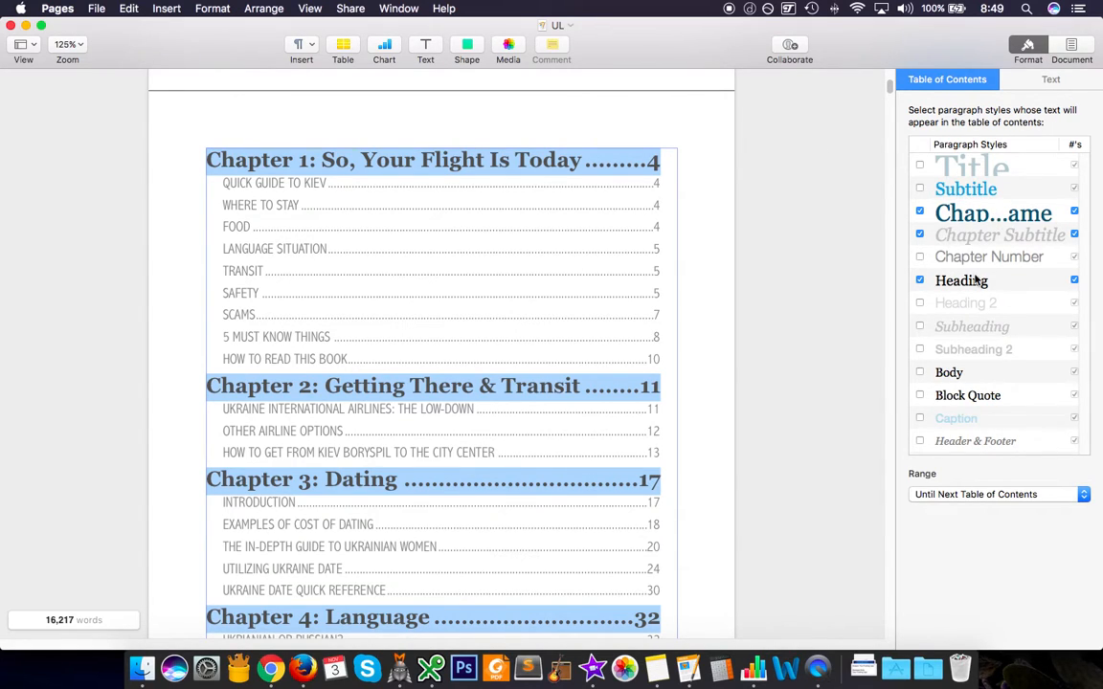
pyautogui.moveTo(969, 294)
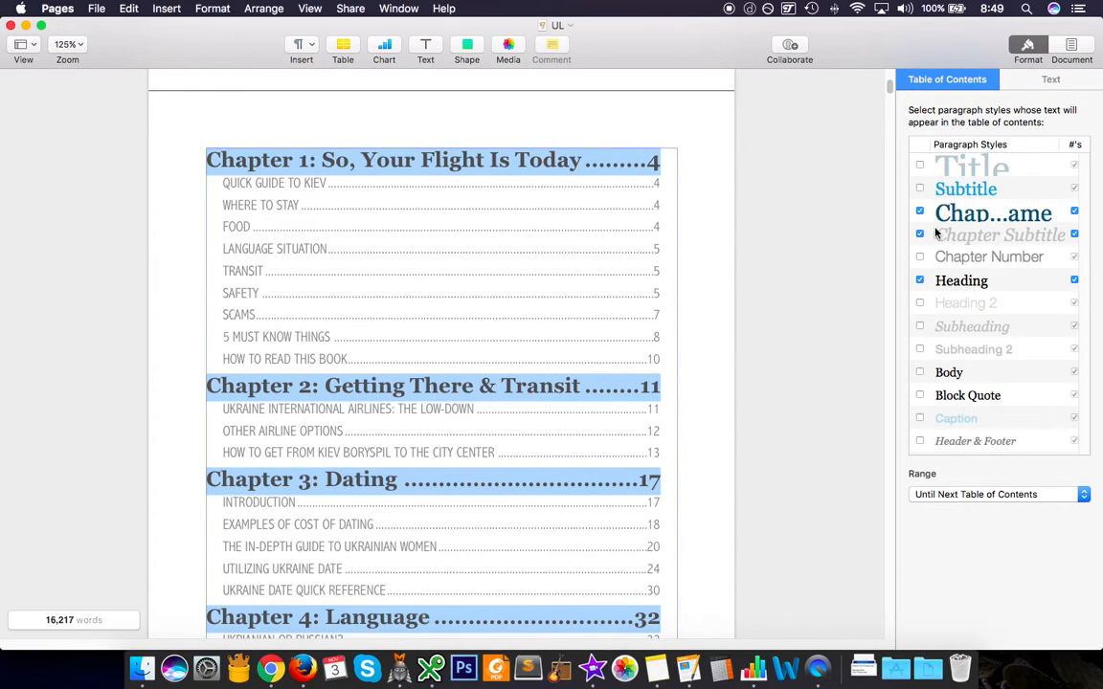
pyautogui.moveTo(606, 303)
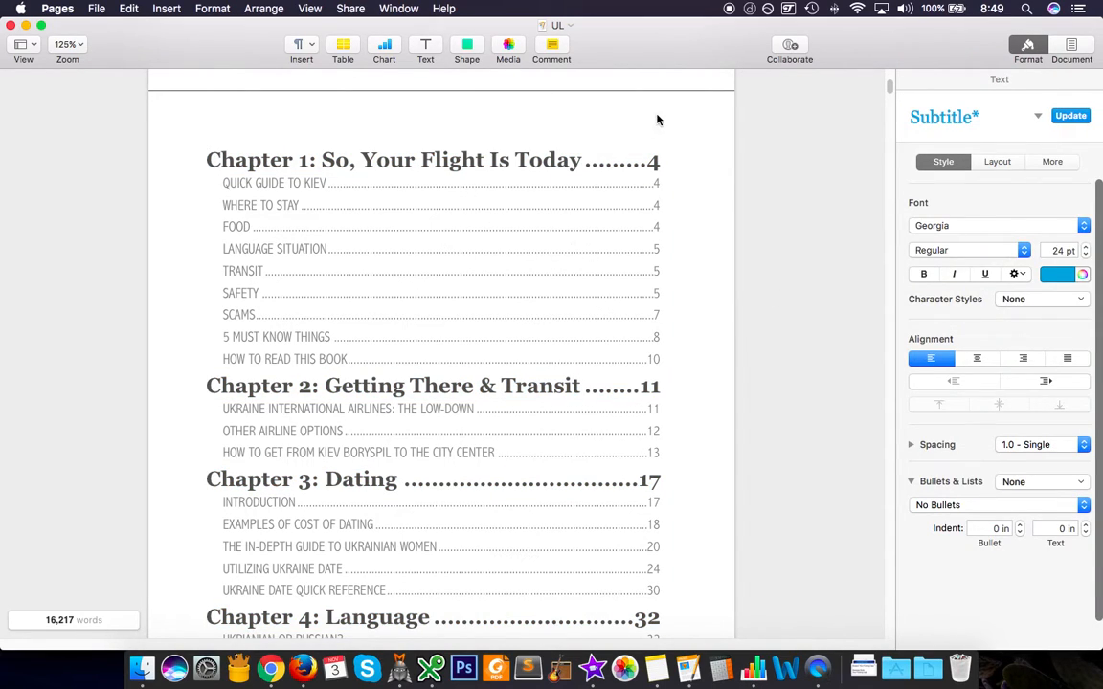
pyautogui.moveTo(497, 278)
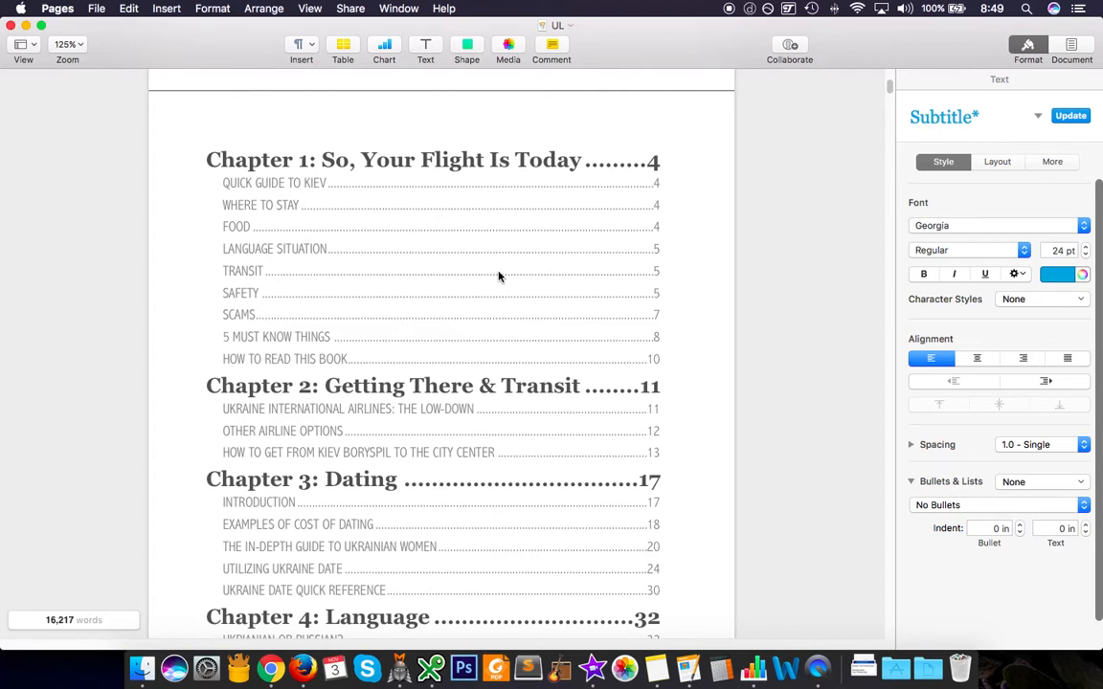
# Scroll past the table of contents to Chapter 1's Quick Guide to Kiev and Where to Stay sections
pyautogui.scroll(-3)
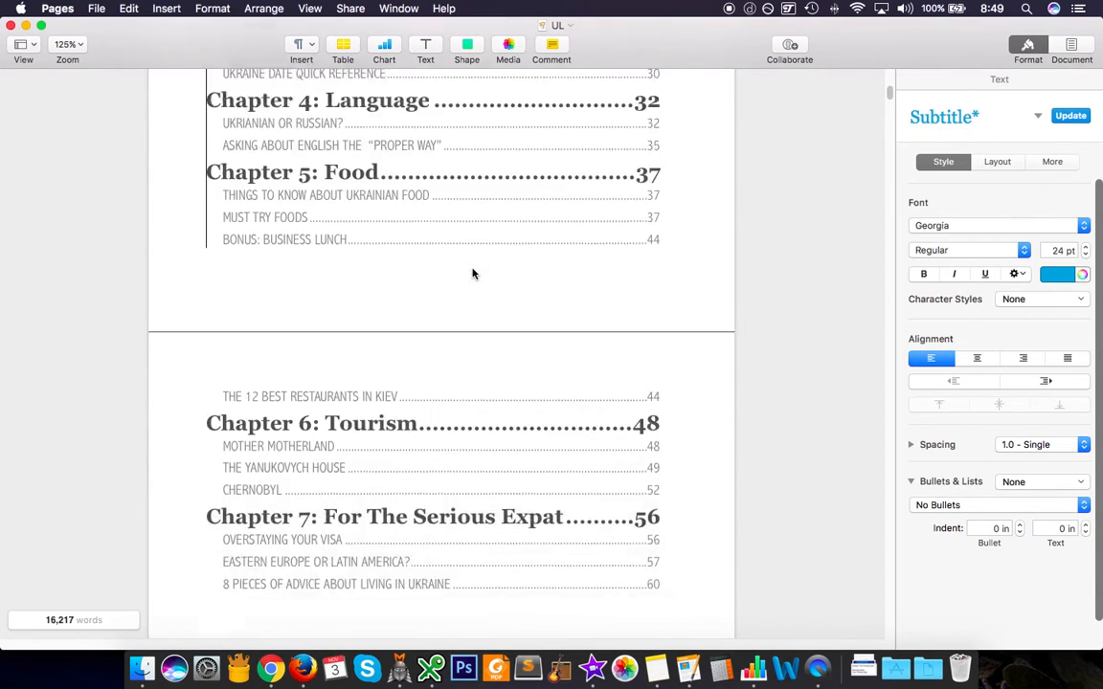
pyautogui.scroll(-3)
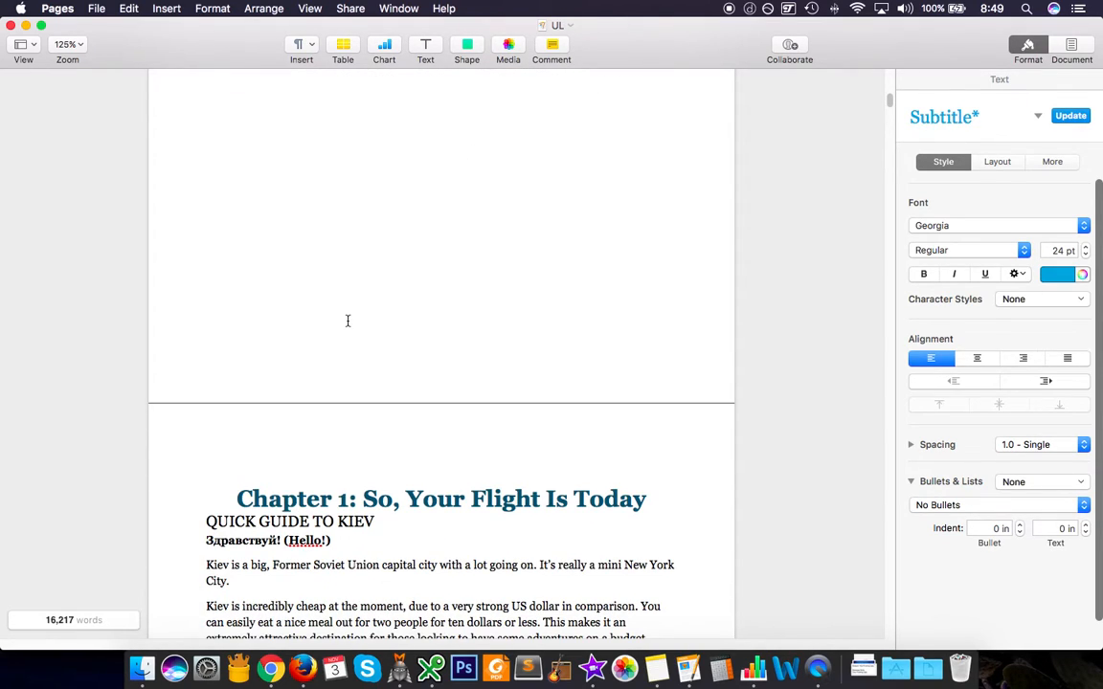
pyautogui.scroll(-3)
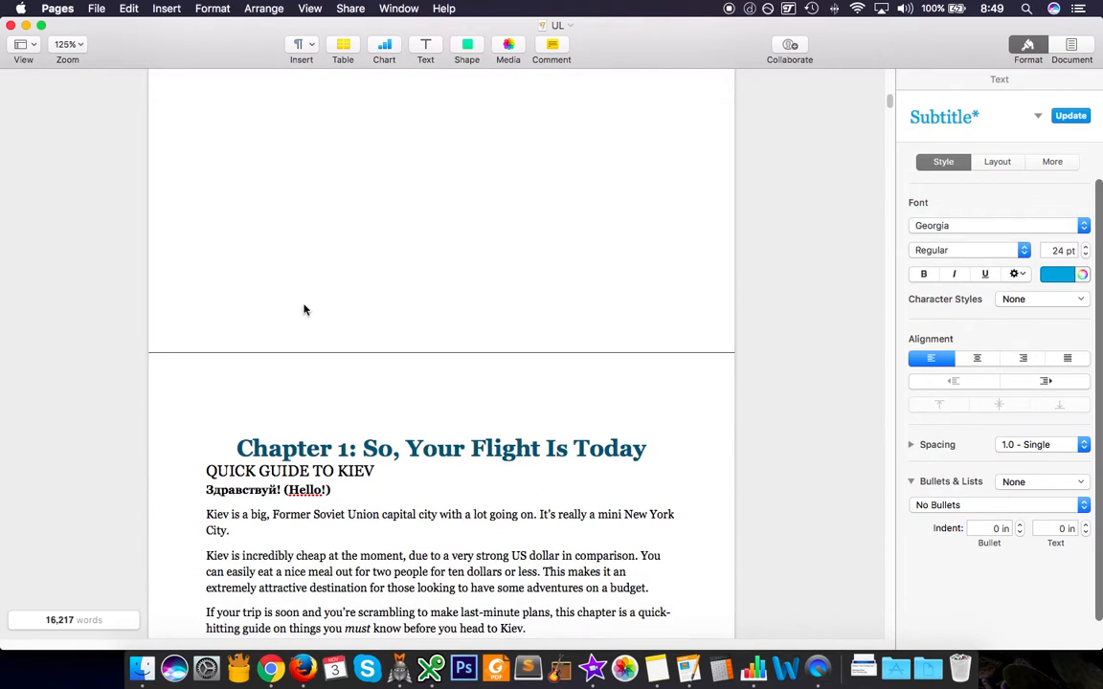
pyautogui.scroll(-3)
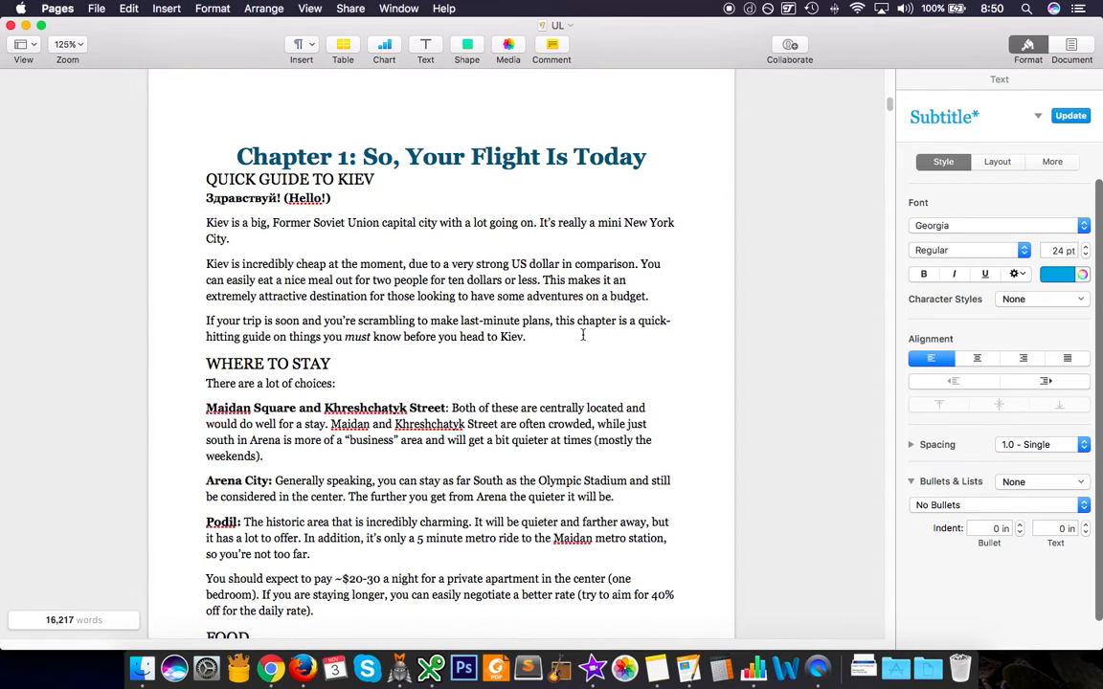
pyautogui.scroll(-3)
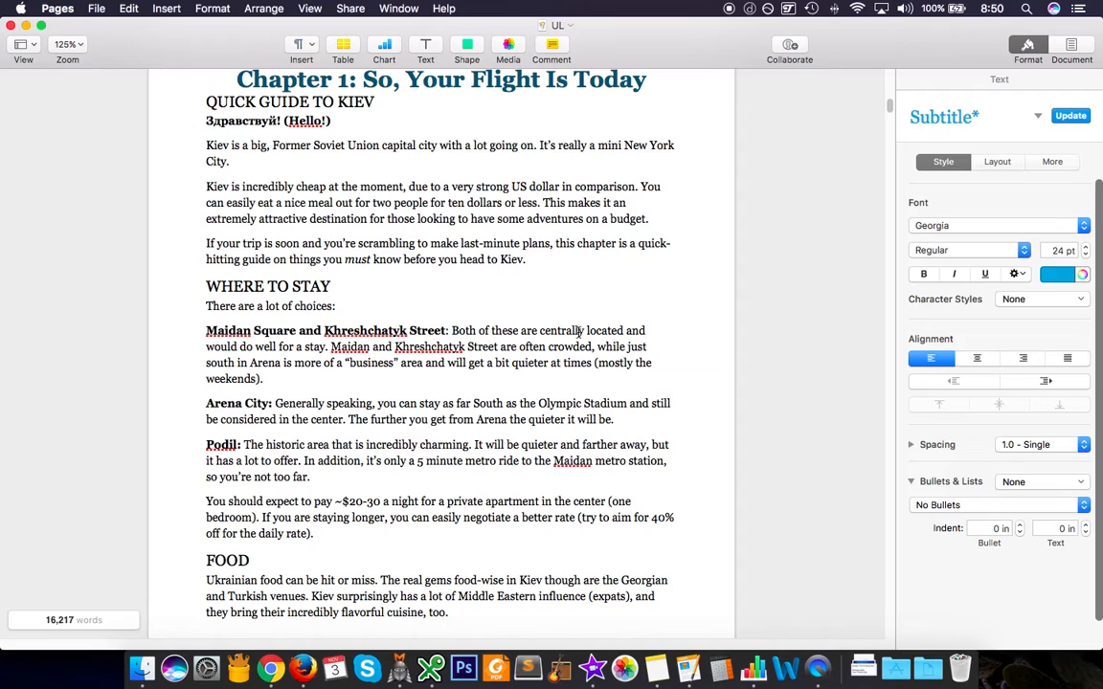
pyautogui.scroll(-3)
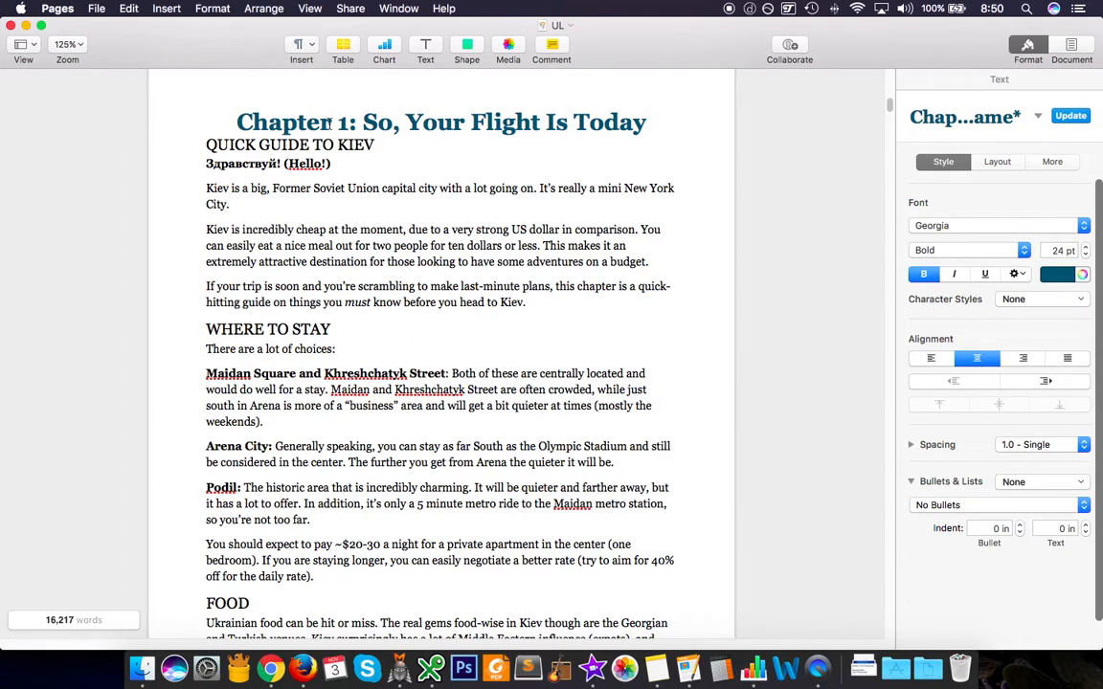
pyautogui.click(647, 123)
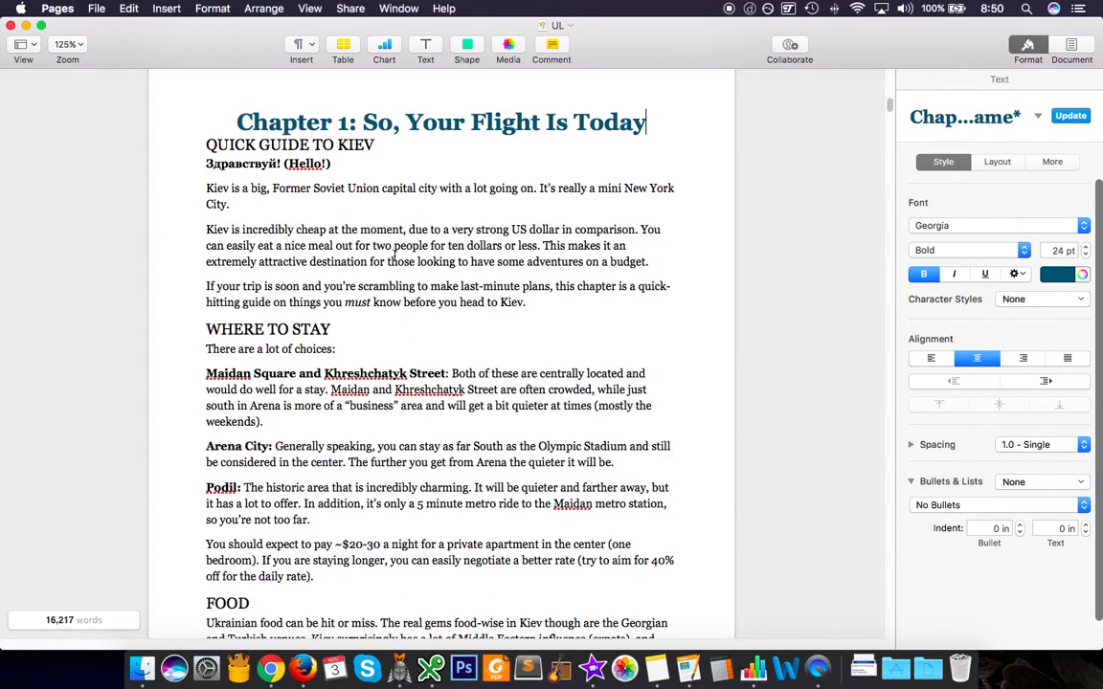
pyautogui.scroll(-3)
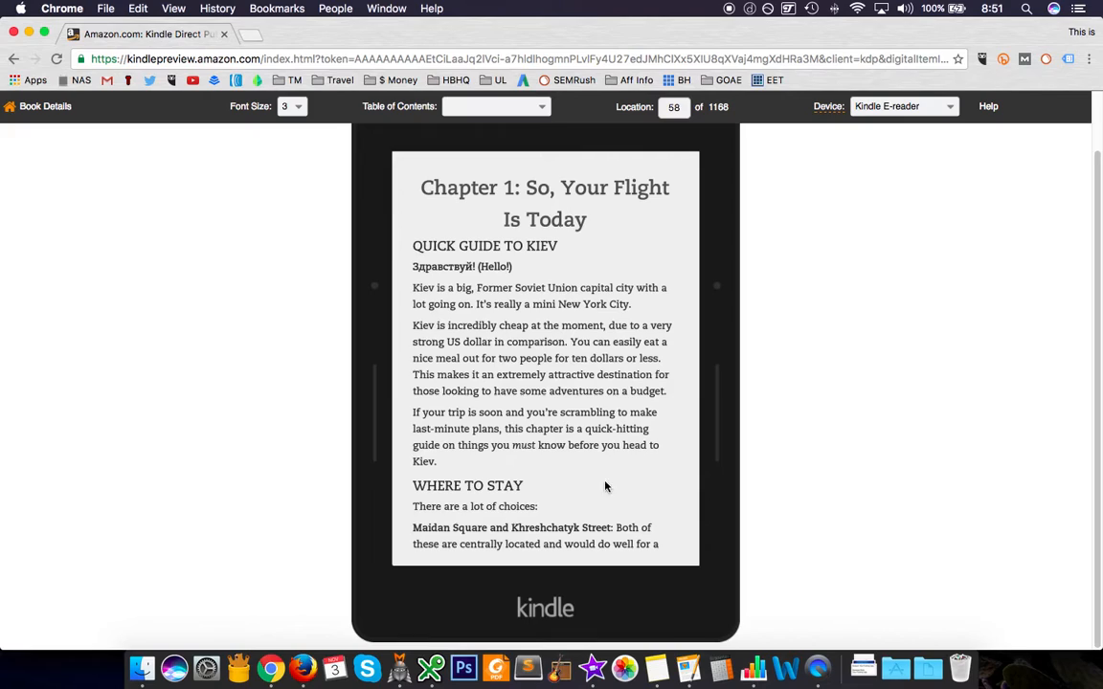
# Page forward in Chapter 1, then switch the preview device to Tablet
pyautogui.click(718, 356)
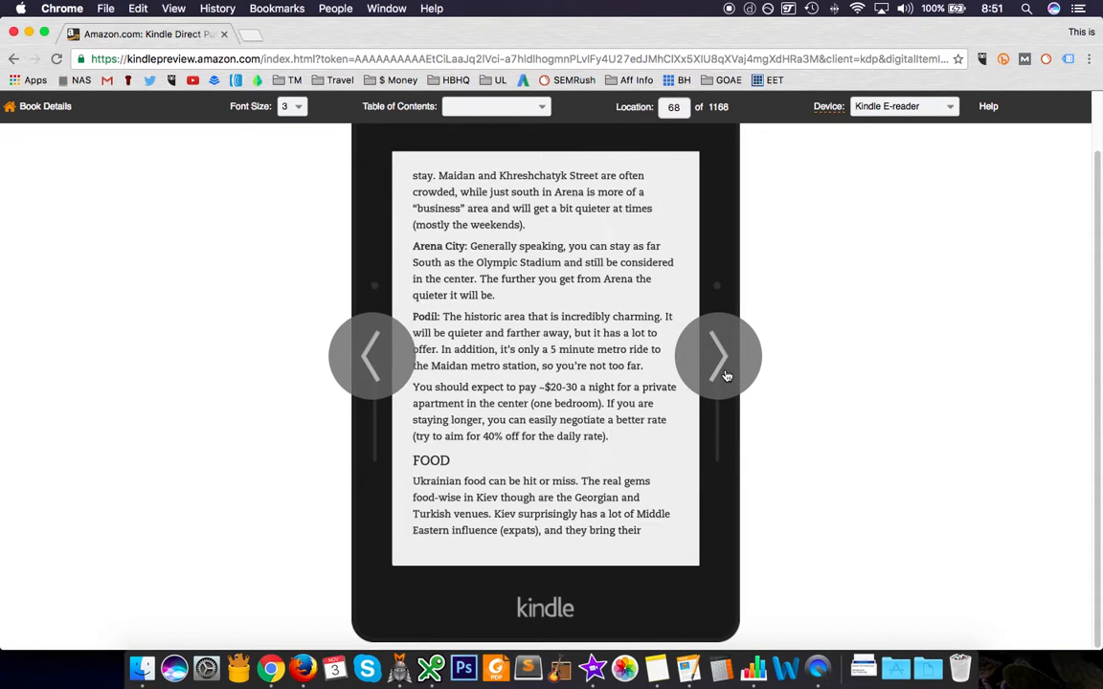
pyautogui.click(718, 356)
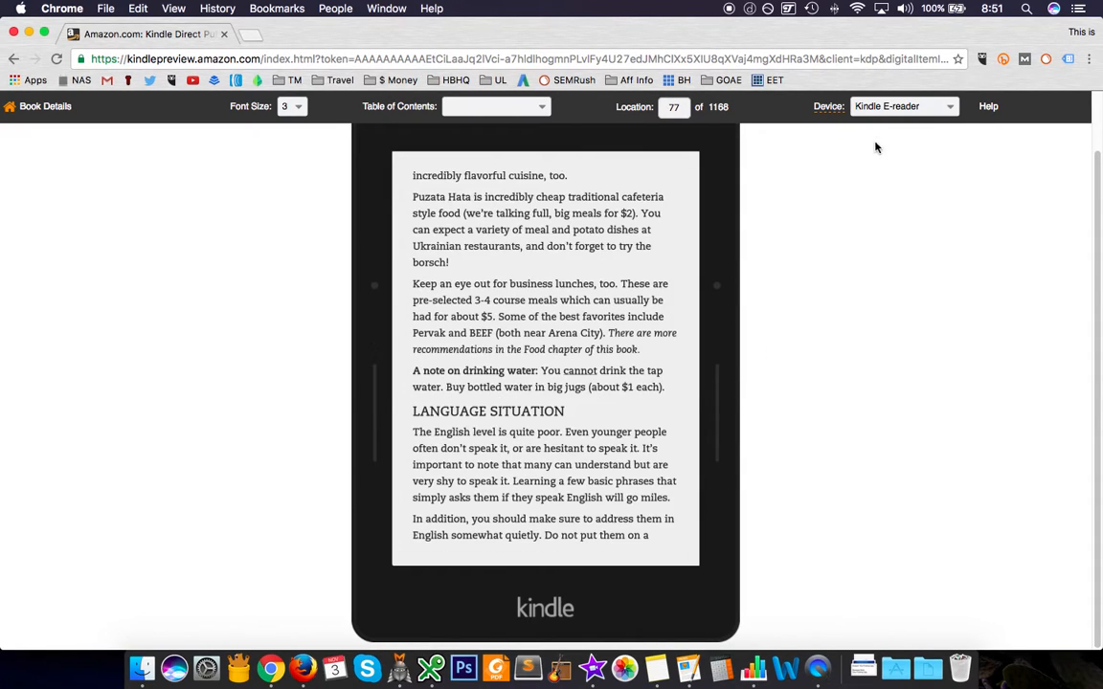
pyautogui.click(900, 107)
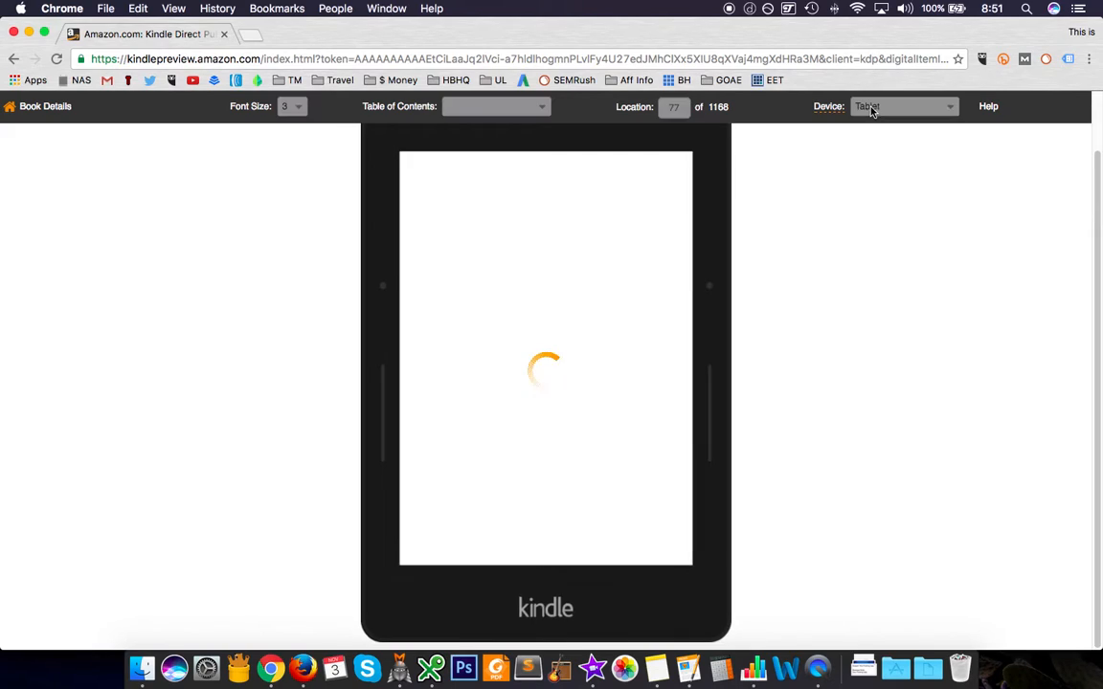
pyautogui.click(900, 107)
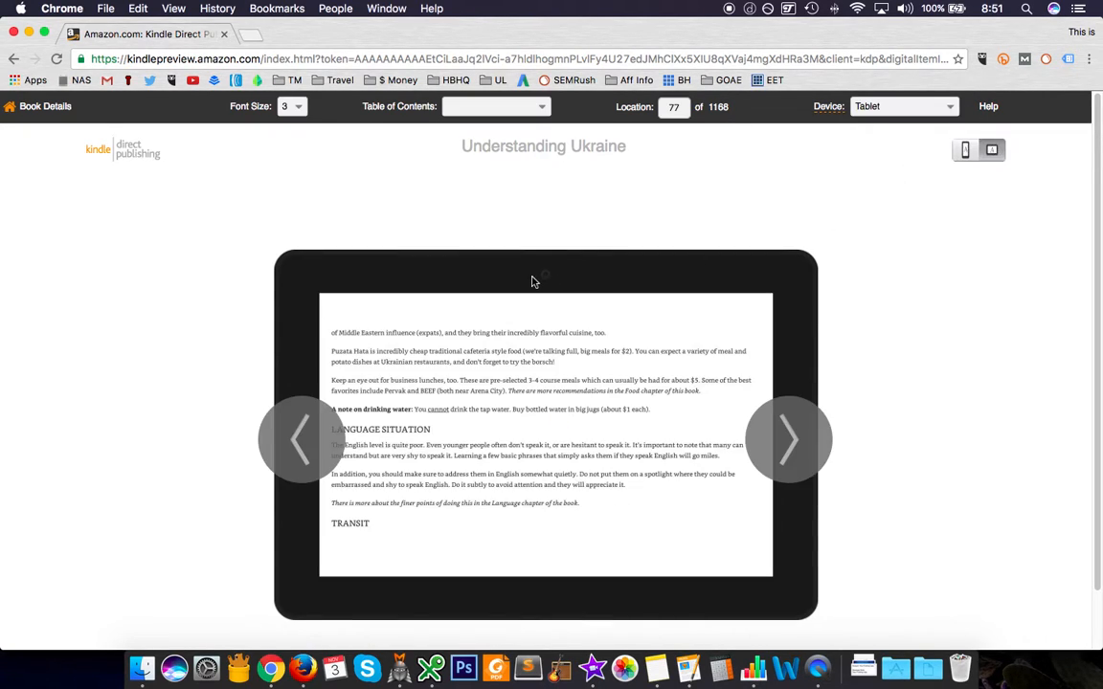
# Turn a page on the tablet preview, then return to the portrait Kindle E-reader view
pyautogui.click(789, 439)
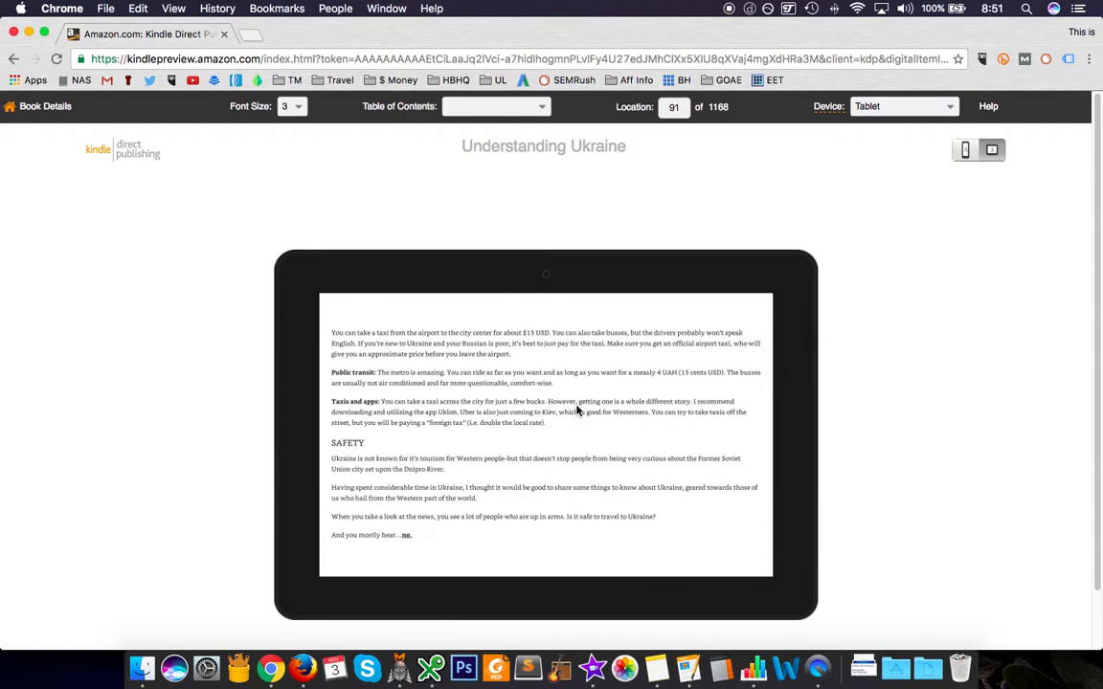
pyautogui.moveTo(912, 113)
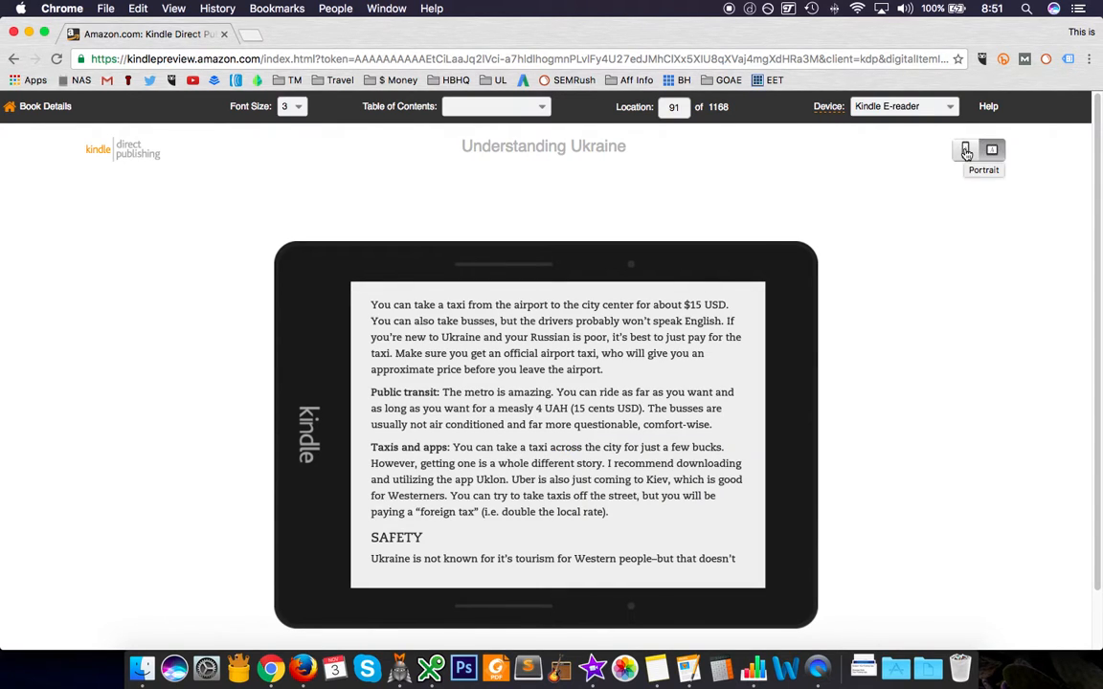
pyautogui.click(965, 150)
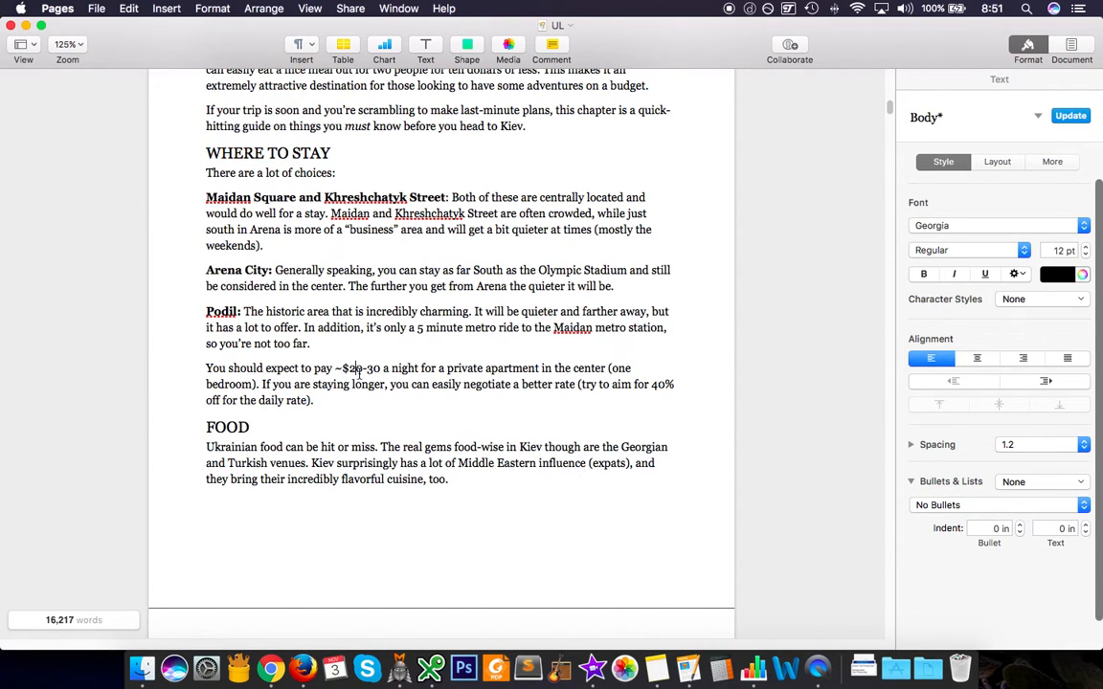
# Select the burning city square photo and set its text wrap to Inline with Text
pyautogui.scroll(-3)
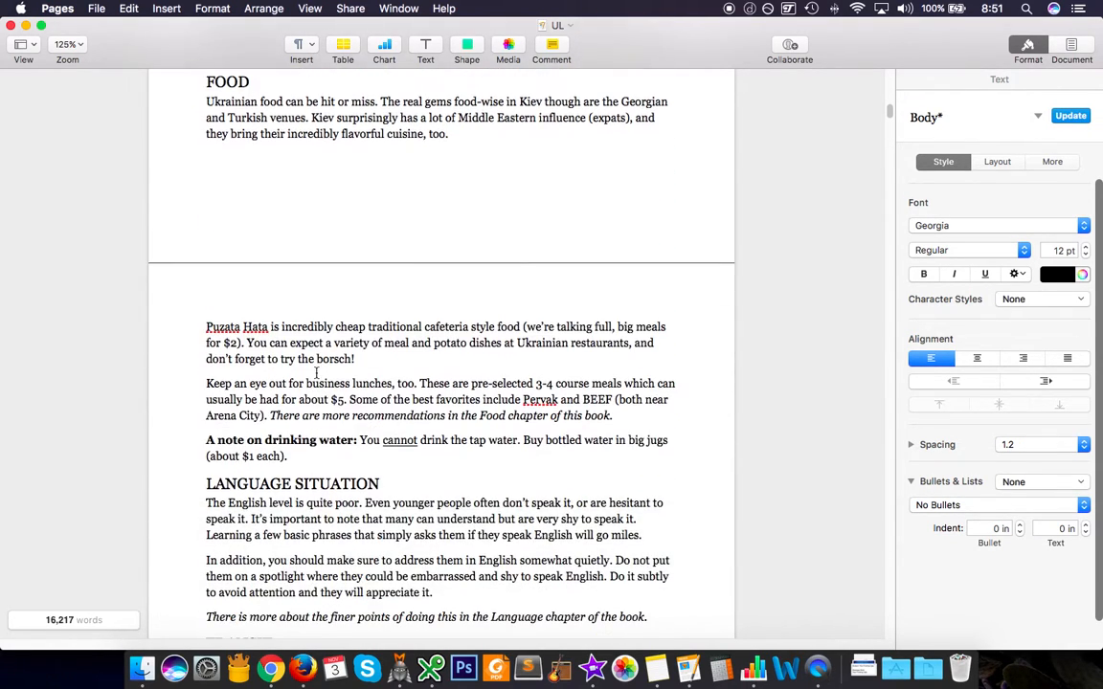
pyautogui.scroll(-3)
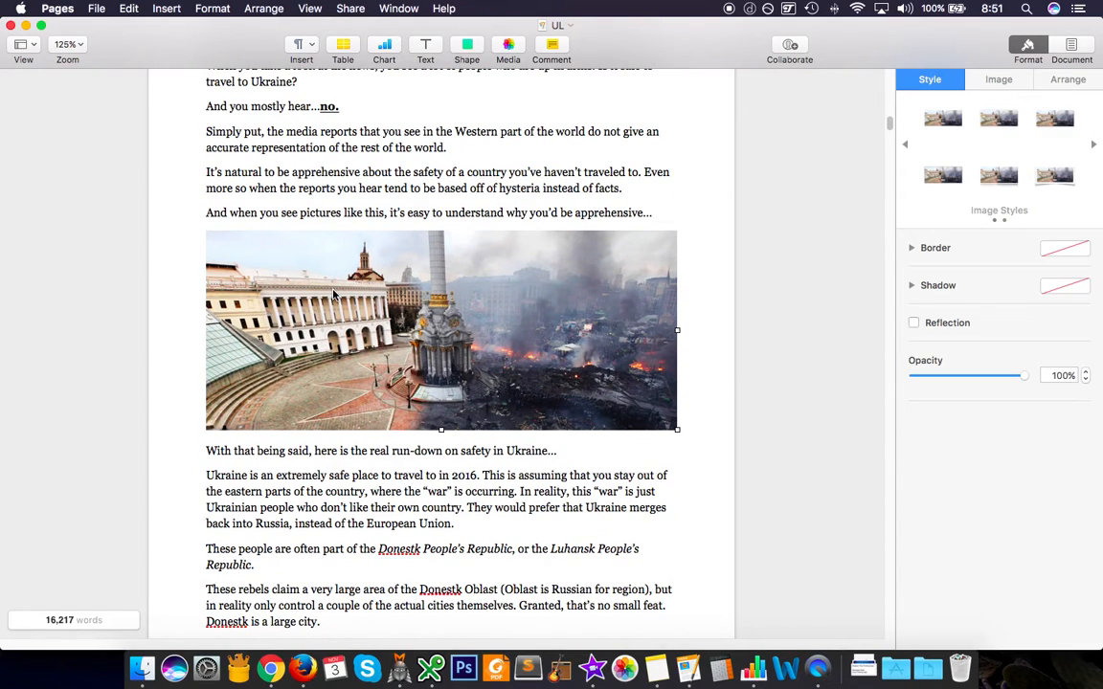
pyautogui.click(1069, 79)
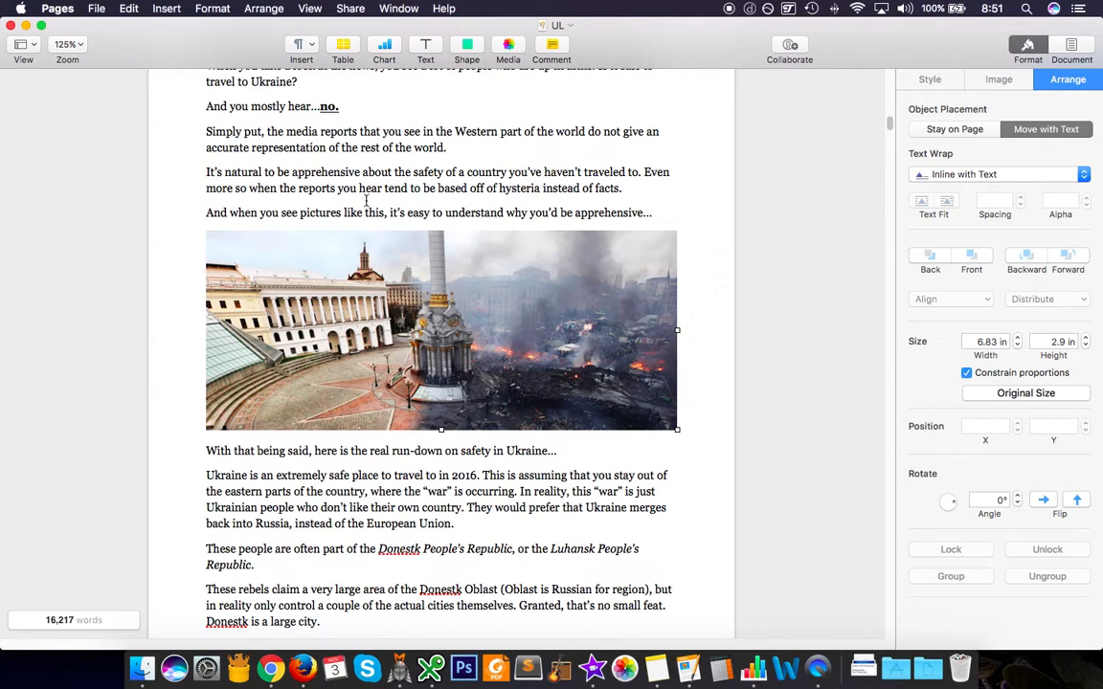
pyautogui.moveTo(1011, 182)
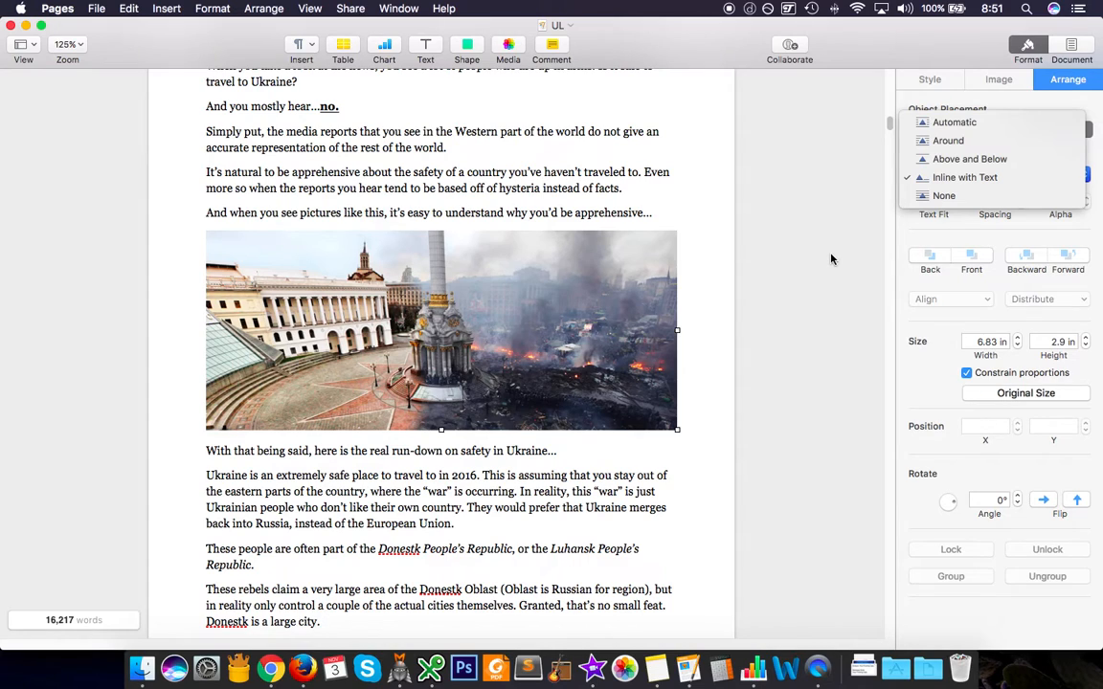
pyautogui.click(965, 177)
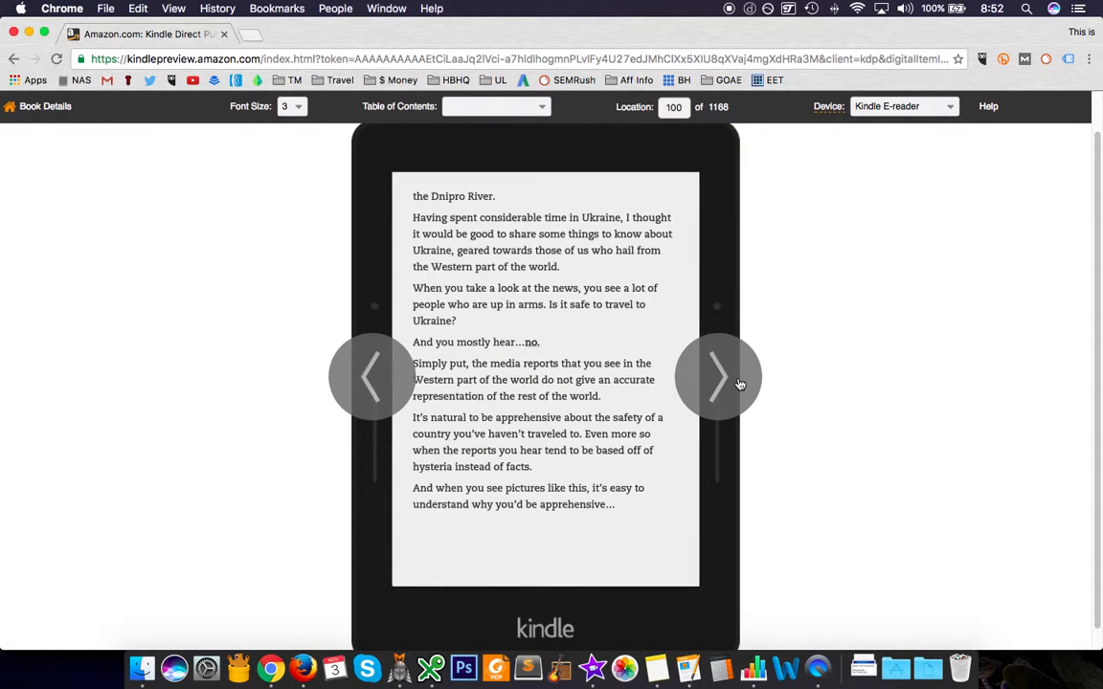
# Advance the e-reader preview to the page showing the Kiev square photo inline
pyautogui.click(718, 376)
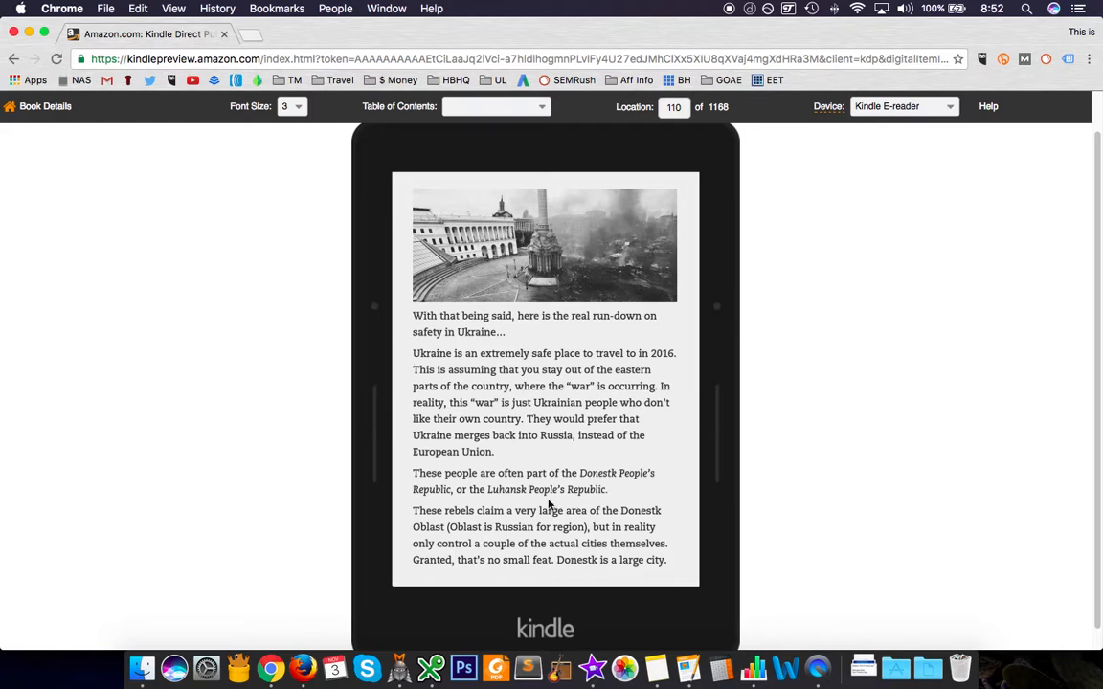
pyautogui.moveTo(390, 546)
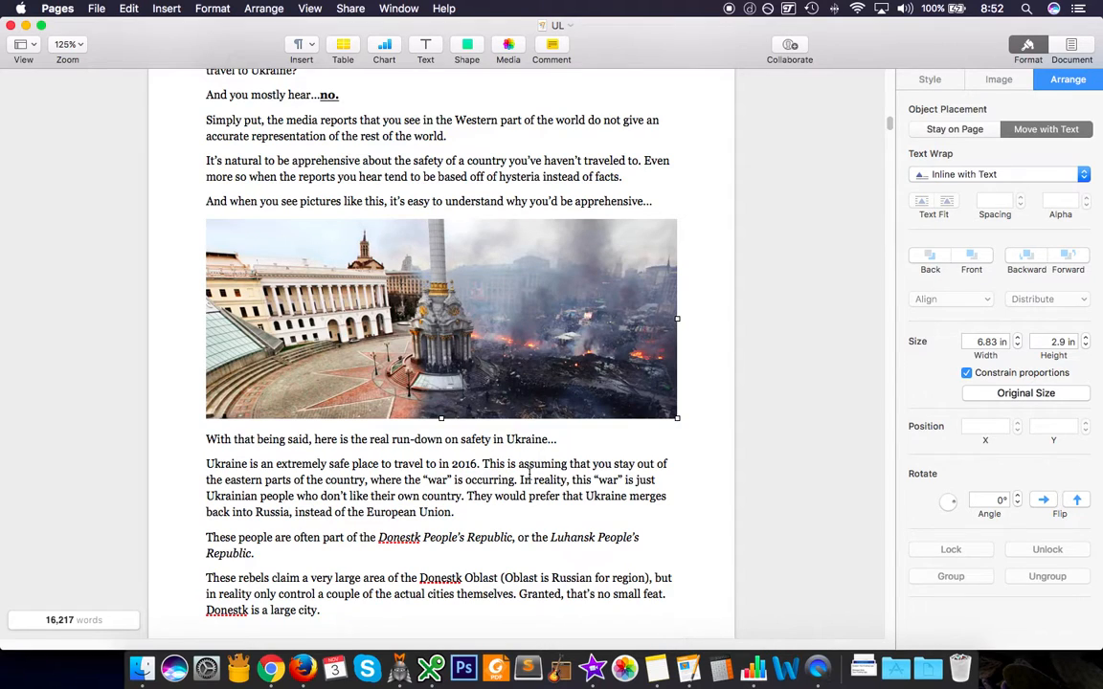
# Scroll through the chapters from Getting There & Transit to Chernobyl, then return to the Kindle preview in Chrome
pyautogui.scroll(-3)
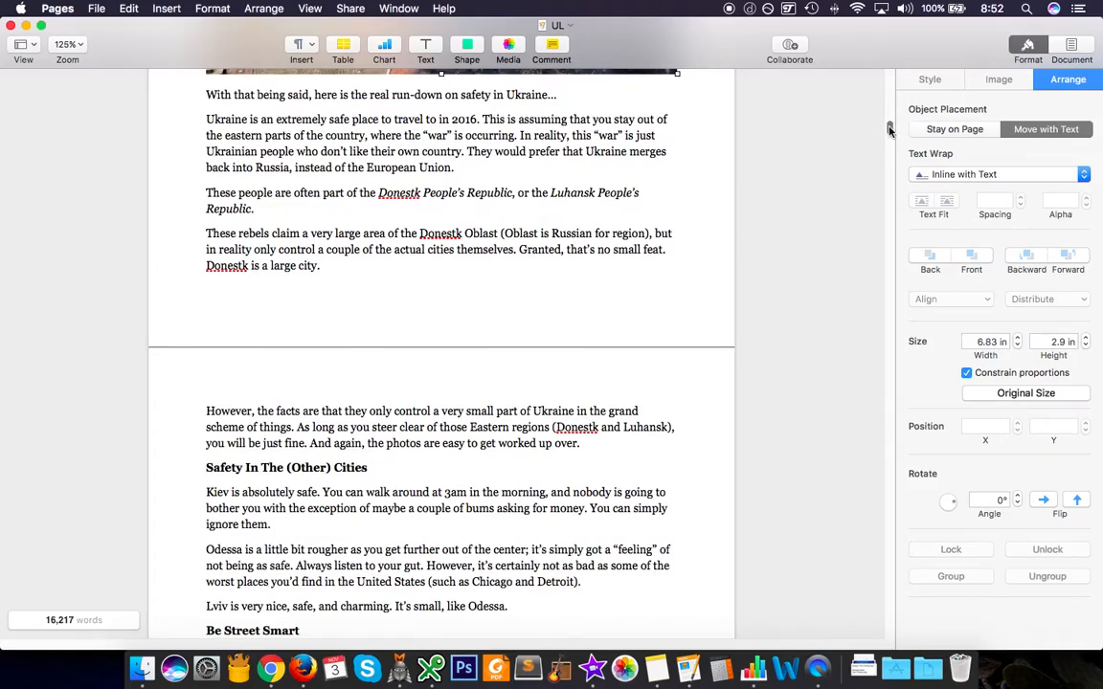
pyautogui.scroll(-3)
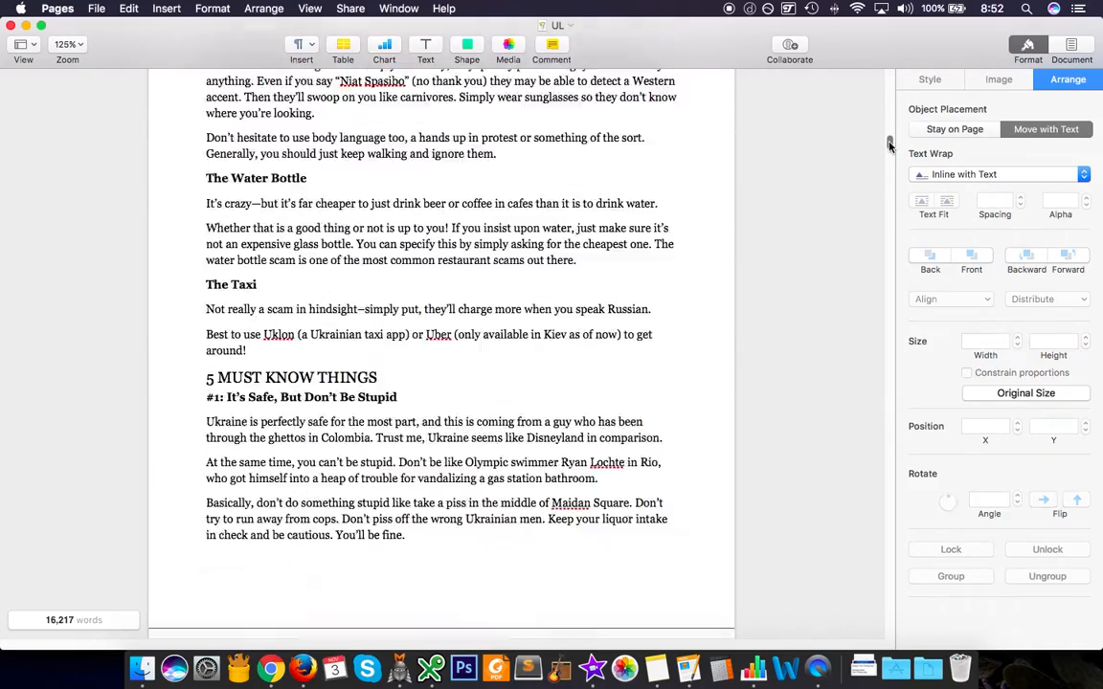
pyautogui.scroll(-3)
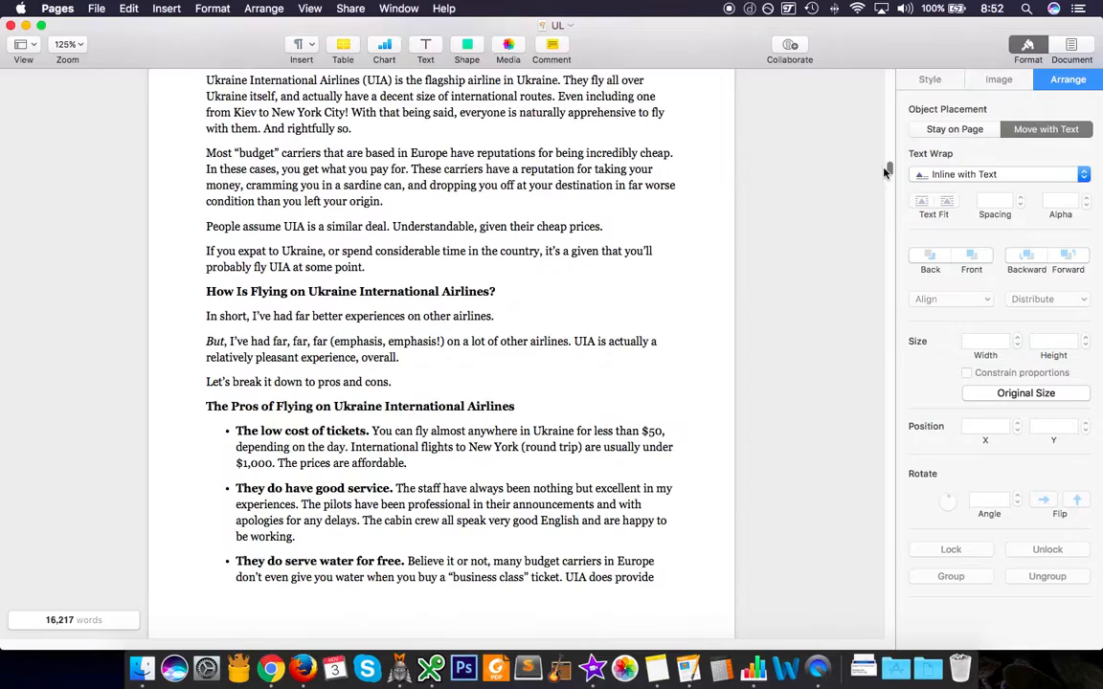
pyautogui.scroll(-3)
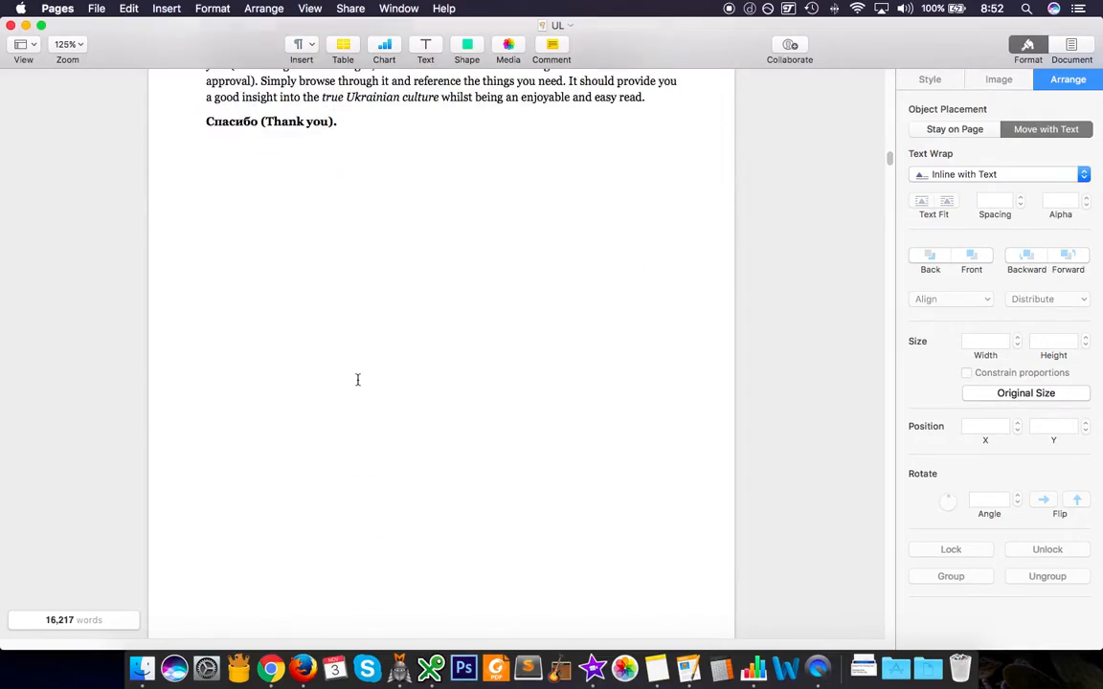
pyautogui.scroll(-3)
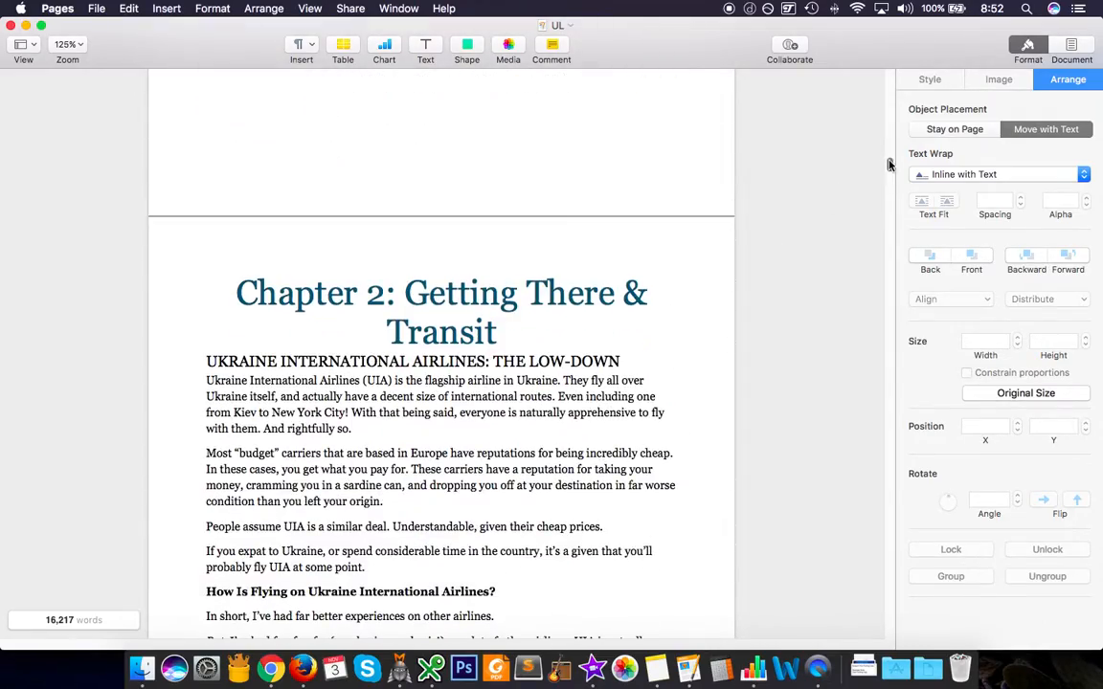
pyautogui.scroll(-3)
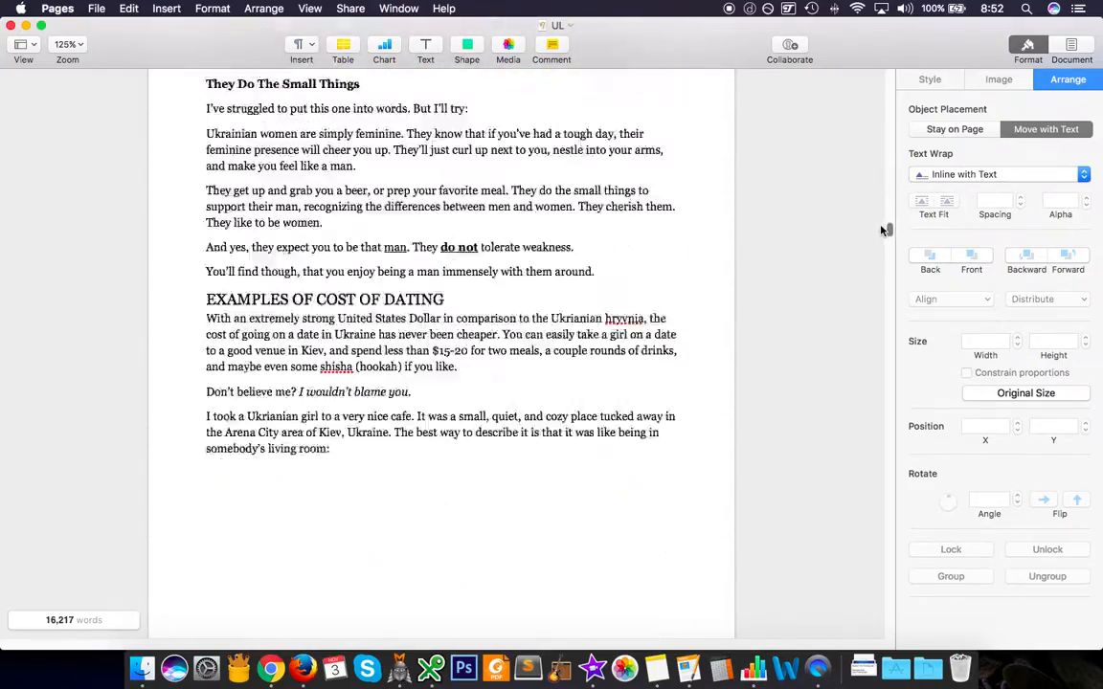
pyautogui.scroll(-3)
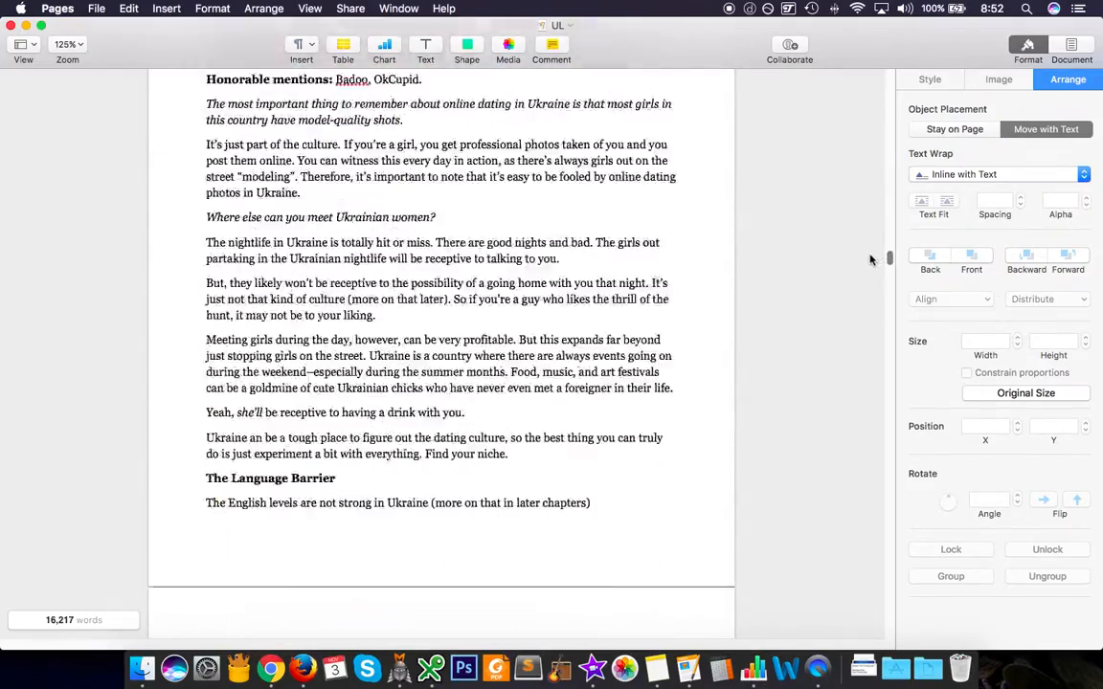
pyautogui.scroll(-3)
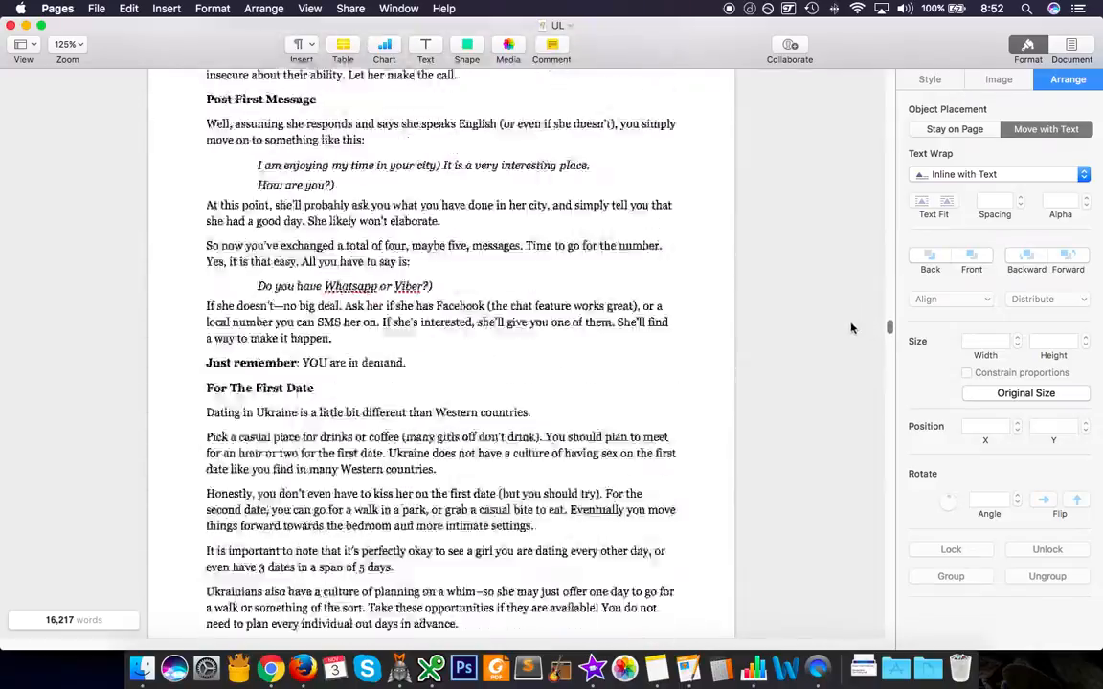
pyautogui.scroll(-3)
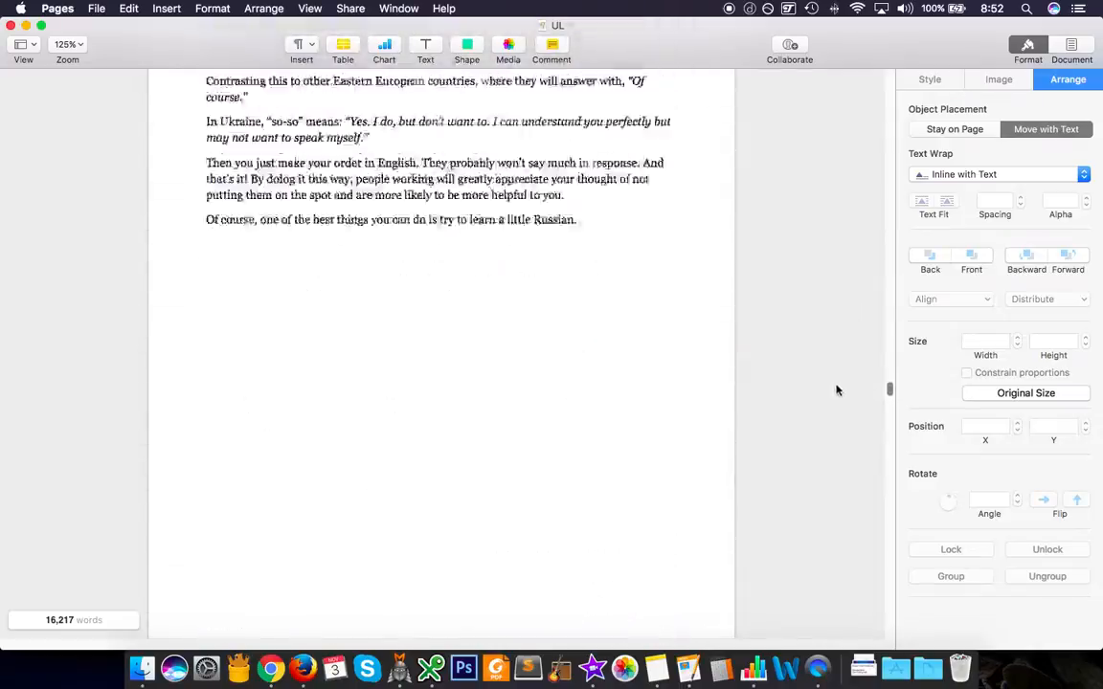
pyautogui.scroll(-3)
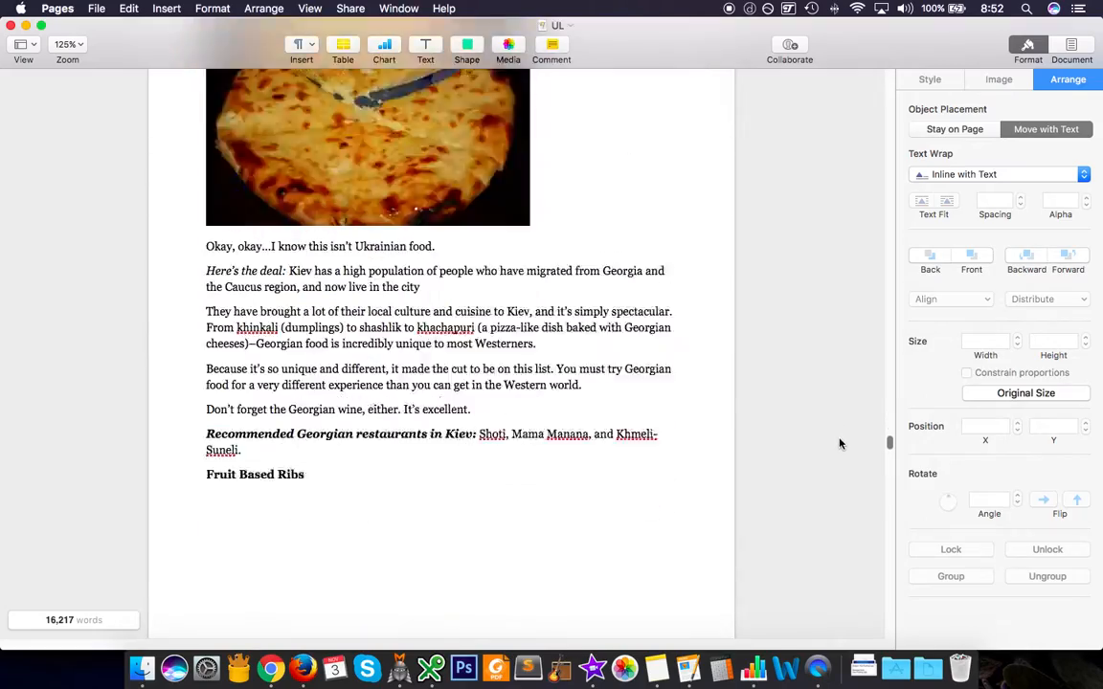
pyautogui.scroll(-3)
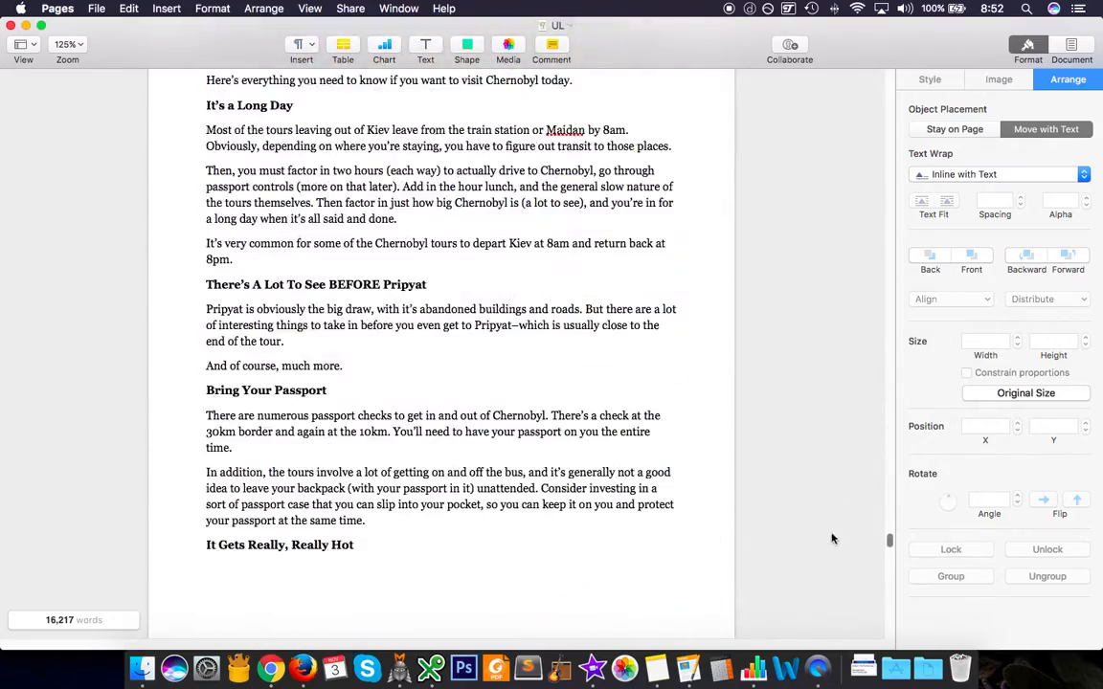
pyautogui.scroll(-3)
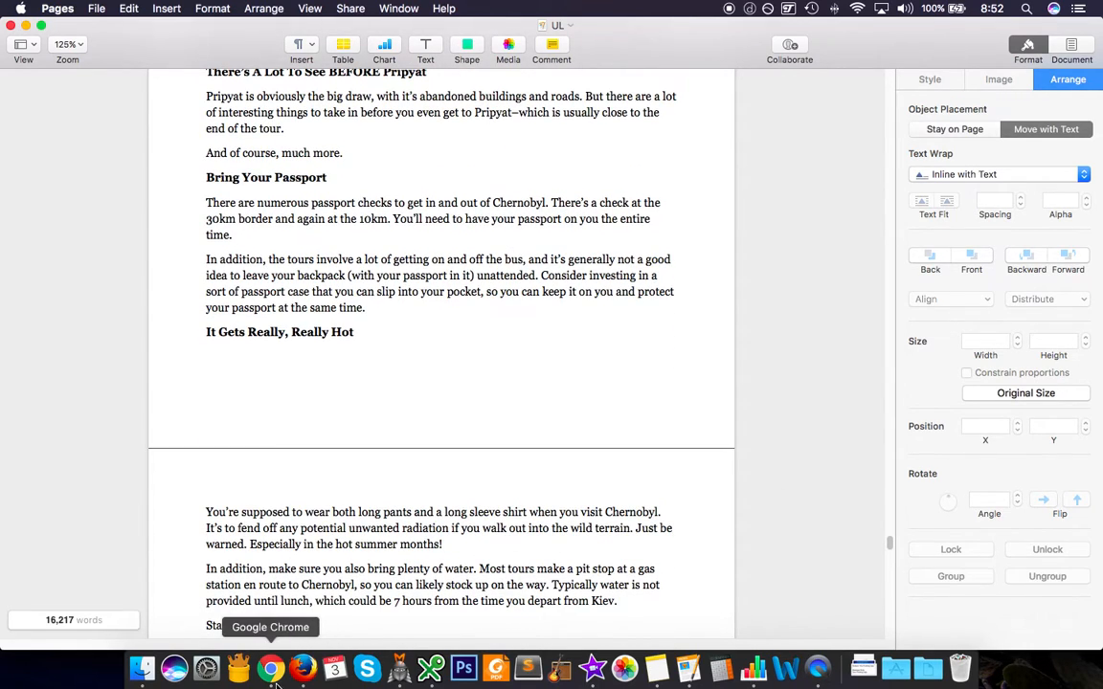
pyautogui.click(272, 666)
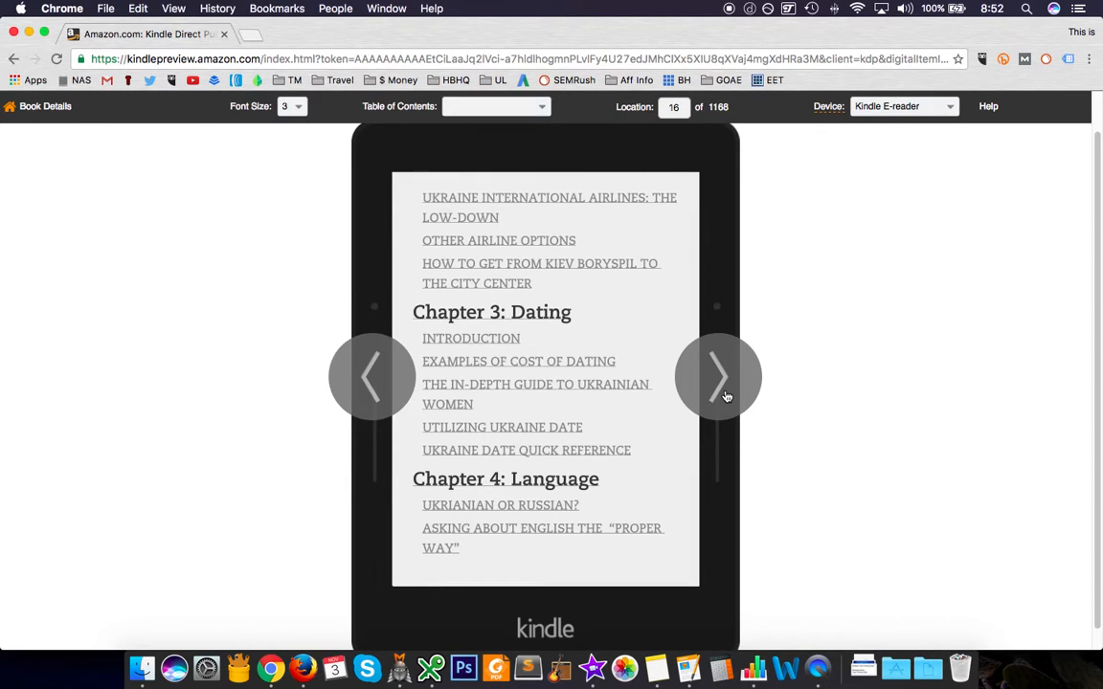
# Jump ahead to the Must Try Foods pages and switch the preview device to Tablet
pyautogui.click(718, 375)
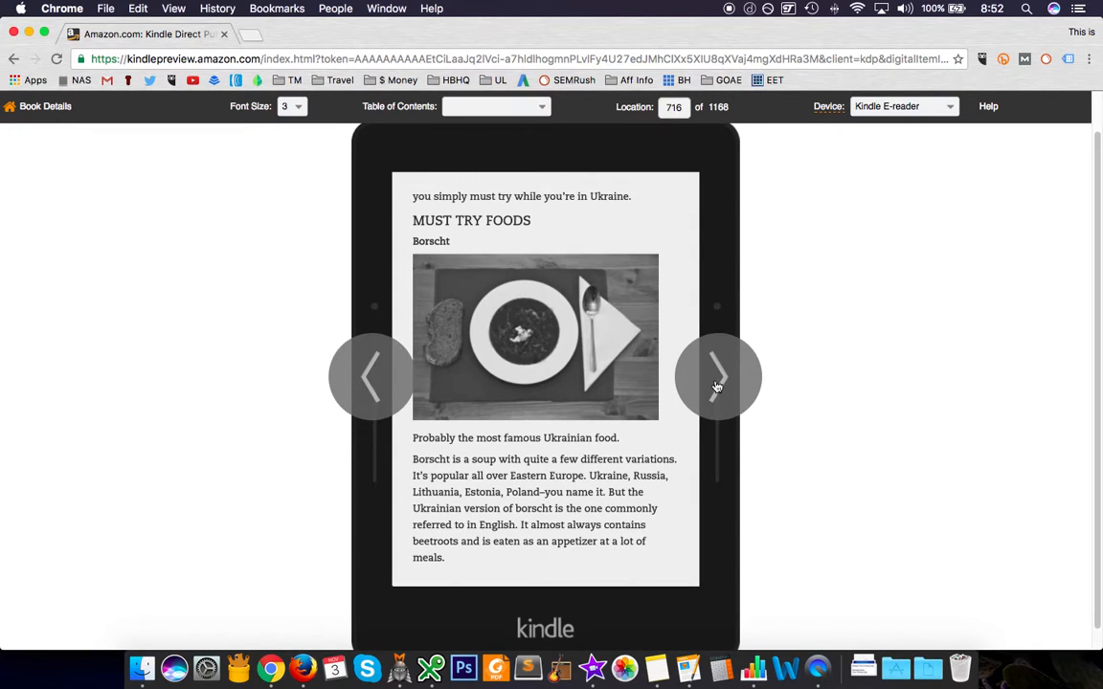
pyautogui.click(718, 375)
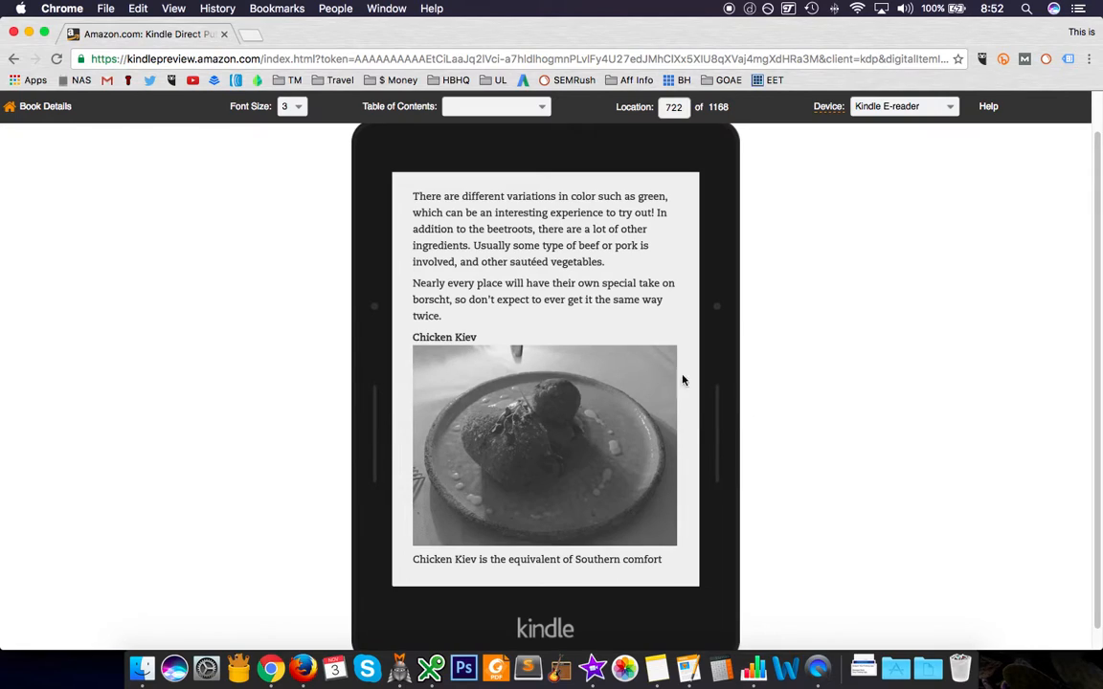
pyautogui.click(900, 107)
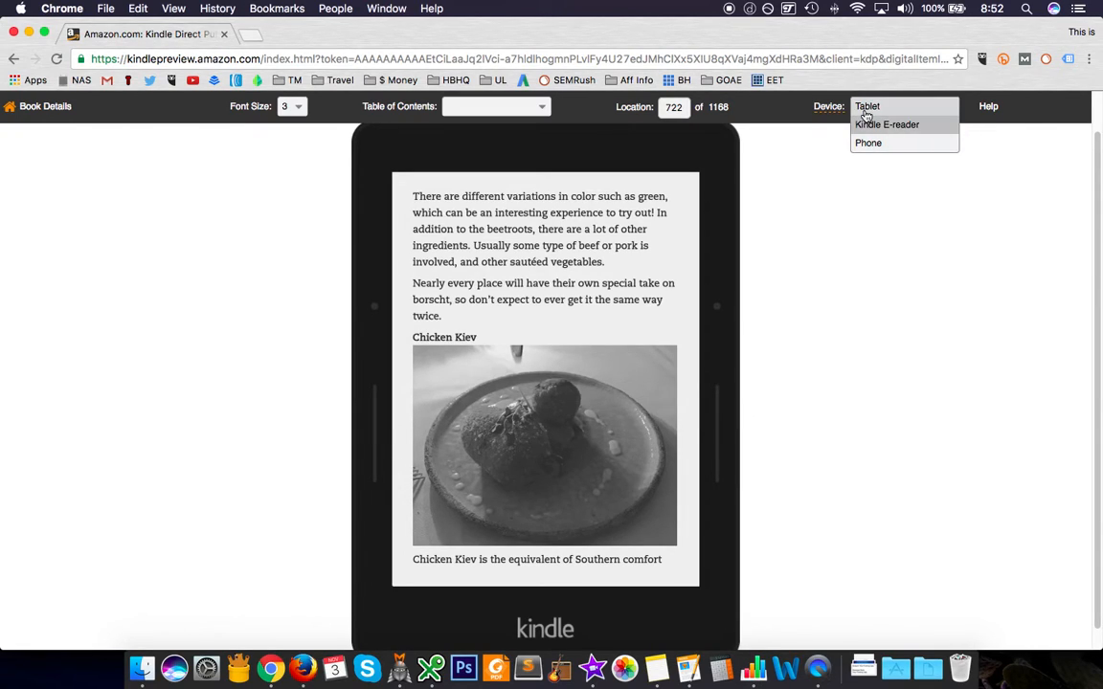
pyautogui.click(866, 105)
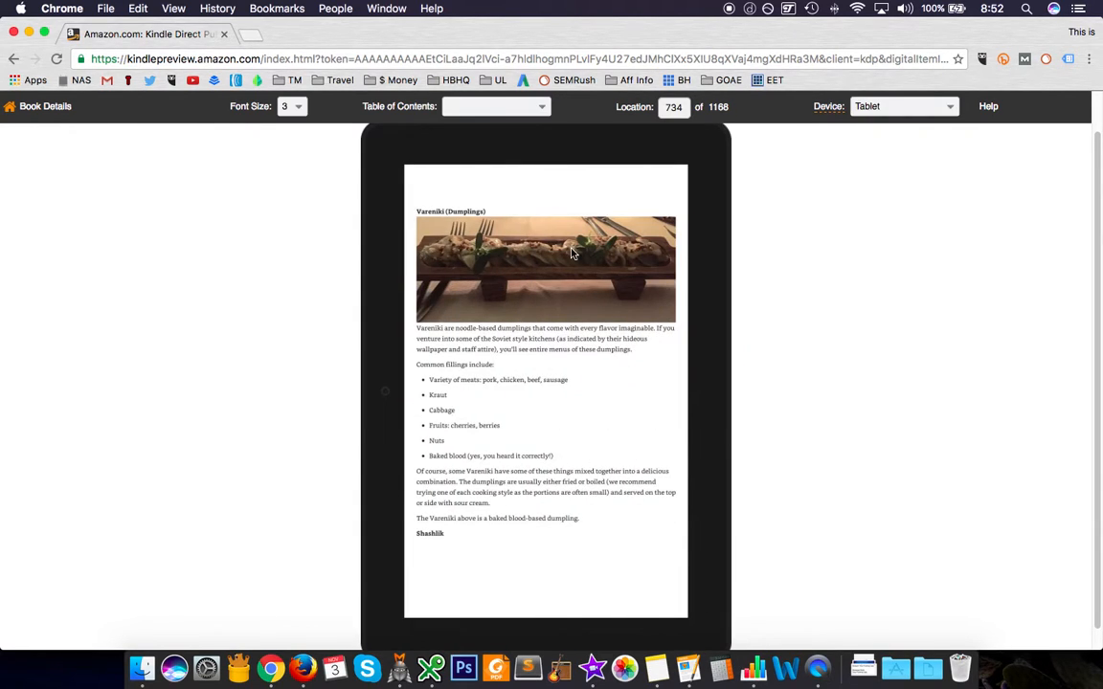
# Page through the Ukrainian food section with its photos on the tablet preview
pyautogui.click(710, 394)
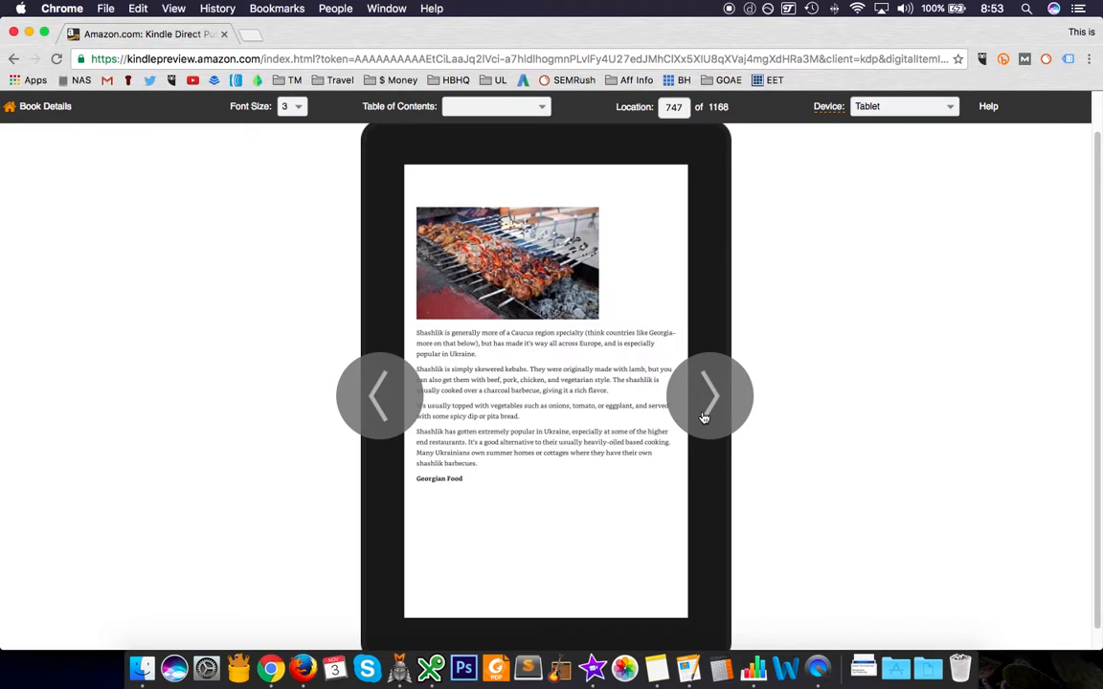
pyautogui.click(710, 396)
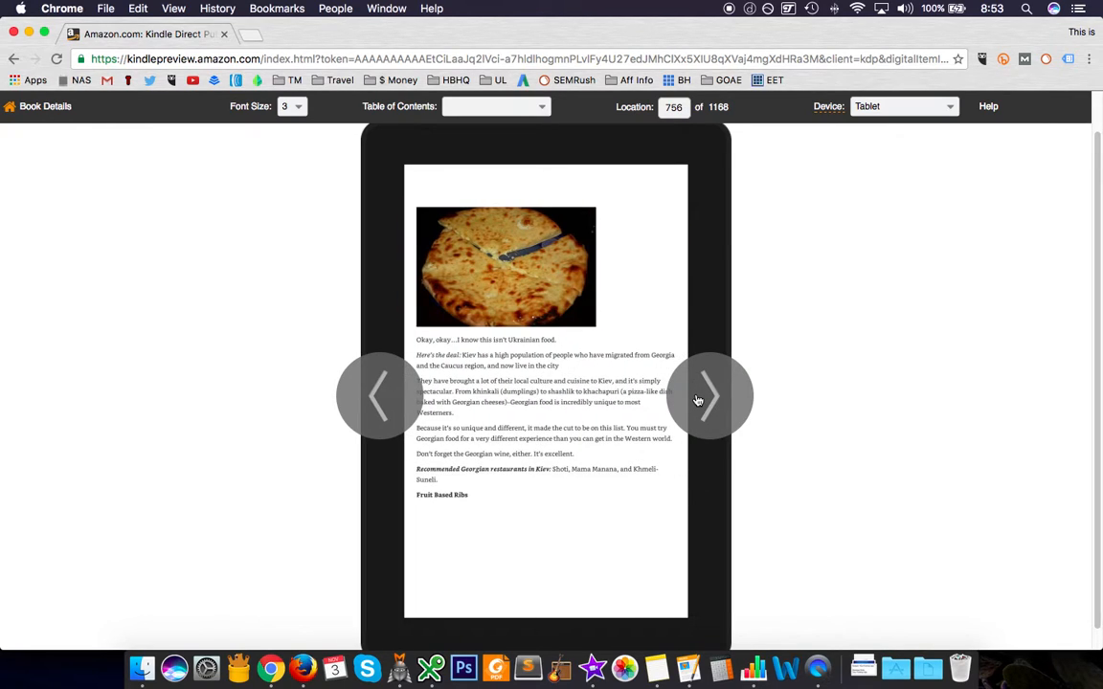
pyautogui.click(711, 396)
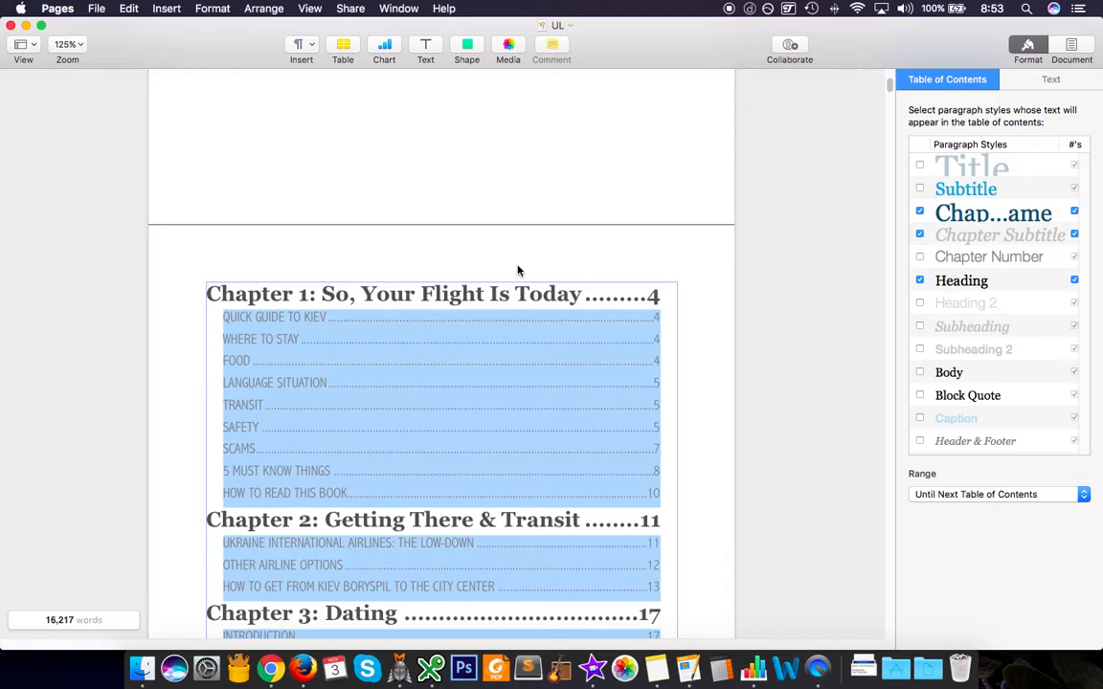
# Scroll through the Chapters 1–7 contents and Chapter 1's transit and safety text, then return to Chrome's Kindle preview
pyautogui.scroll(-3)
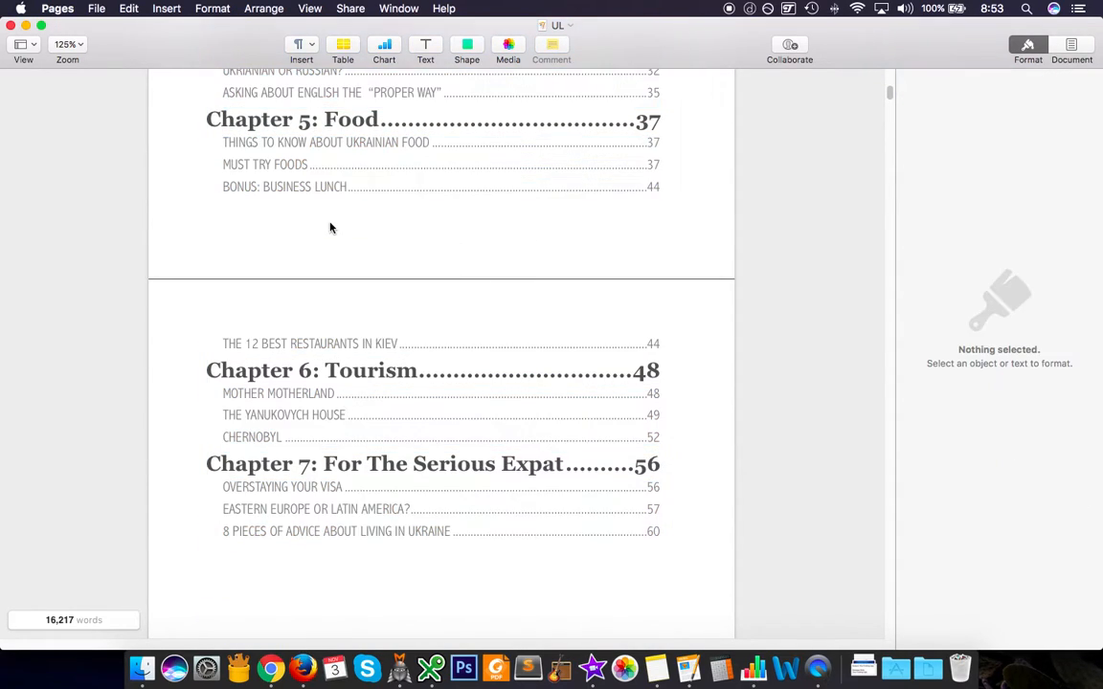
pyautogui.scroll(-3)
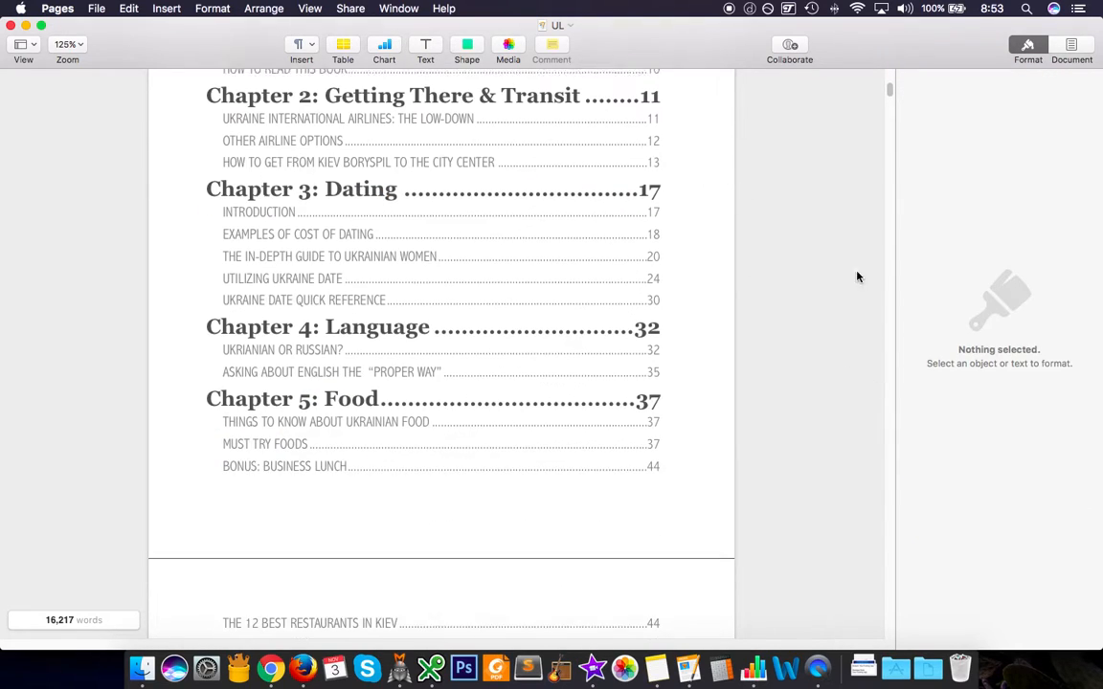
pyautogui.scroll(-3)
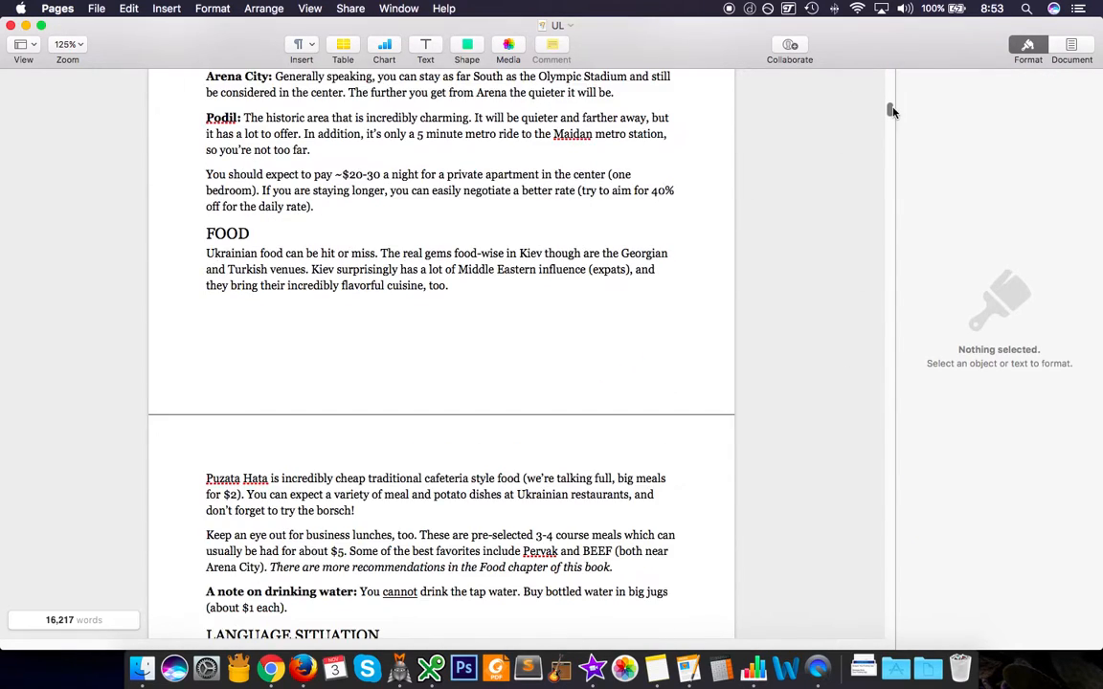
pyautogui.scroll(-3)
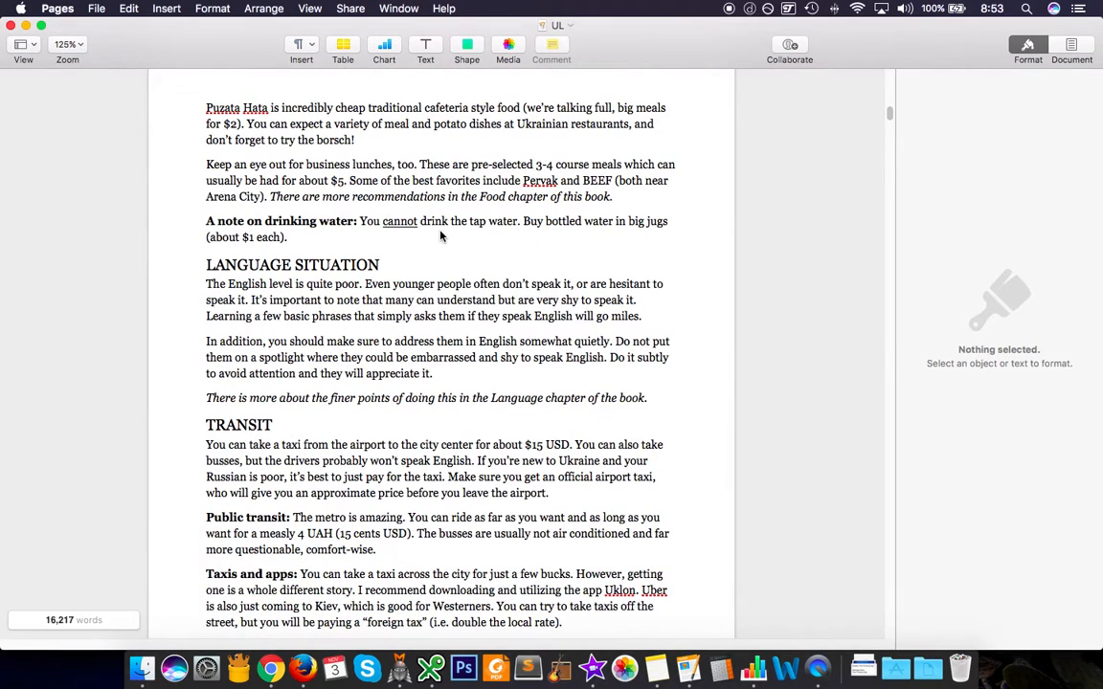
pyautogui.scroll(-3)
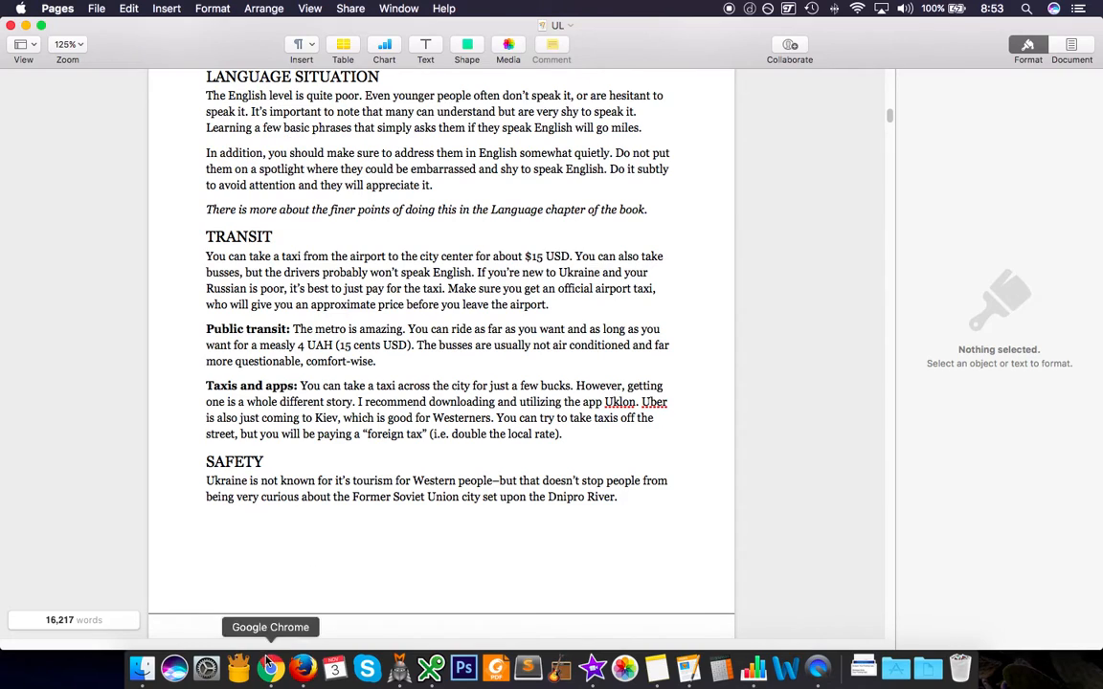
pyautogui.click(302, 666)
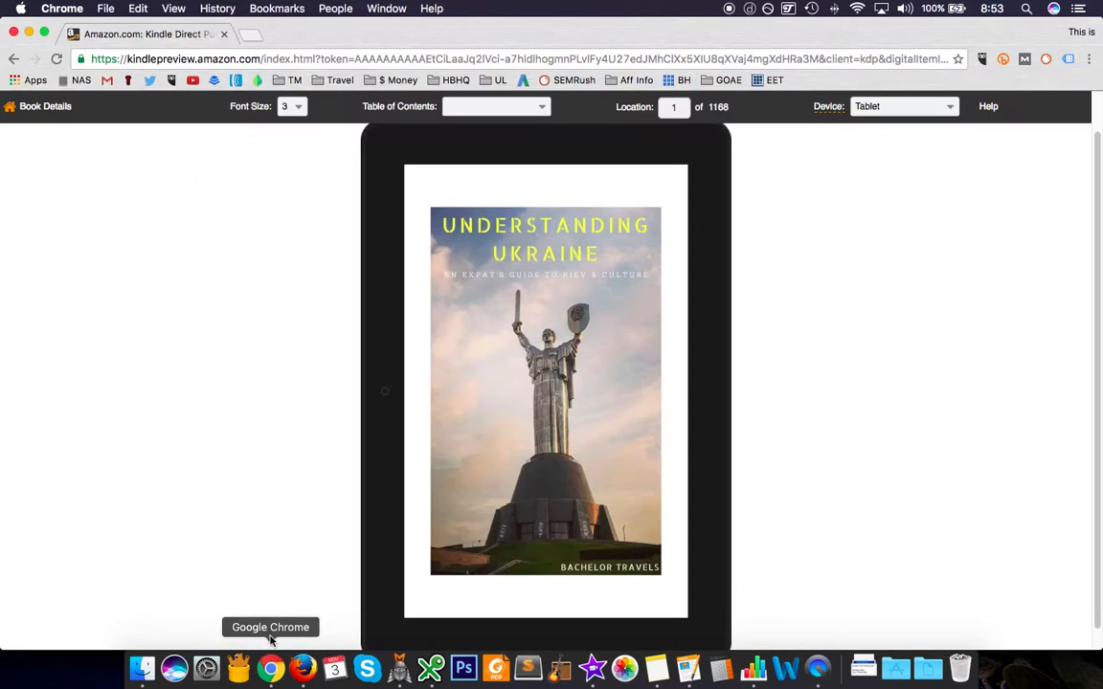
pyautogui.moveTo(463, 103)
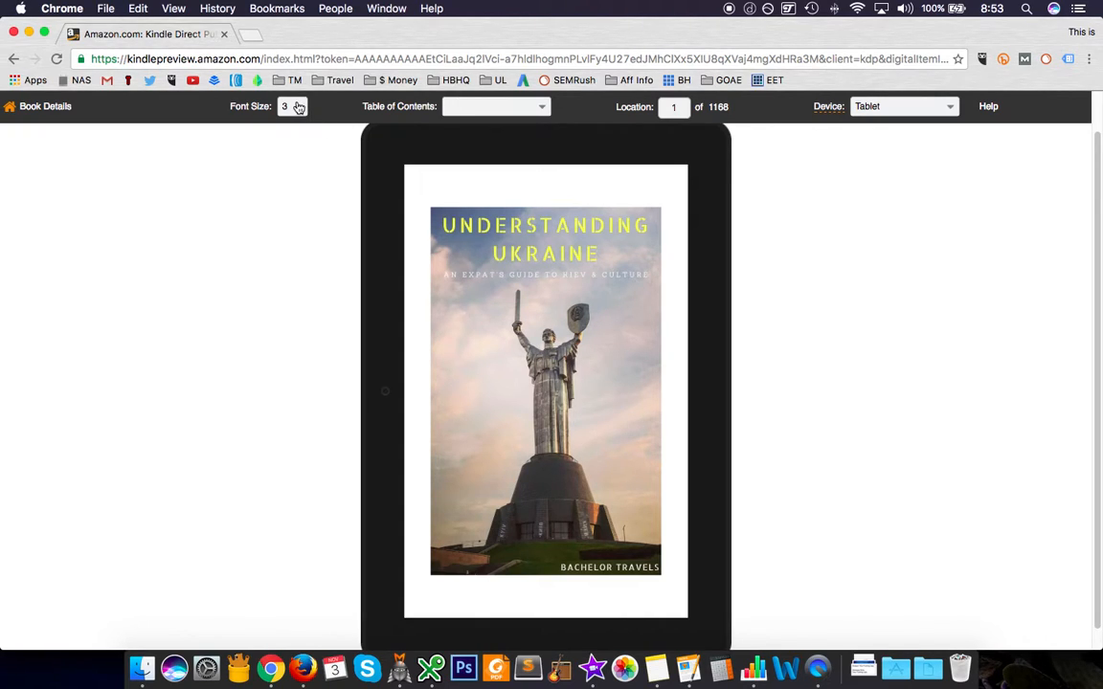
pyautogui.moveTo(756, 215)
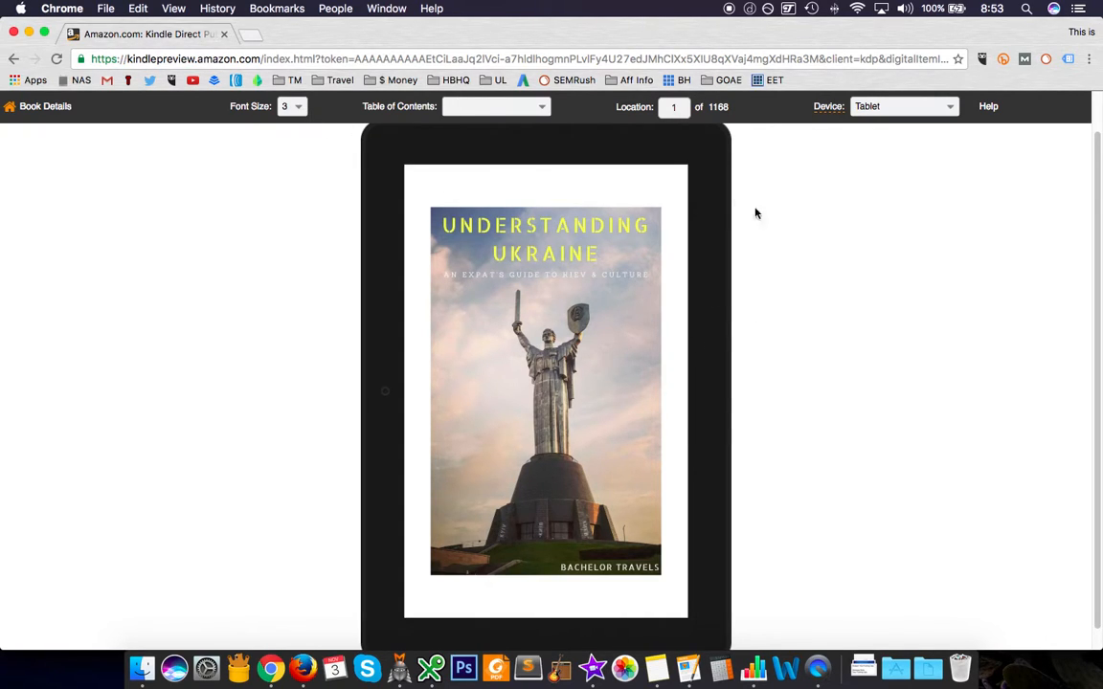
pyautogui.moveTo(732, 17)
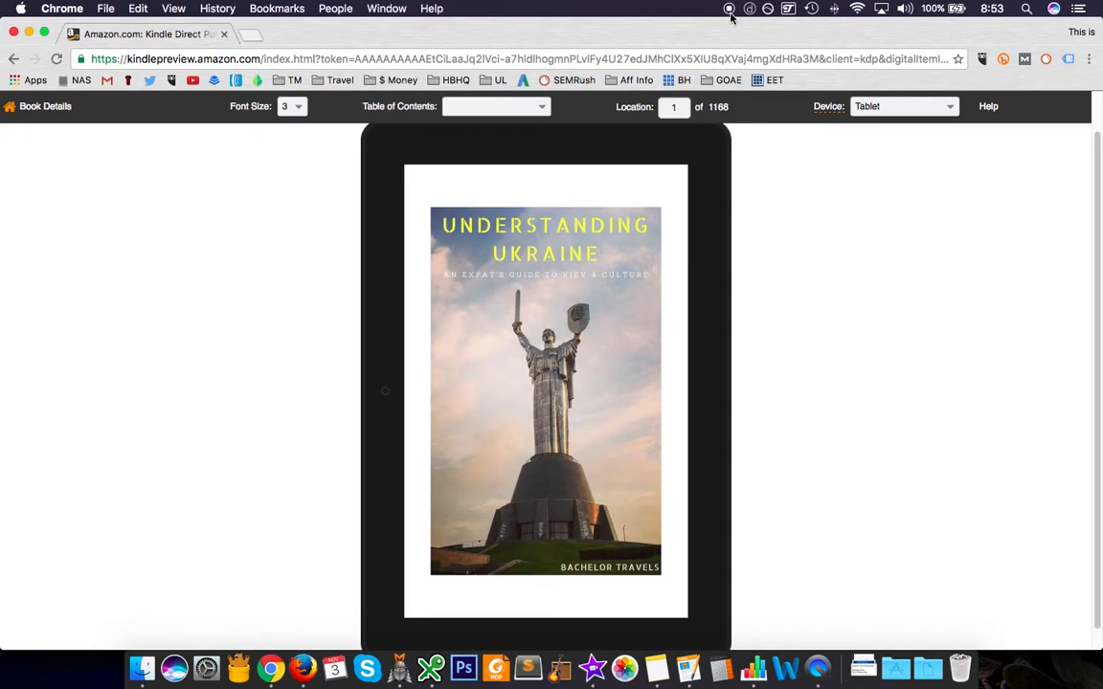
pyautogui.moveTo(735, 13)
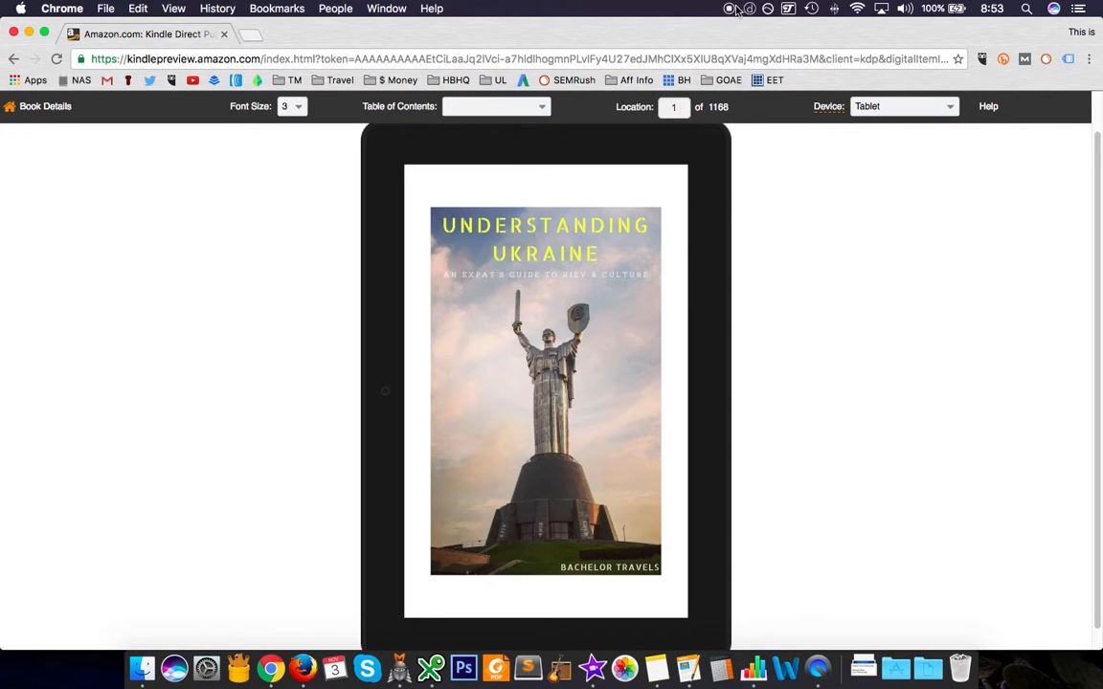
pyautogui.moveTo(750, 258)
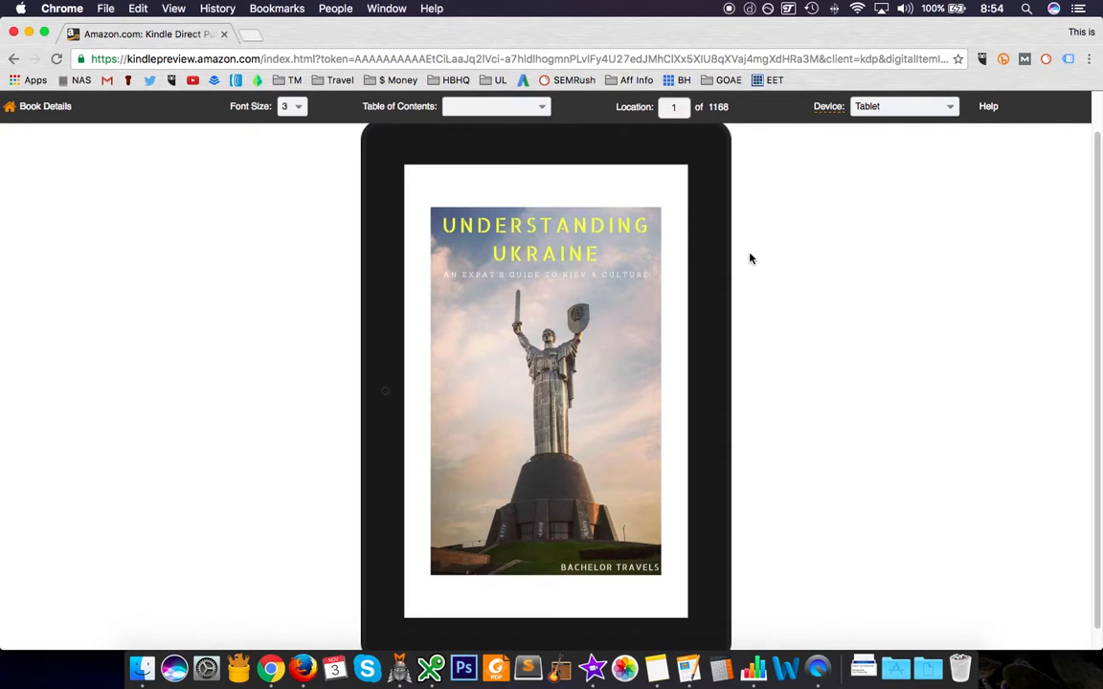
pyautogui.moveTo(754, 264)
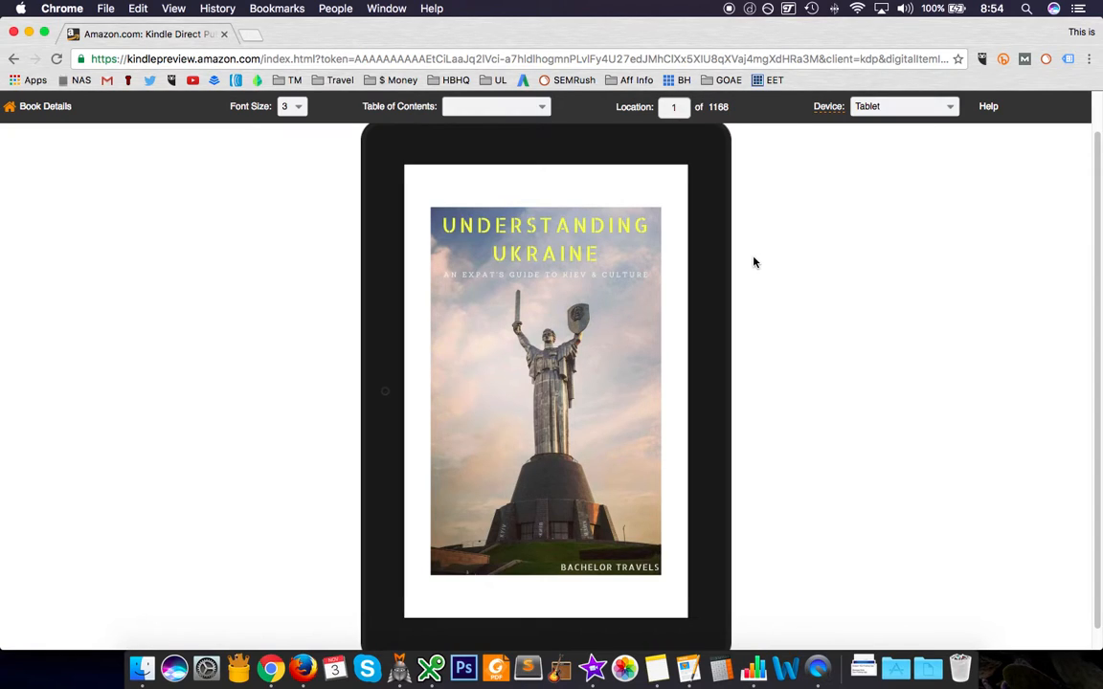